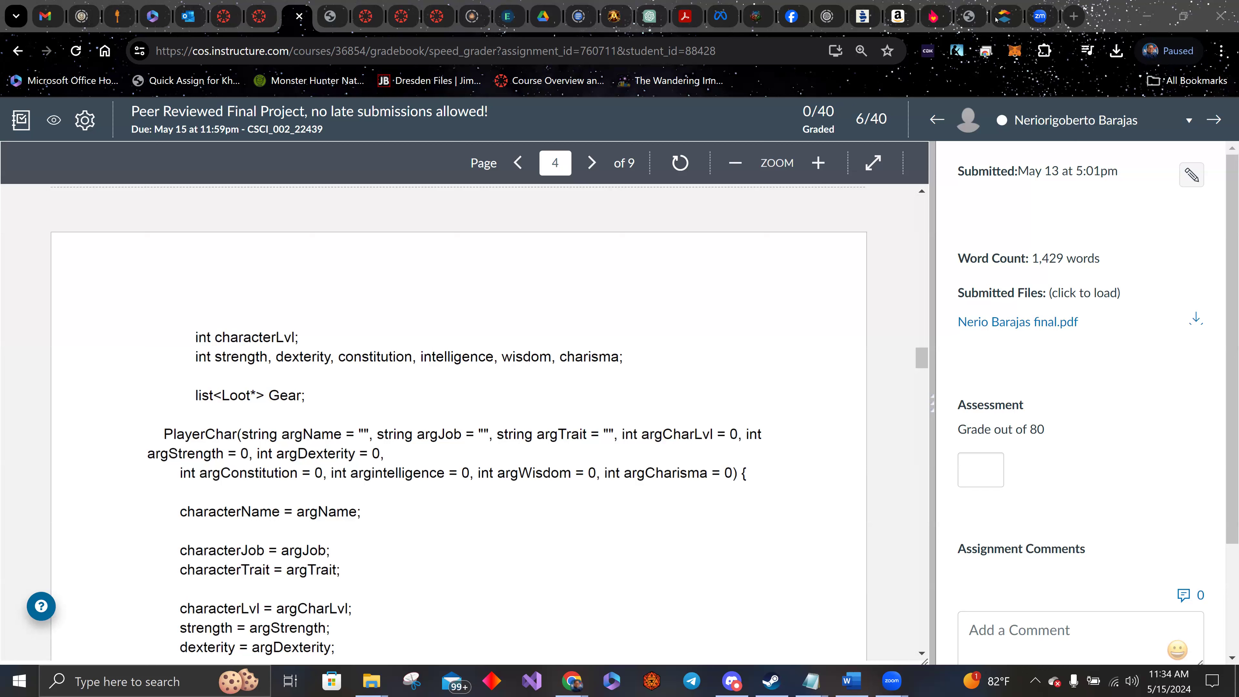
mouse_move(614, 511)
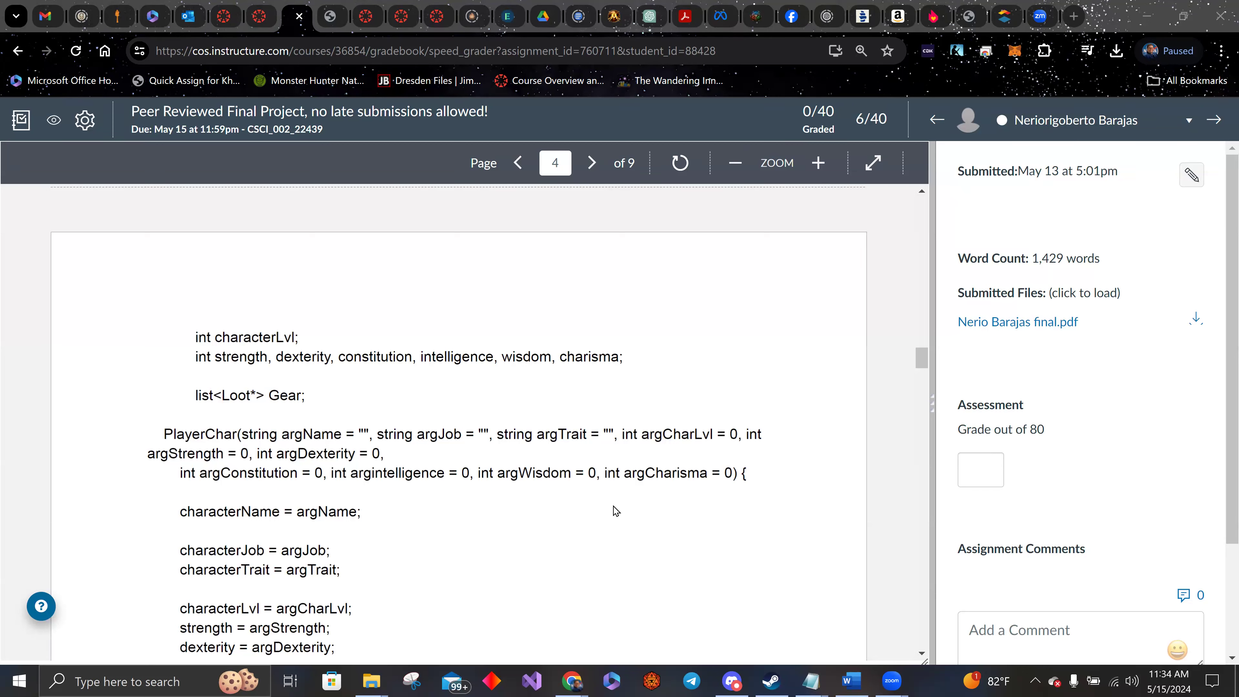
mouse_move(529, 679)
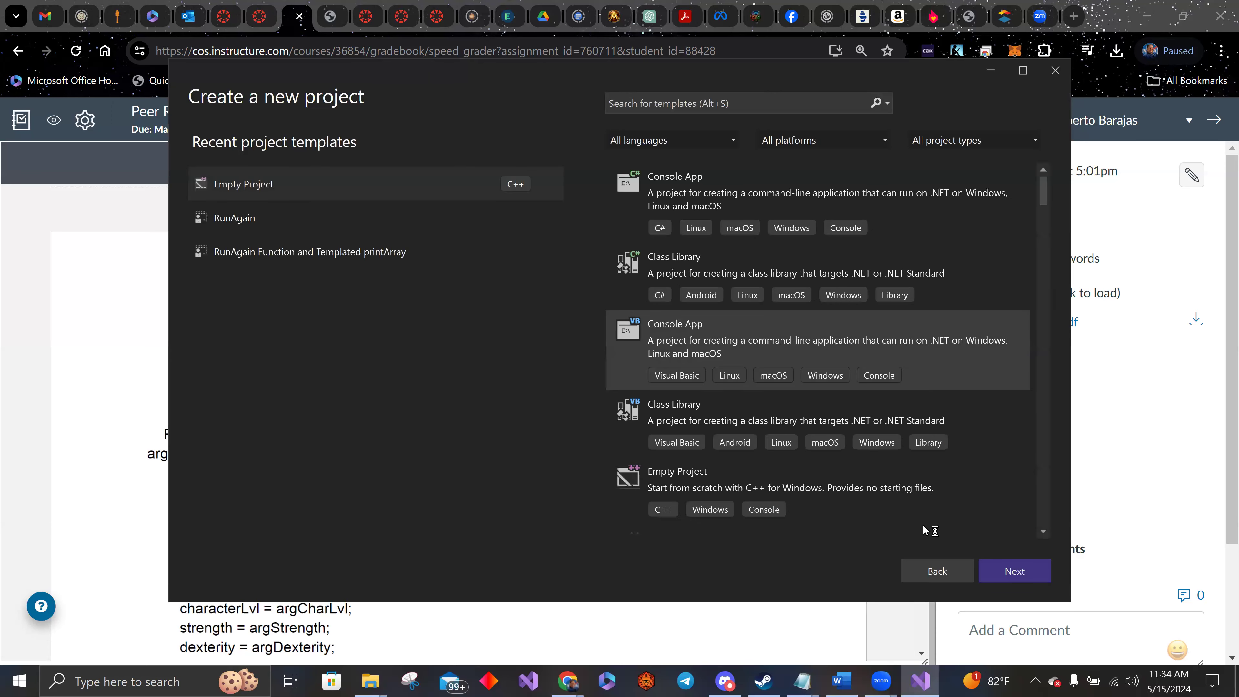
Create an Empty Project named 'Peer Review' from the C++ templates.
click(1014, 570)
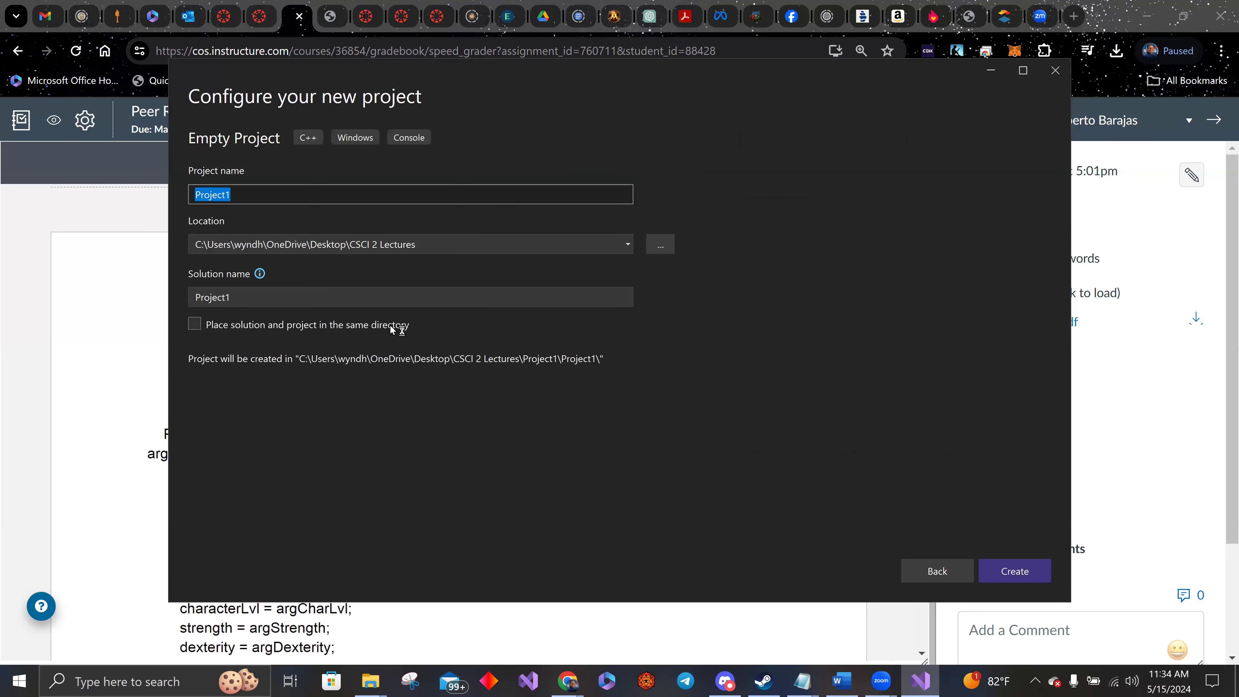
mouse_move(357, 330)
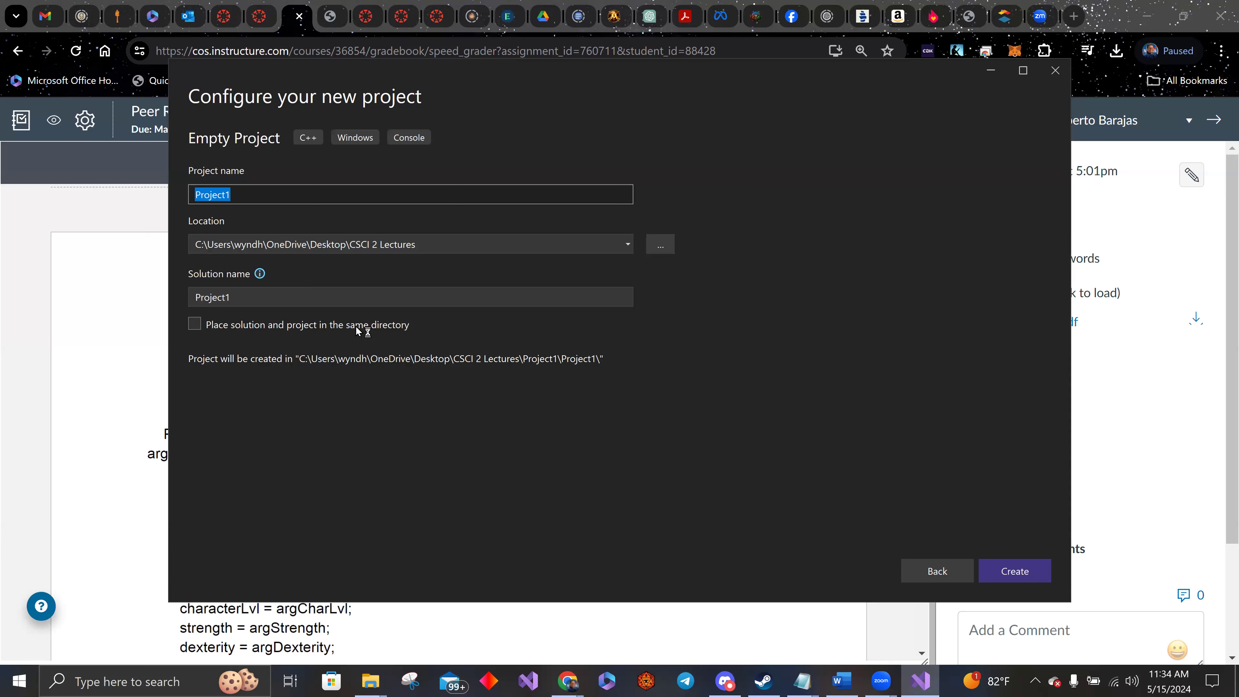
text(Pe)
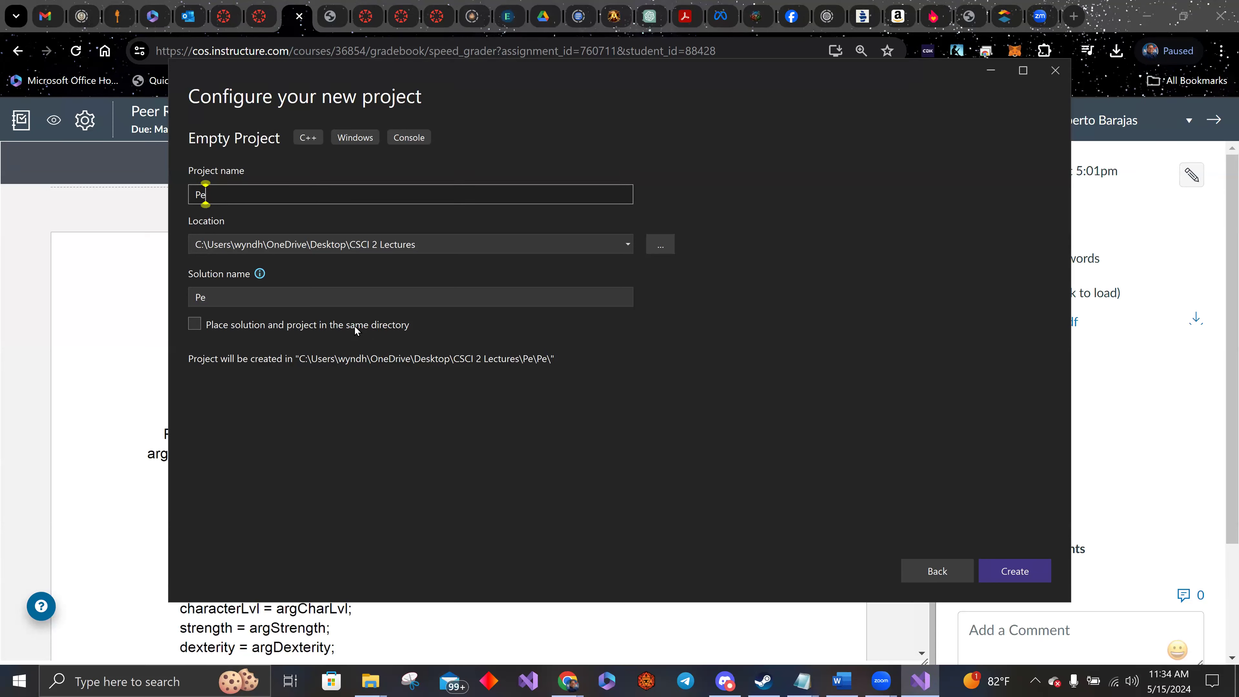
text(er Review)
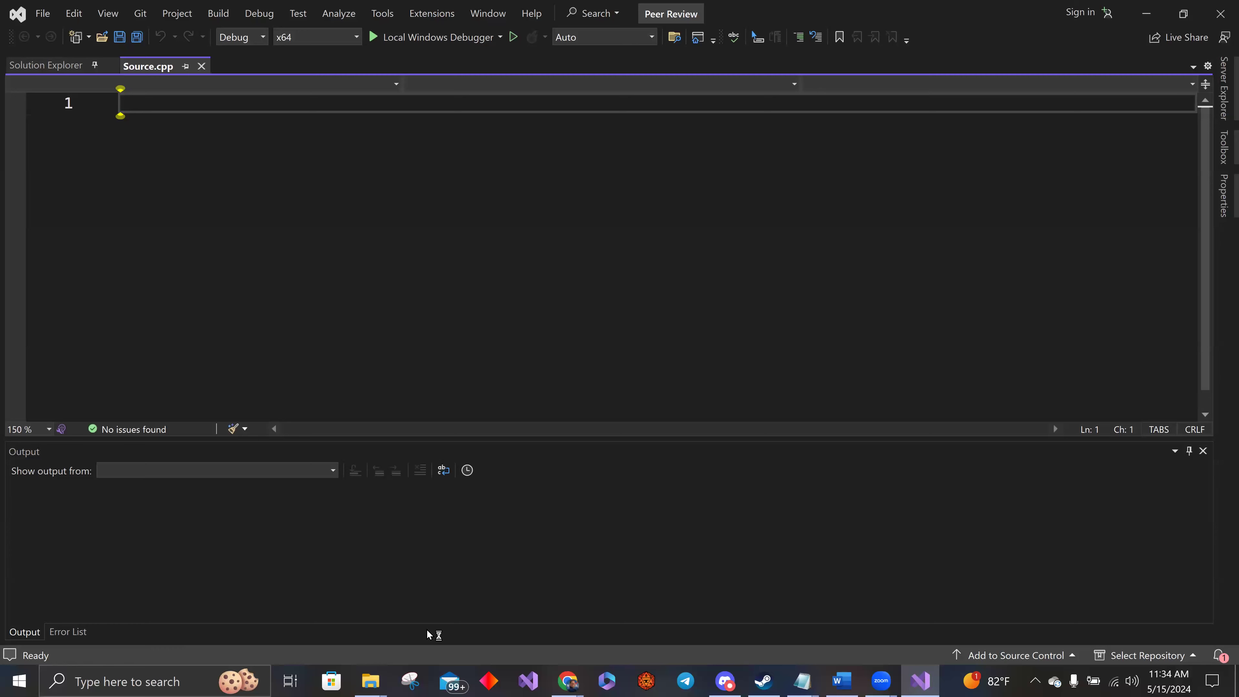
mouse_move(369, 680)
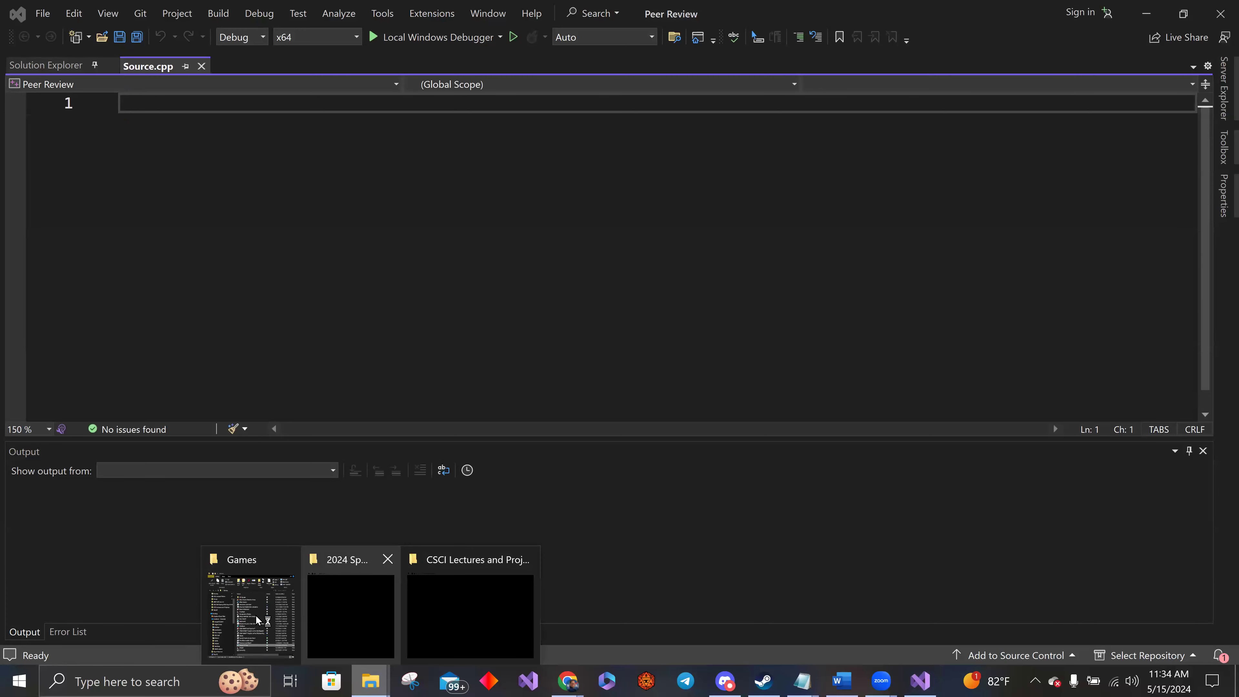
Open the student's final project PDF from the Downloads folder.
click(250, 616)
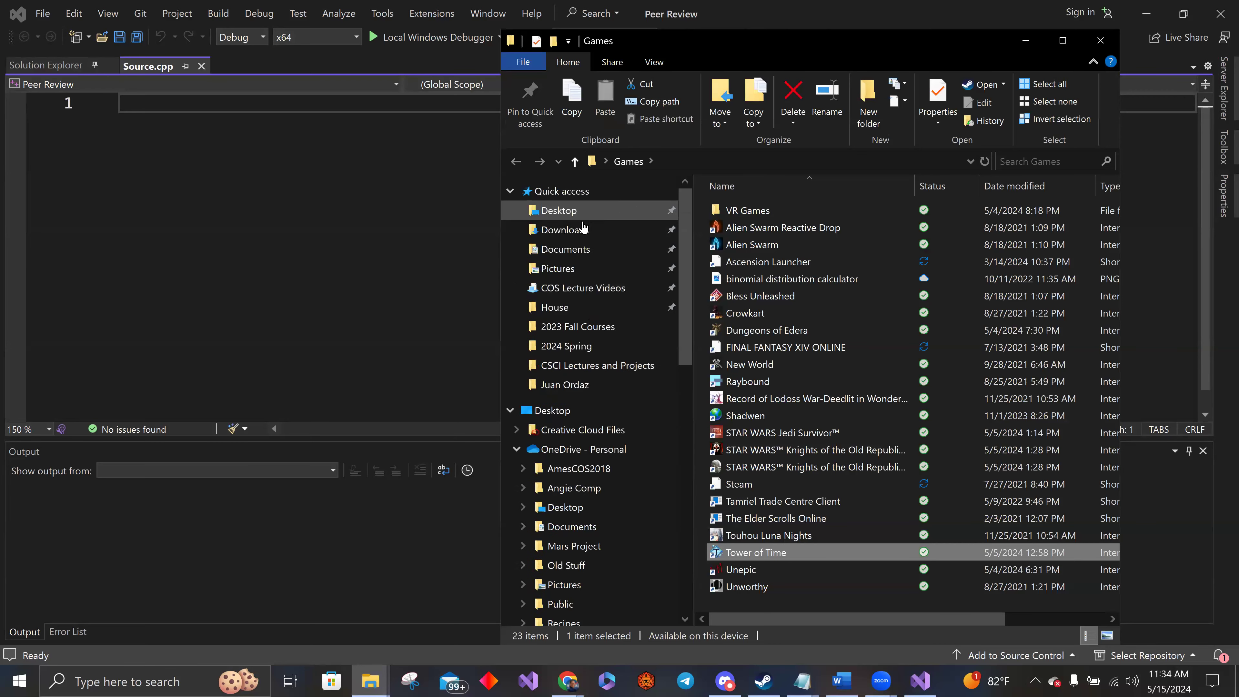
click(566, 229)
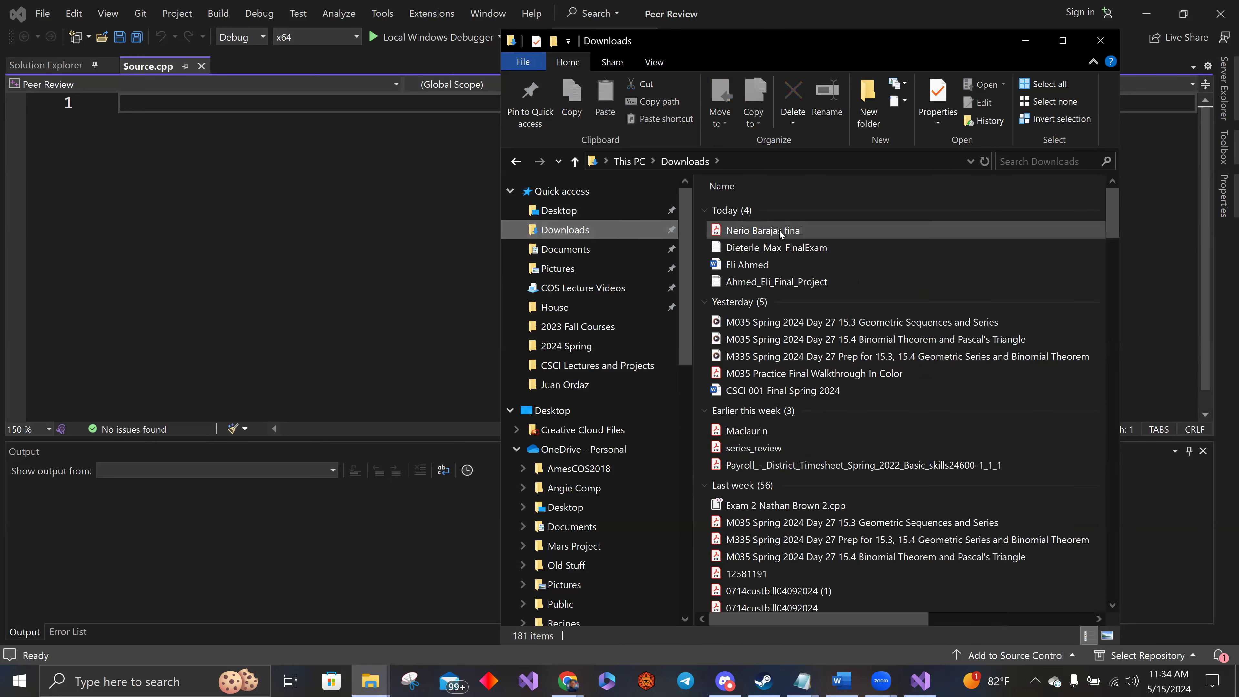
double_click(763, 230)
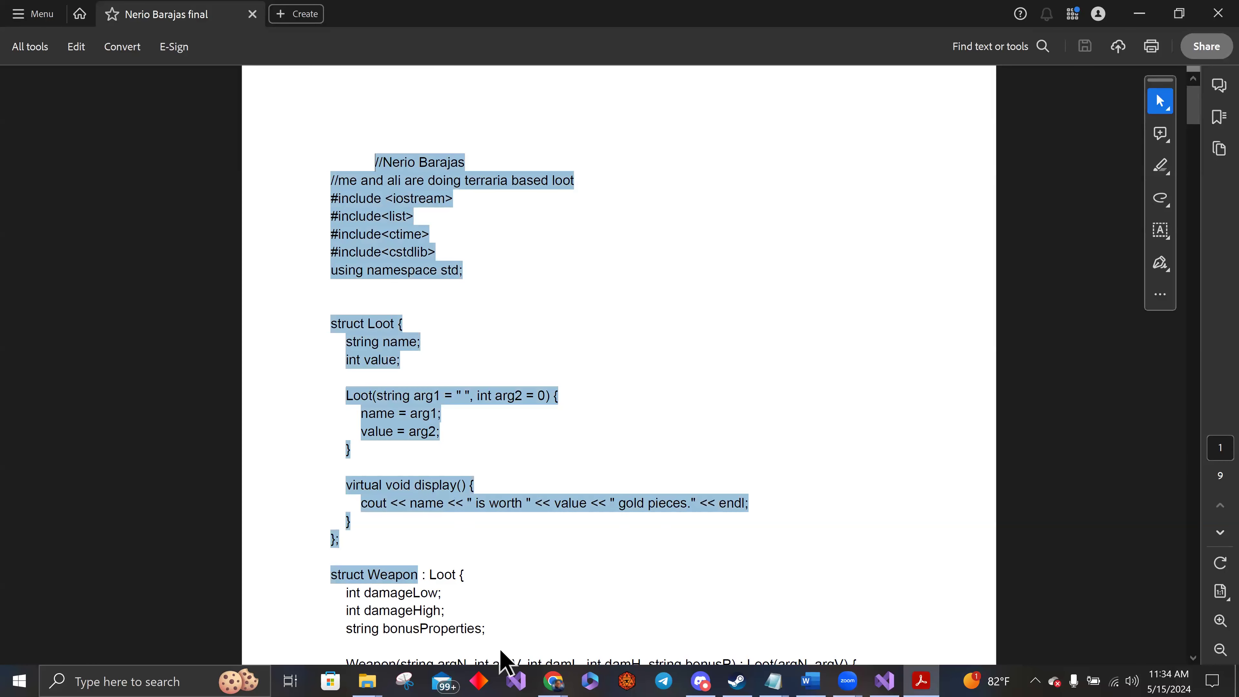
Copy the selected C++ code from the PDF and paste it into Source.cpp.
scroll(up, 3)
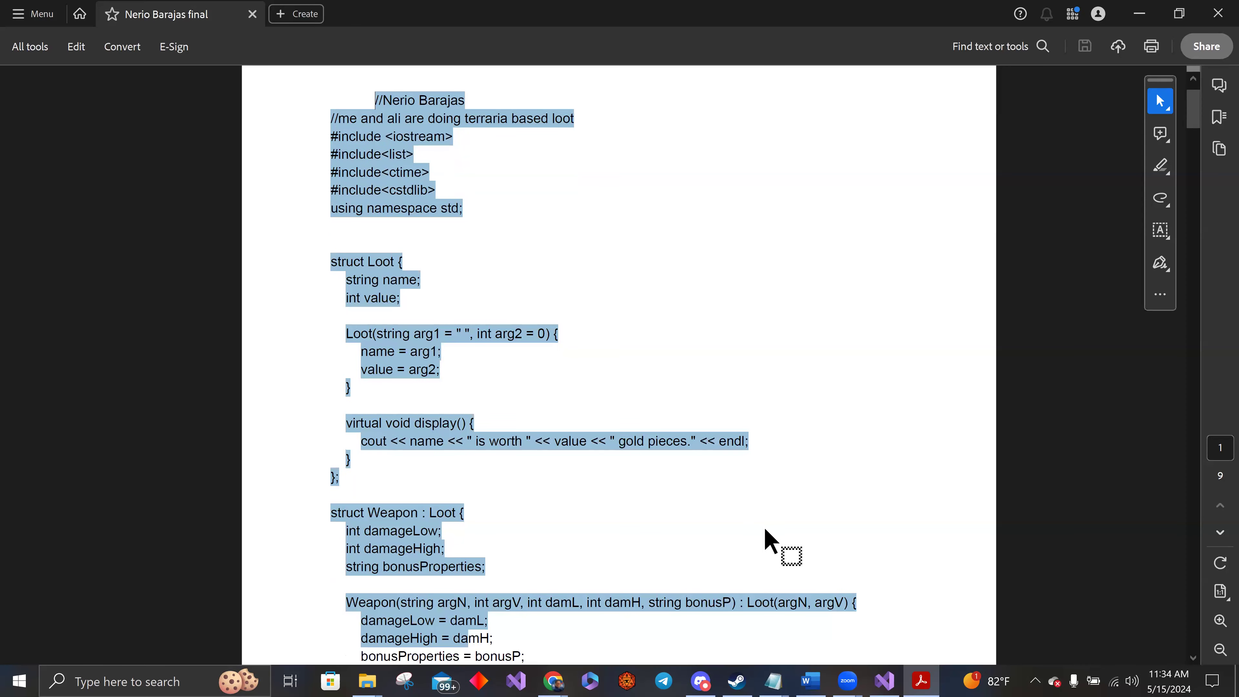
scroll(down, 3)
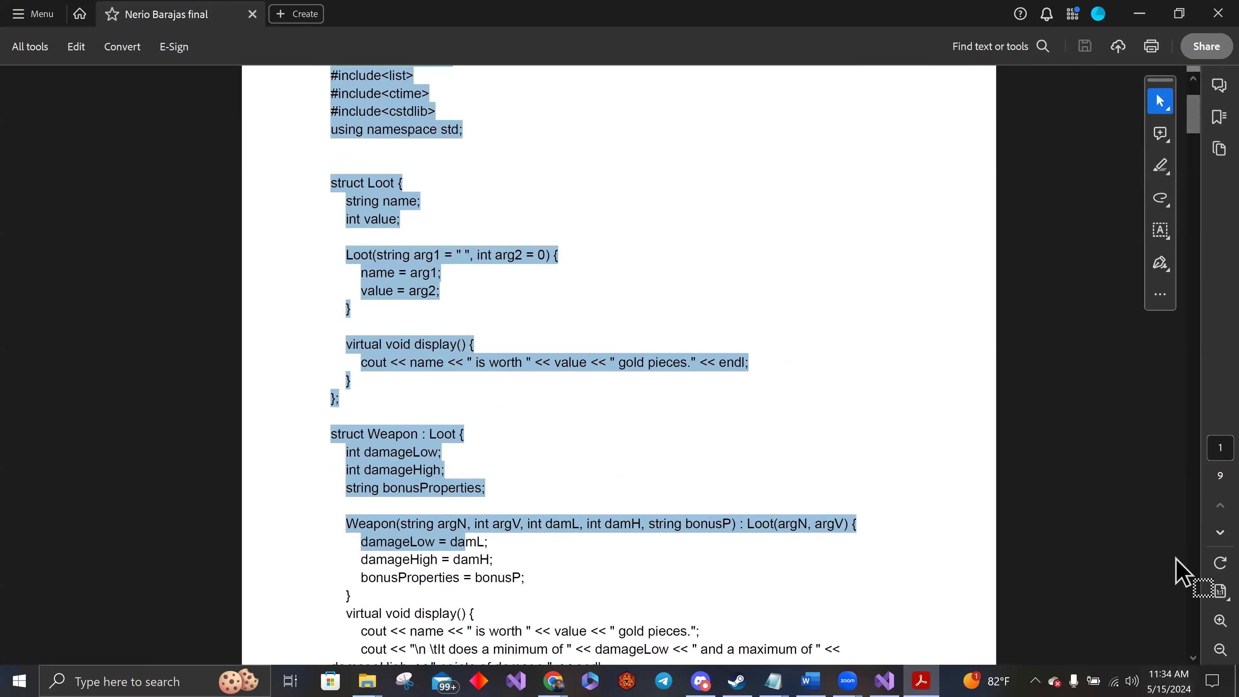
mouse_move(1196, 632)
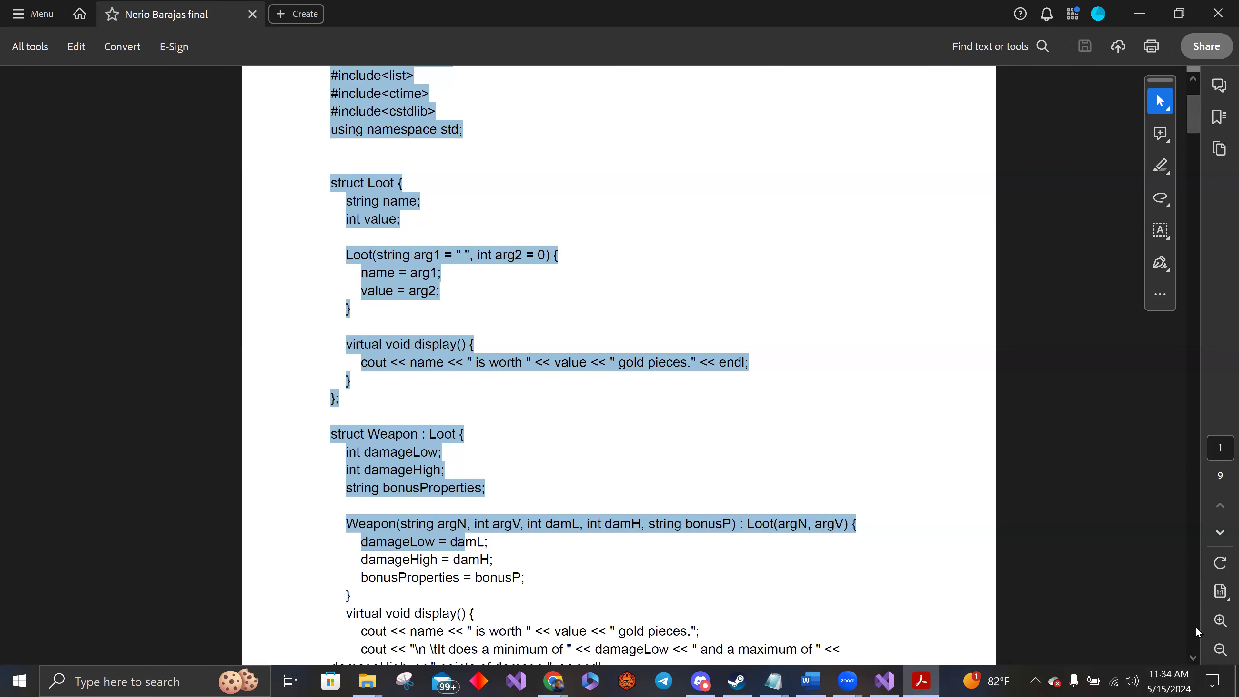
scroll(down, 3)
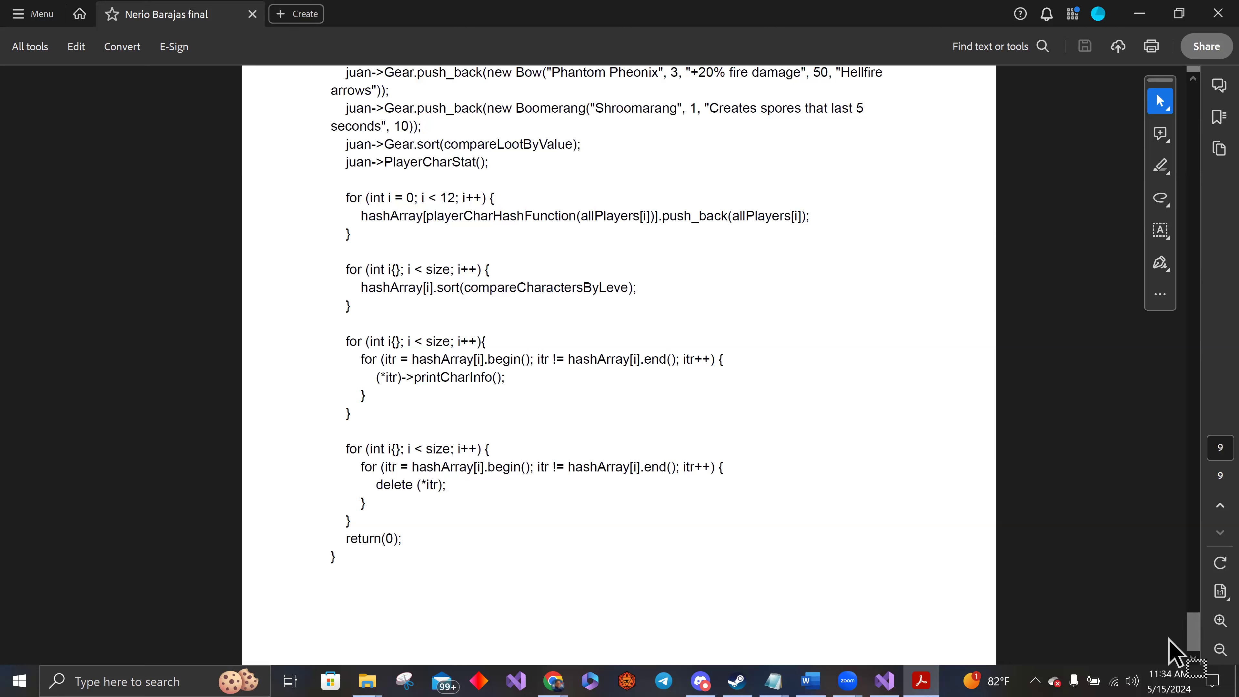
mouse_move(338, 569)
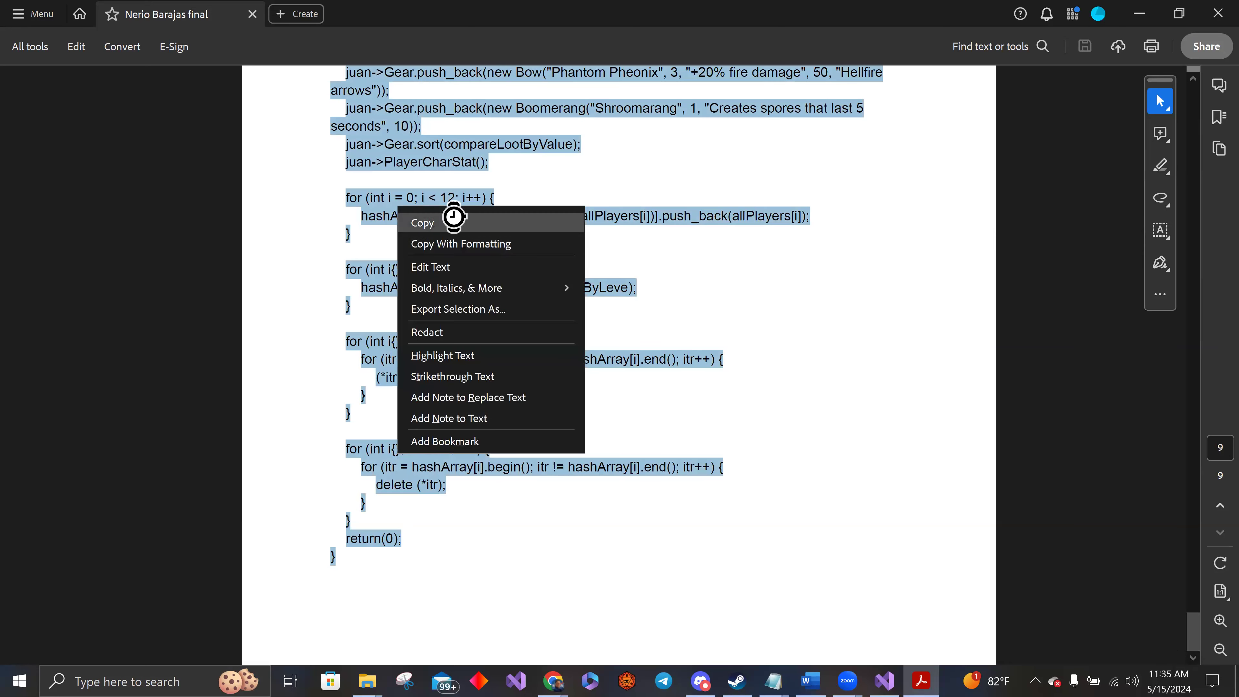
click(422, 222)
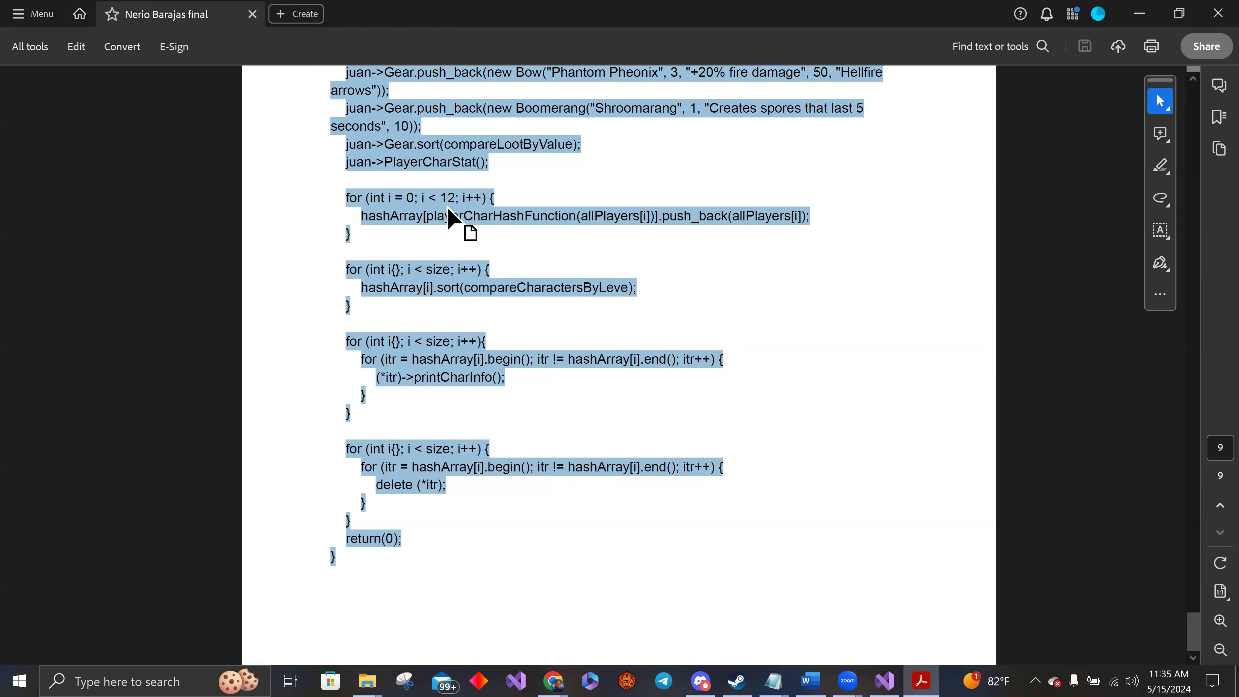
right_click(450, 225)
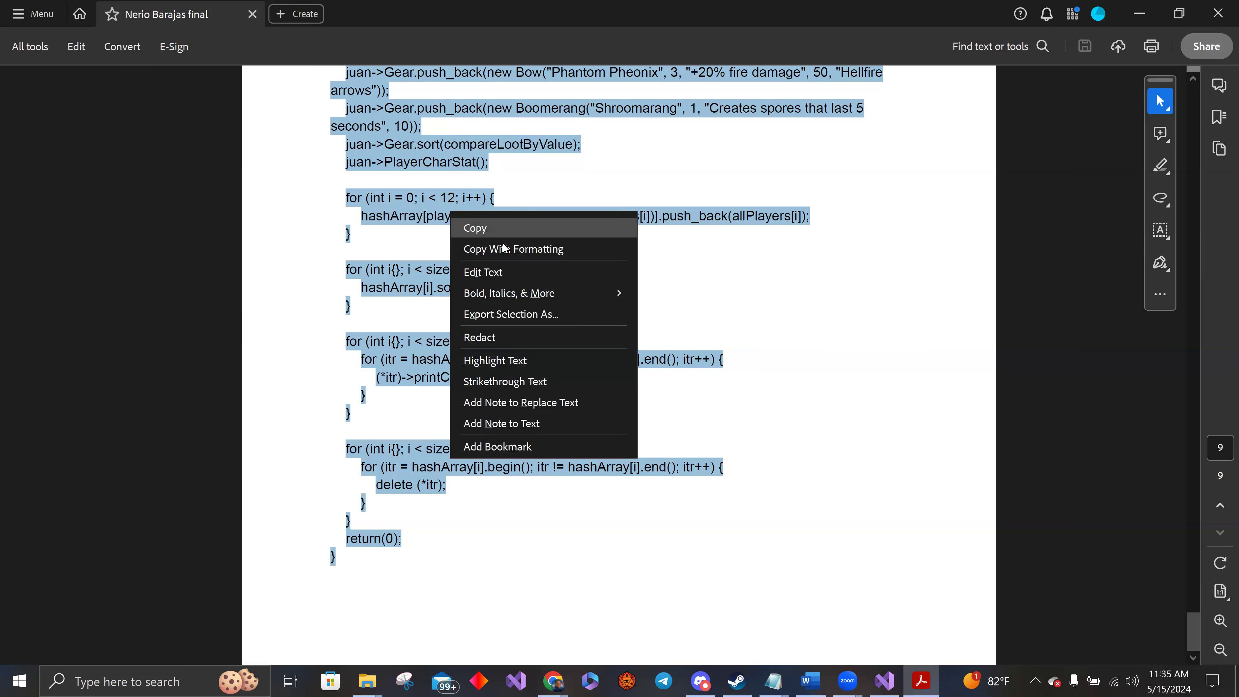
click(474, 228)
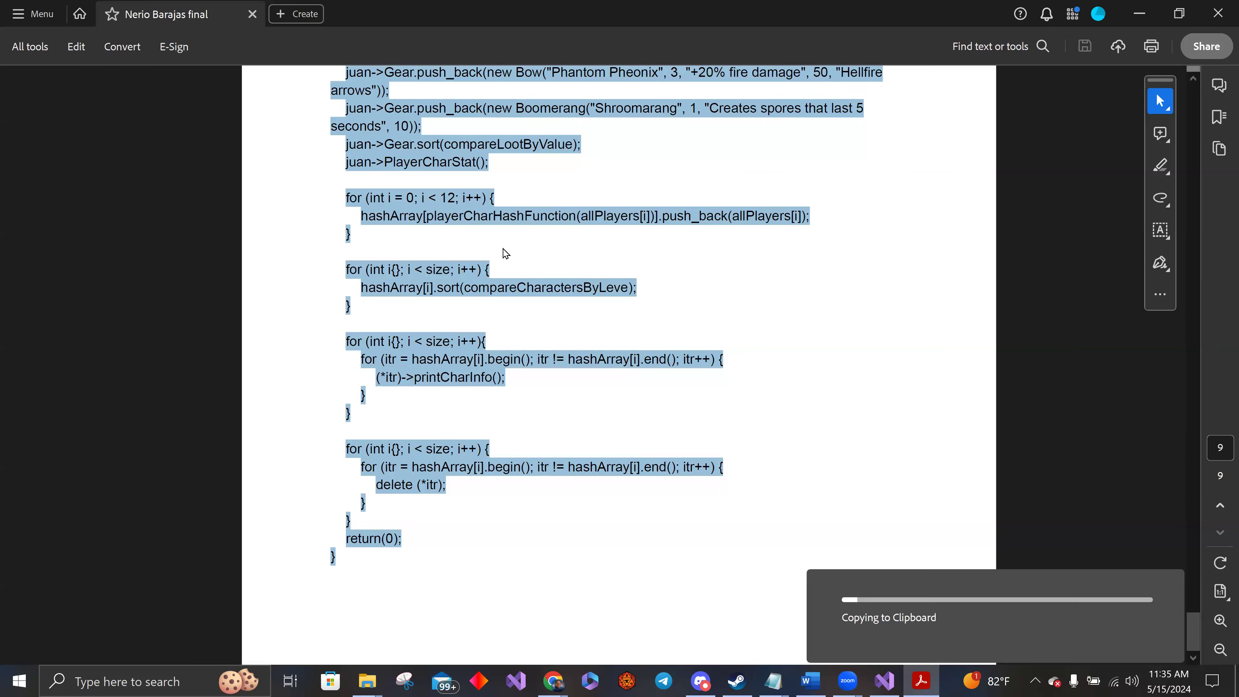
mouse_move(523, 263)
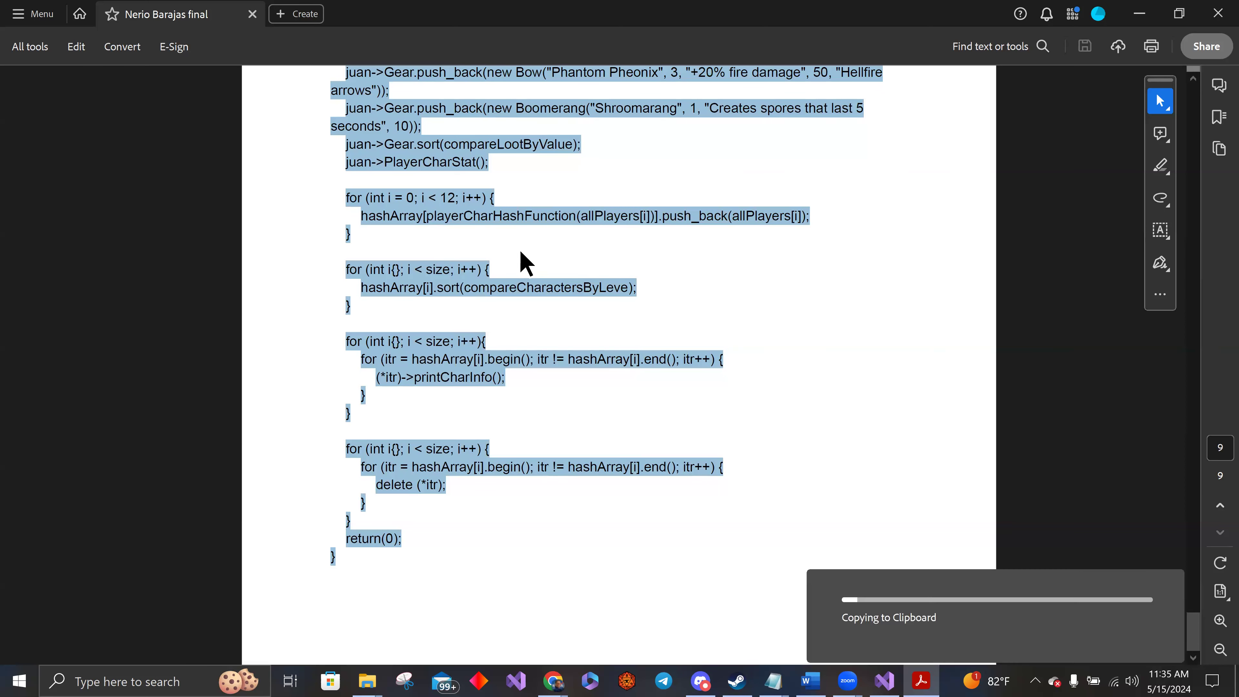
mouse_move(886, 512)
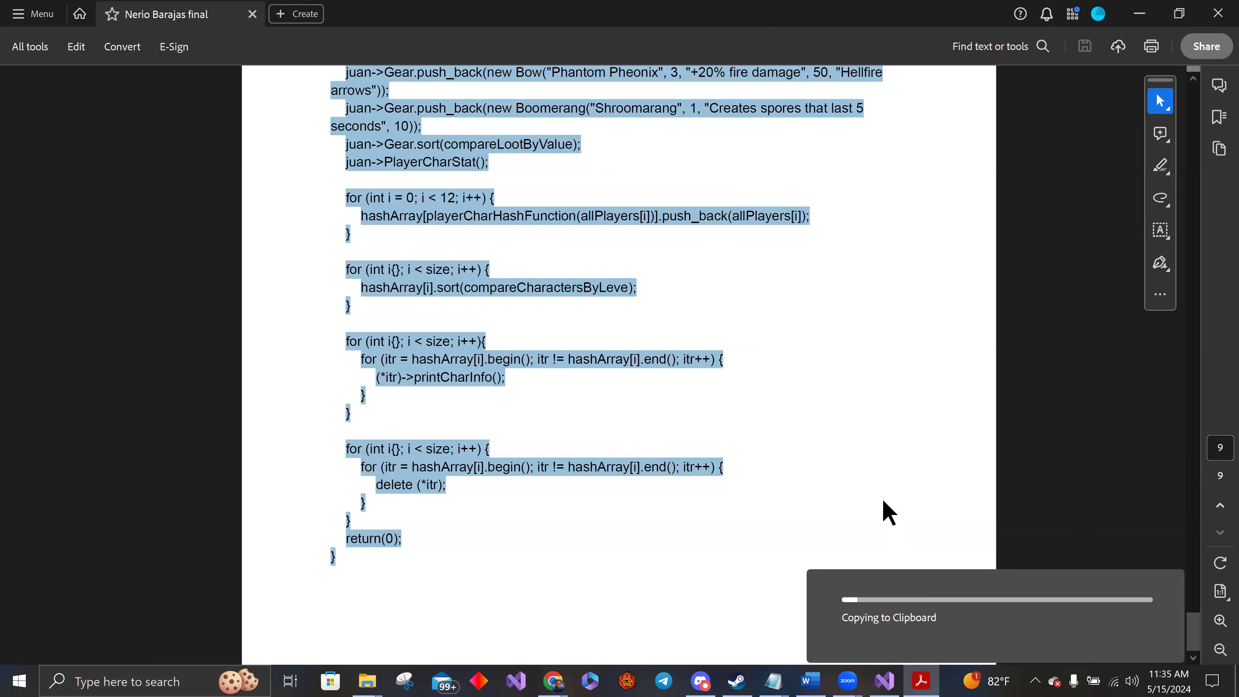
mouse_move(919, 680)
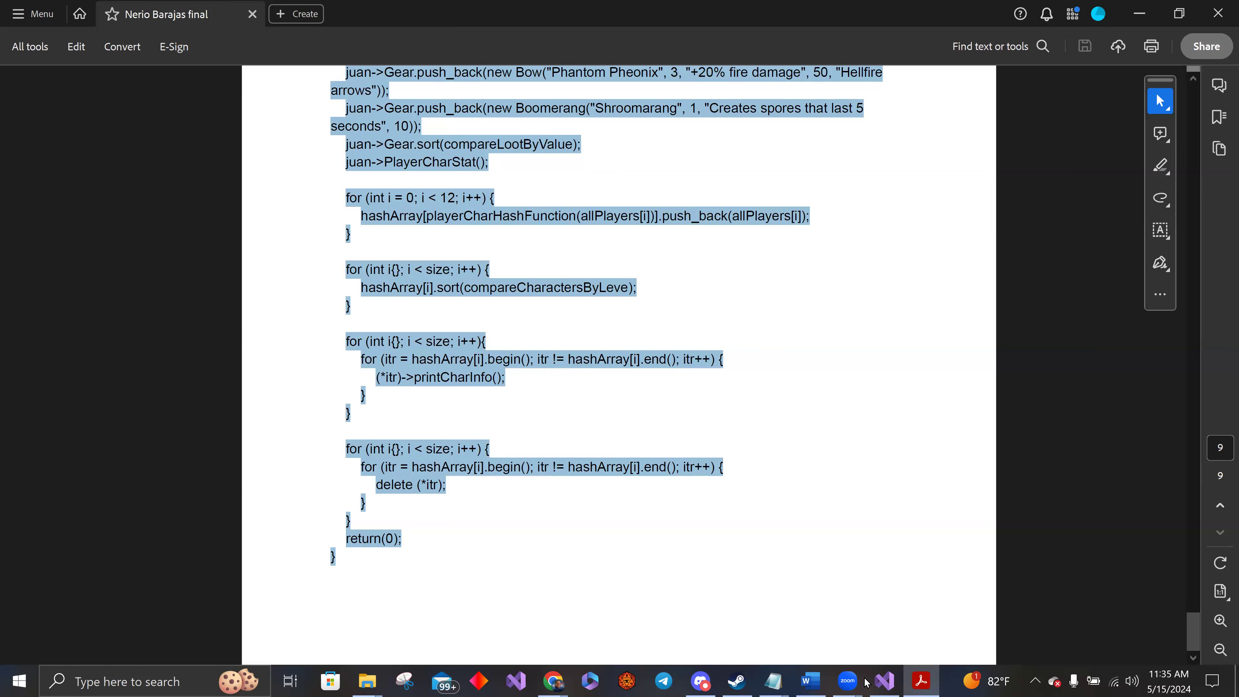
click(883, 680)
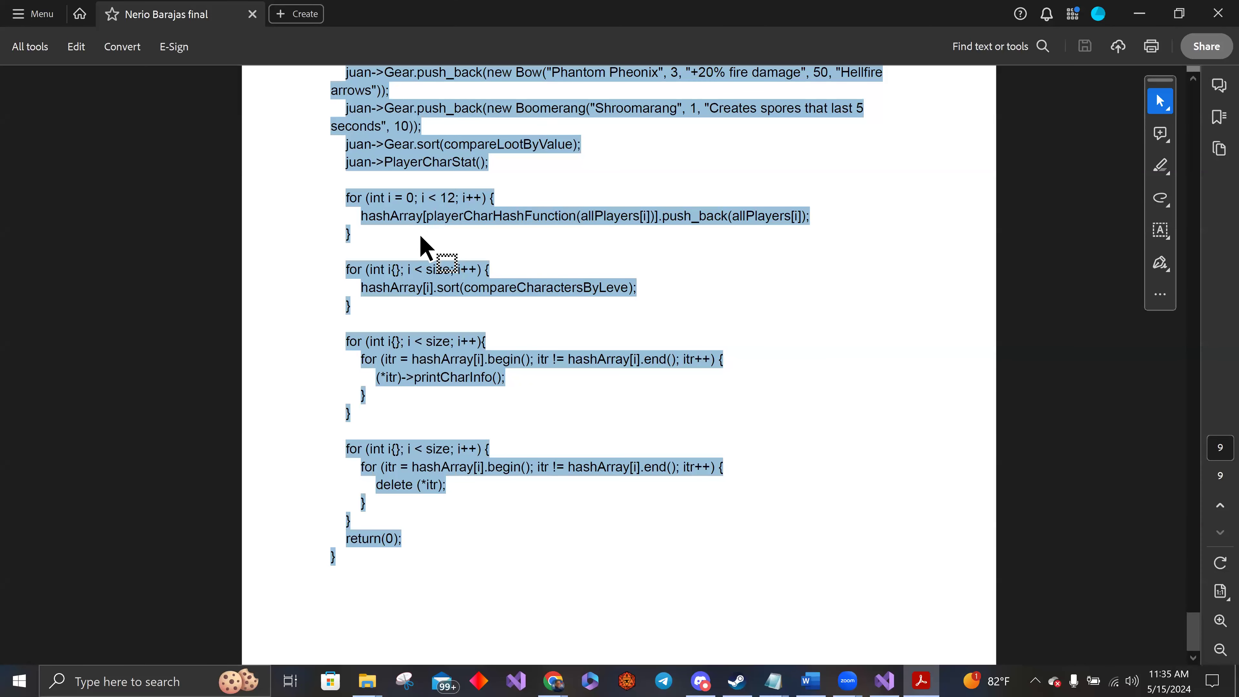
click(882, 681)
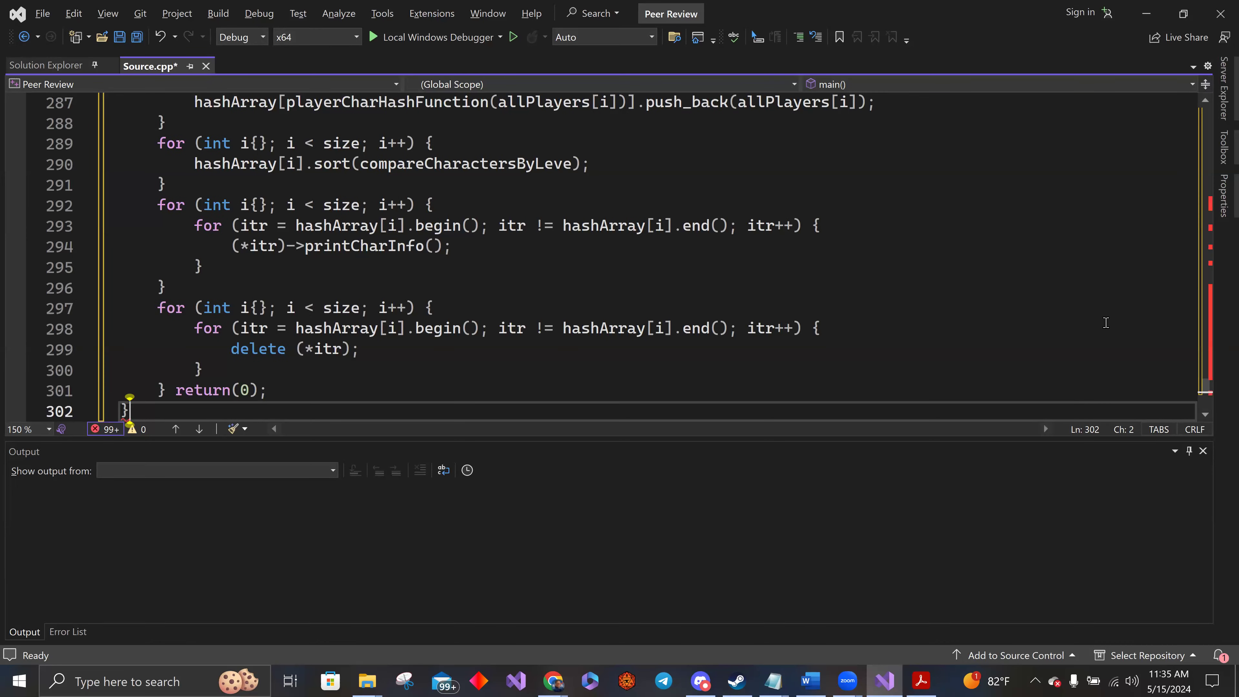
Rejoin the wrapped comment line with stray asterisks near the top of Source.cpp.
scroll(up, 3)
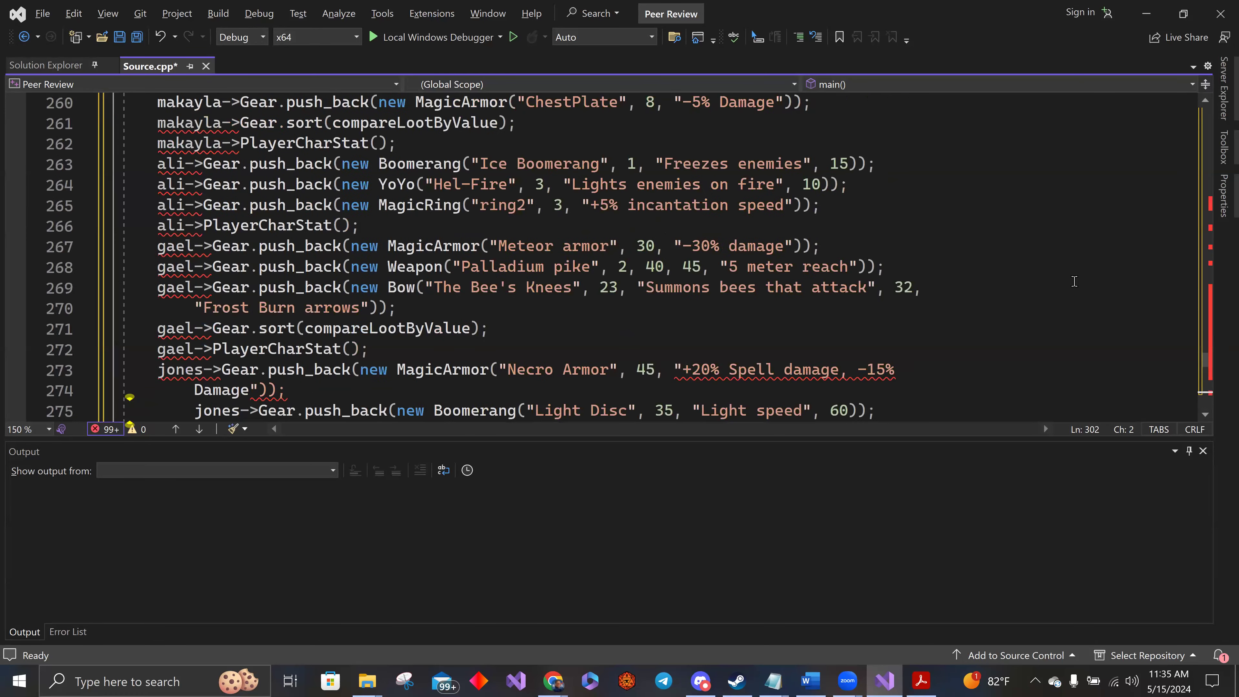
scroll(up, 3)
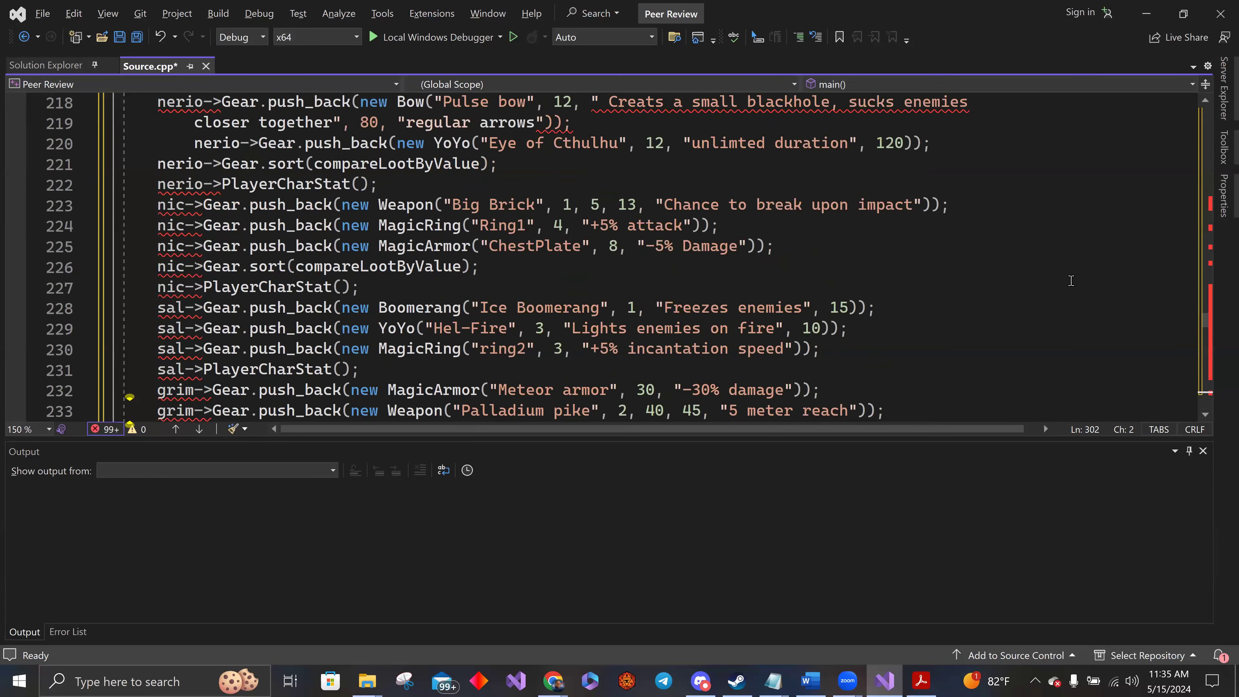
scroll(up, 3)
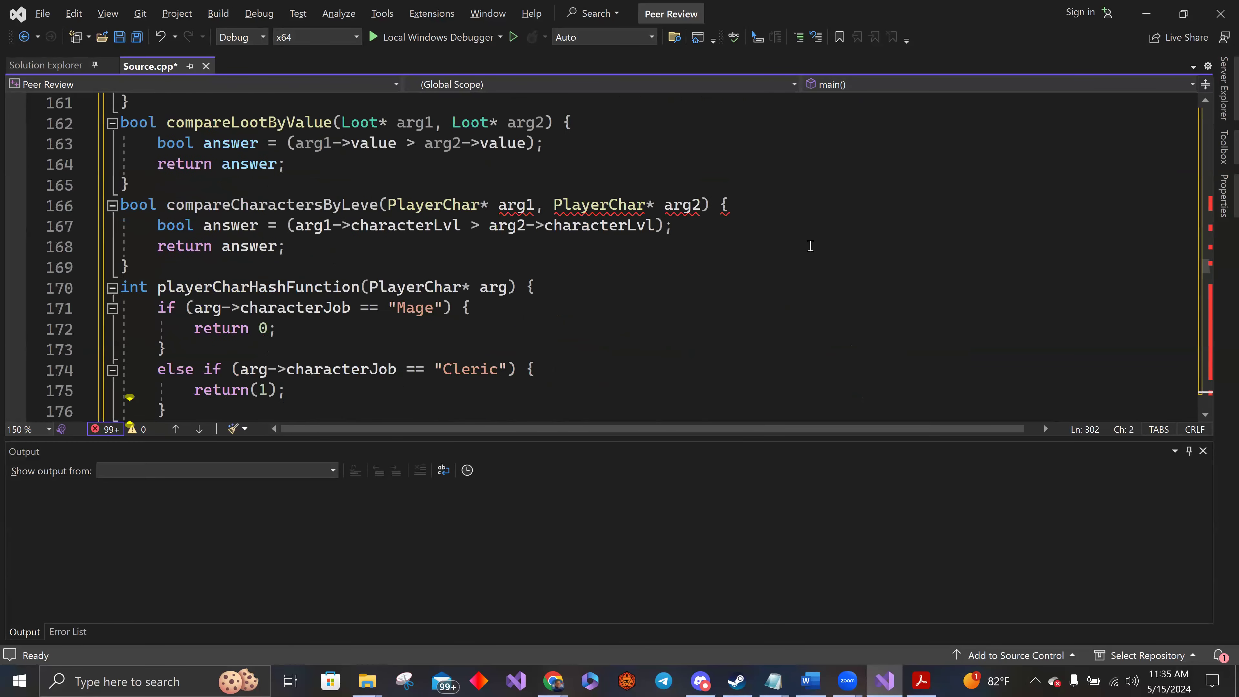
scroll(up, 3)
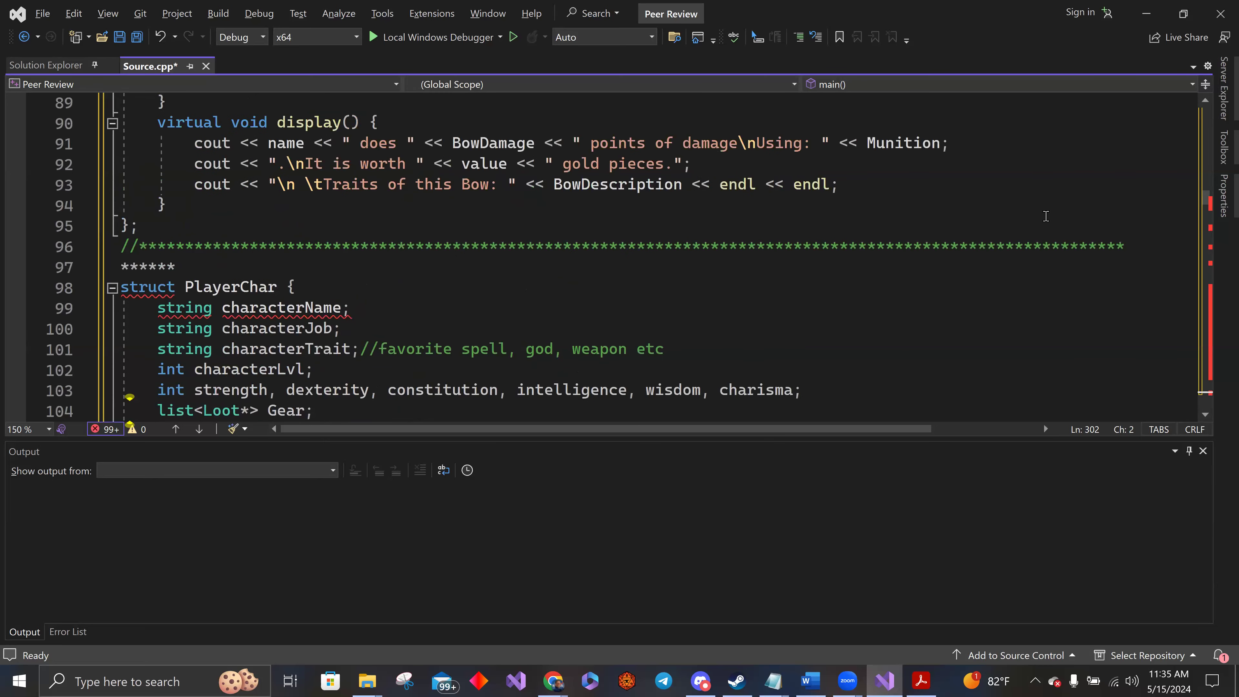
scroll(up, 3)
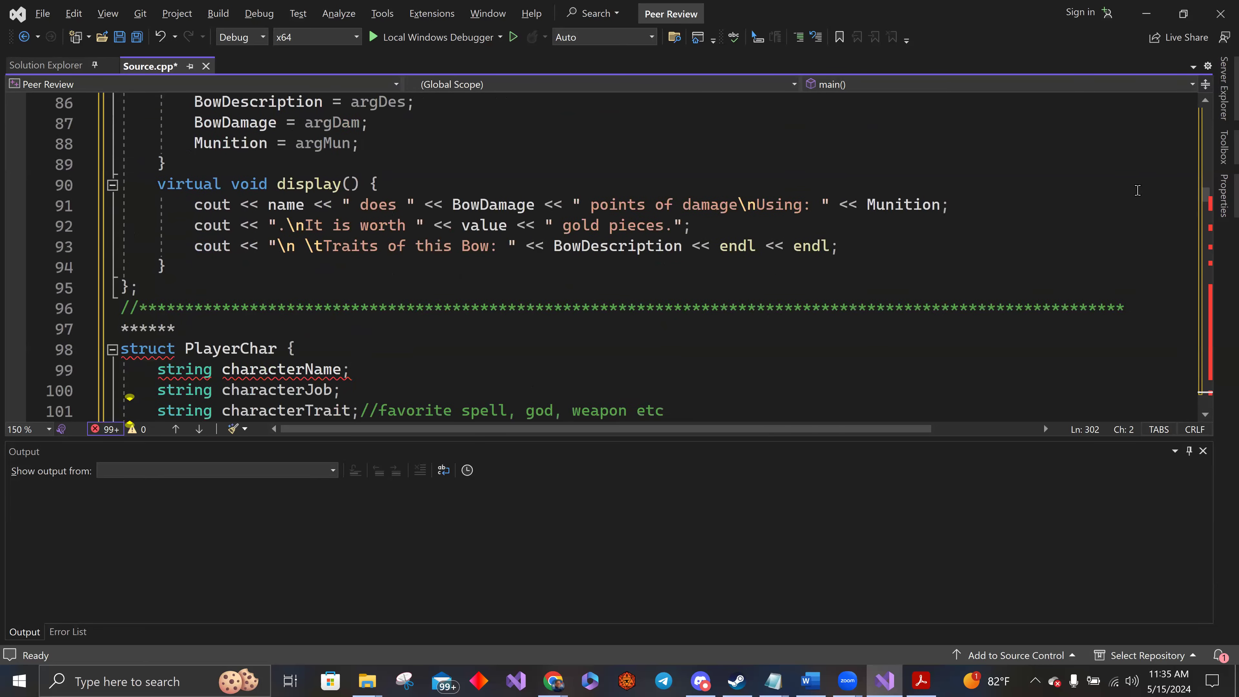
scroll(up, 3)
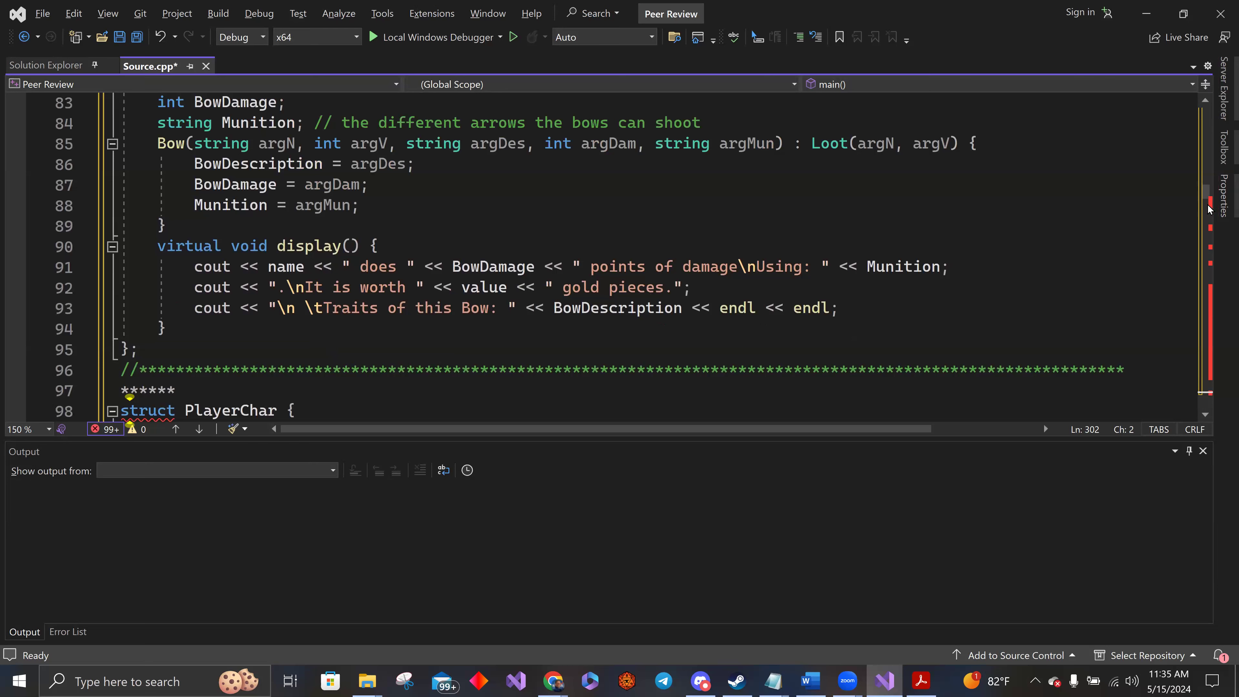
scroll(down, 3)
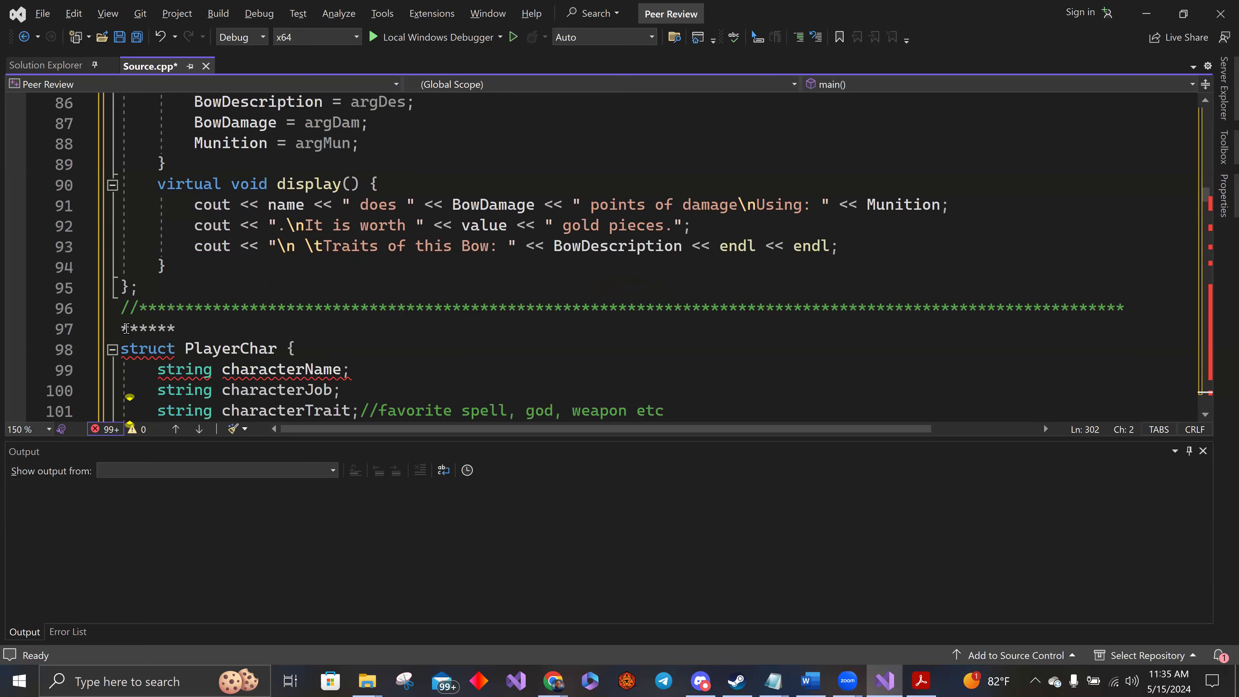
click(127, 327)
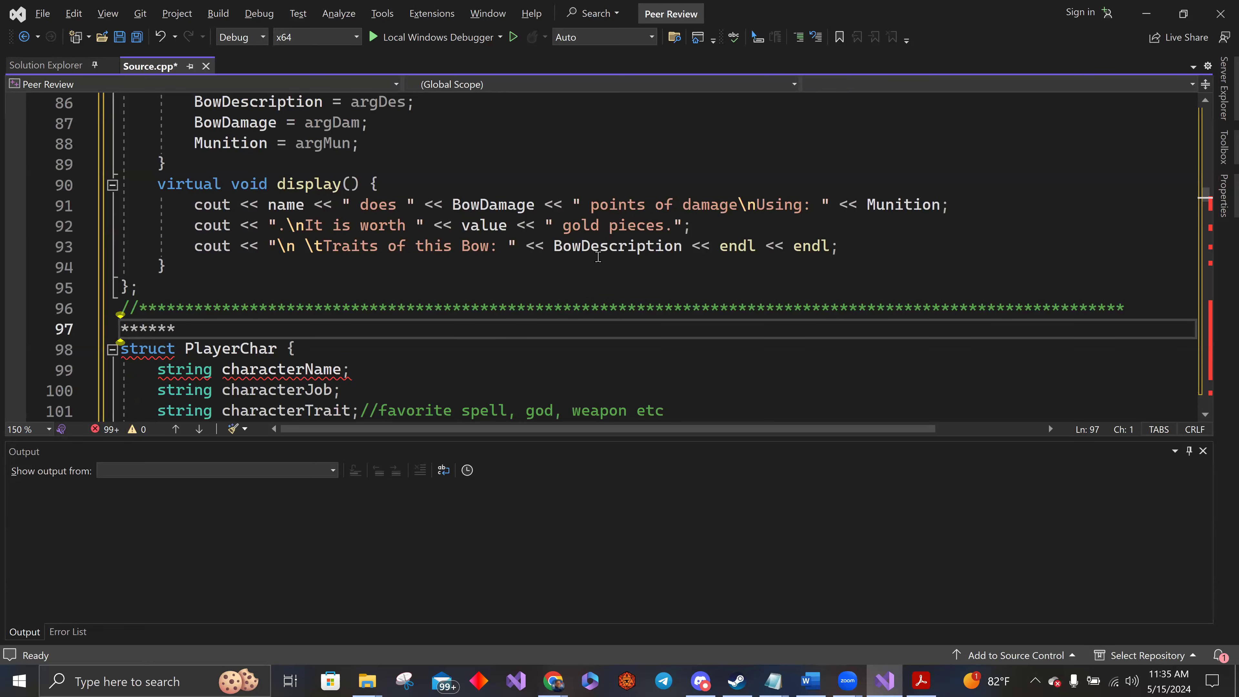
Rejoin the wrapped Frost Burn arrows line further down, reducing errors to 24.
scroll(down, 3)
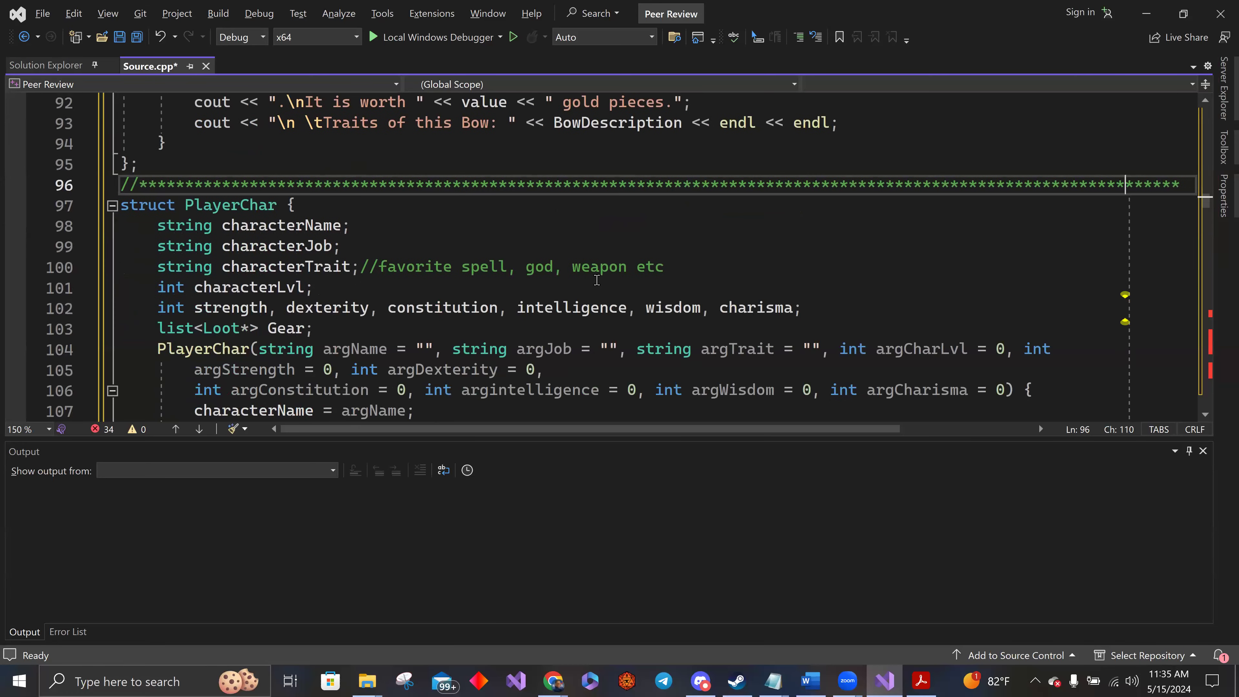
scroll(down, 3)
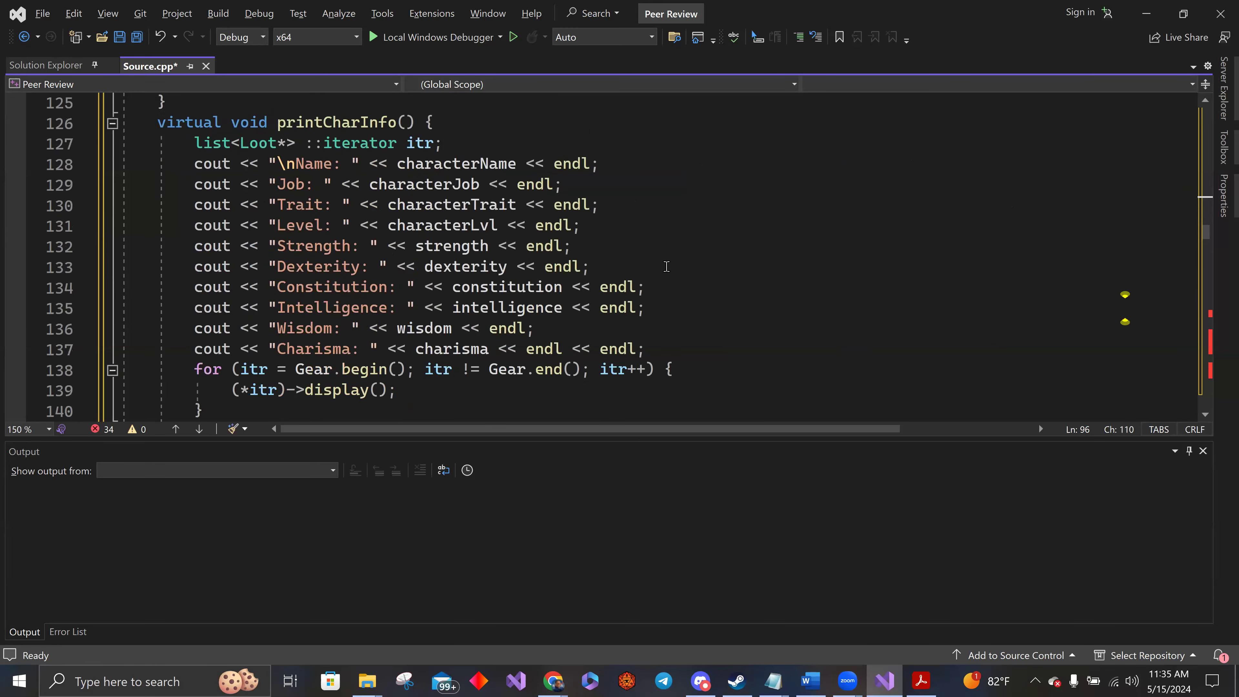
scroll(down, 3)
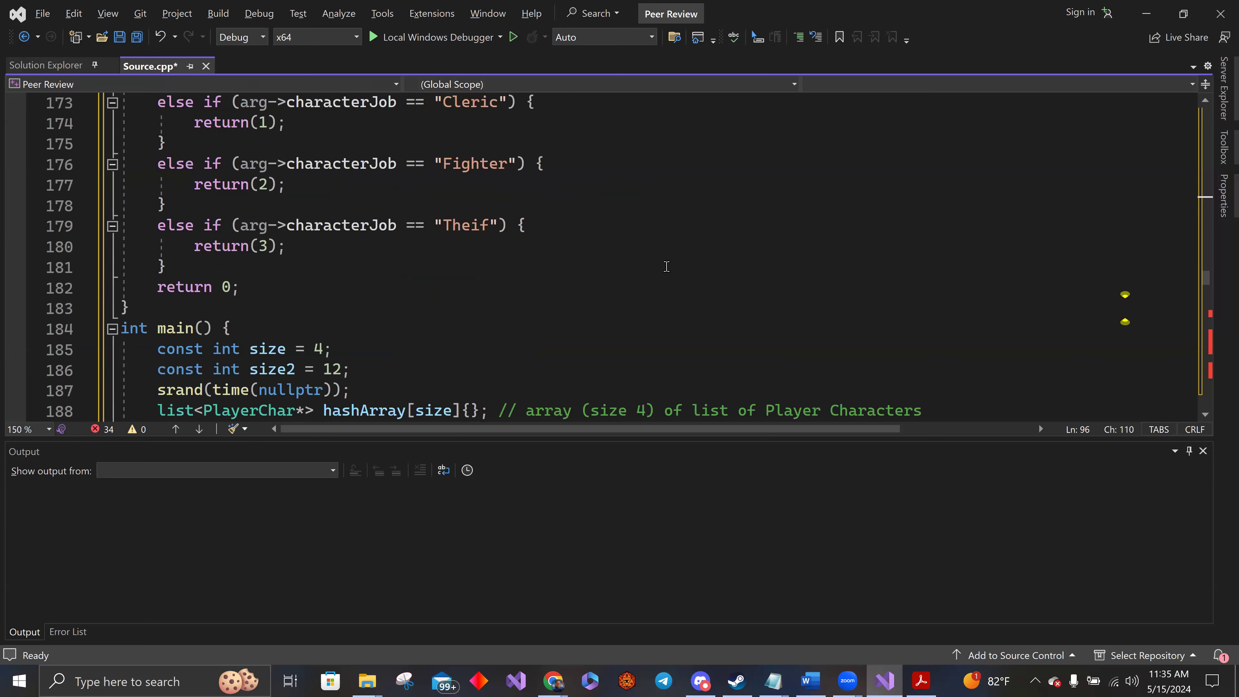
scroll(down, 3)
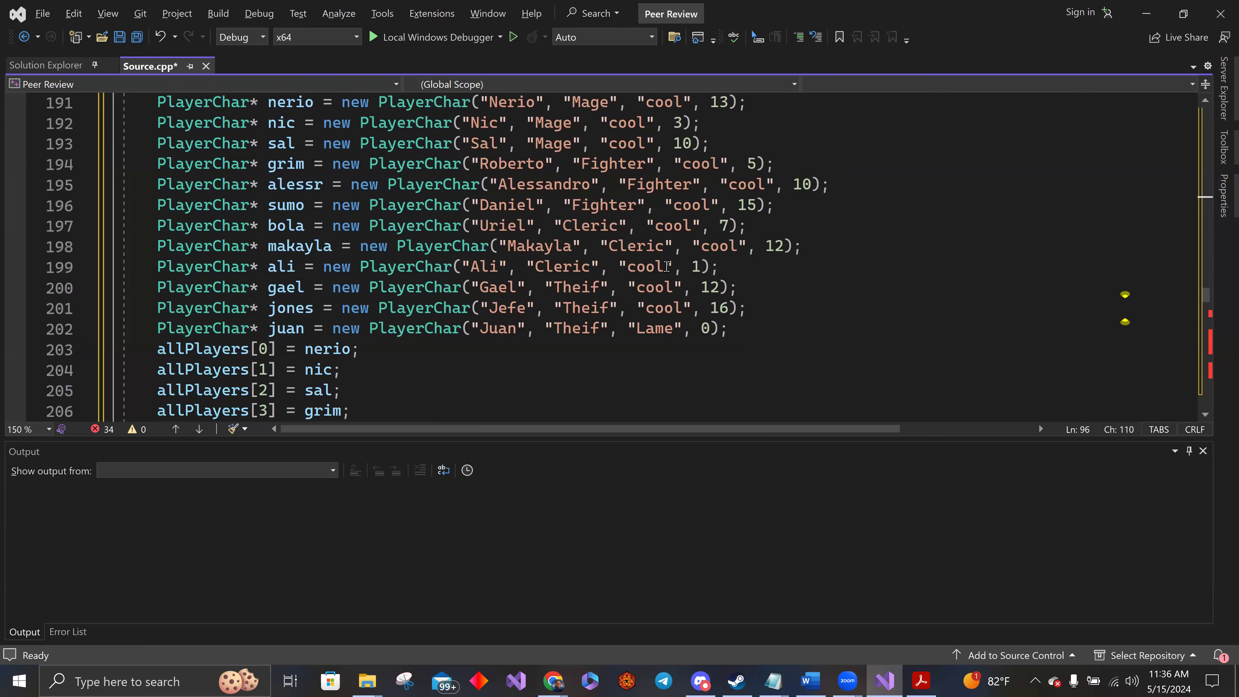
scroll(down, 3)
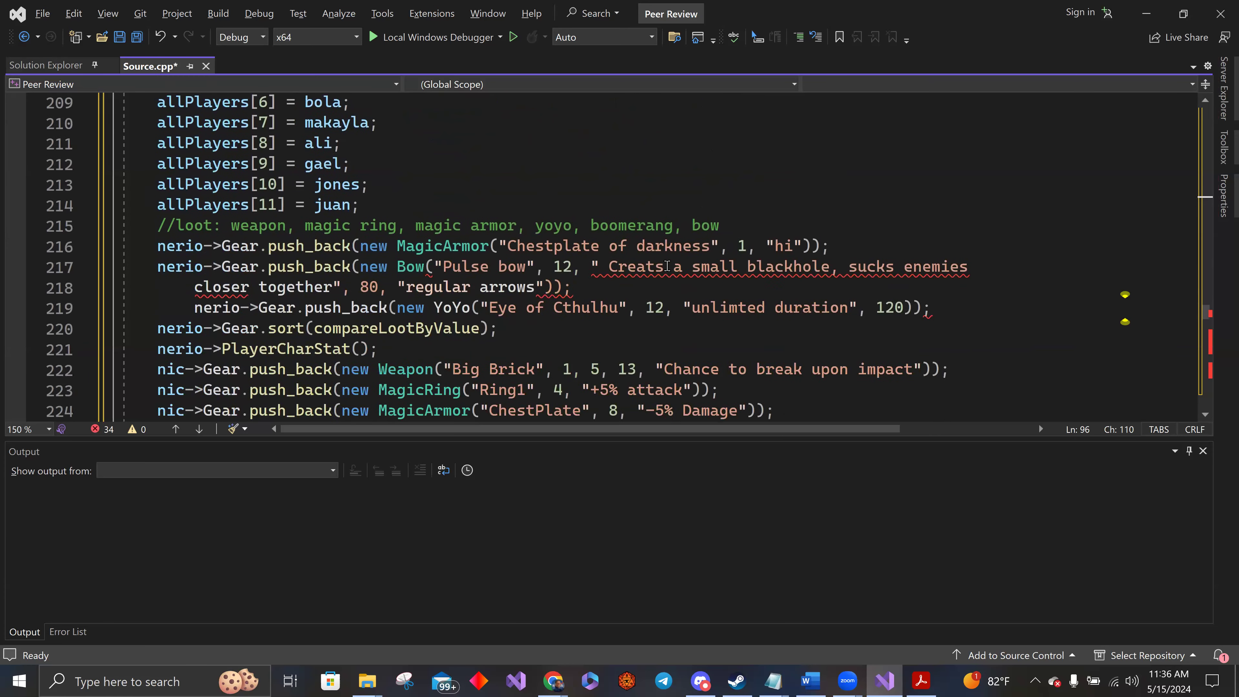
scroll(down, 3)
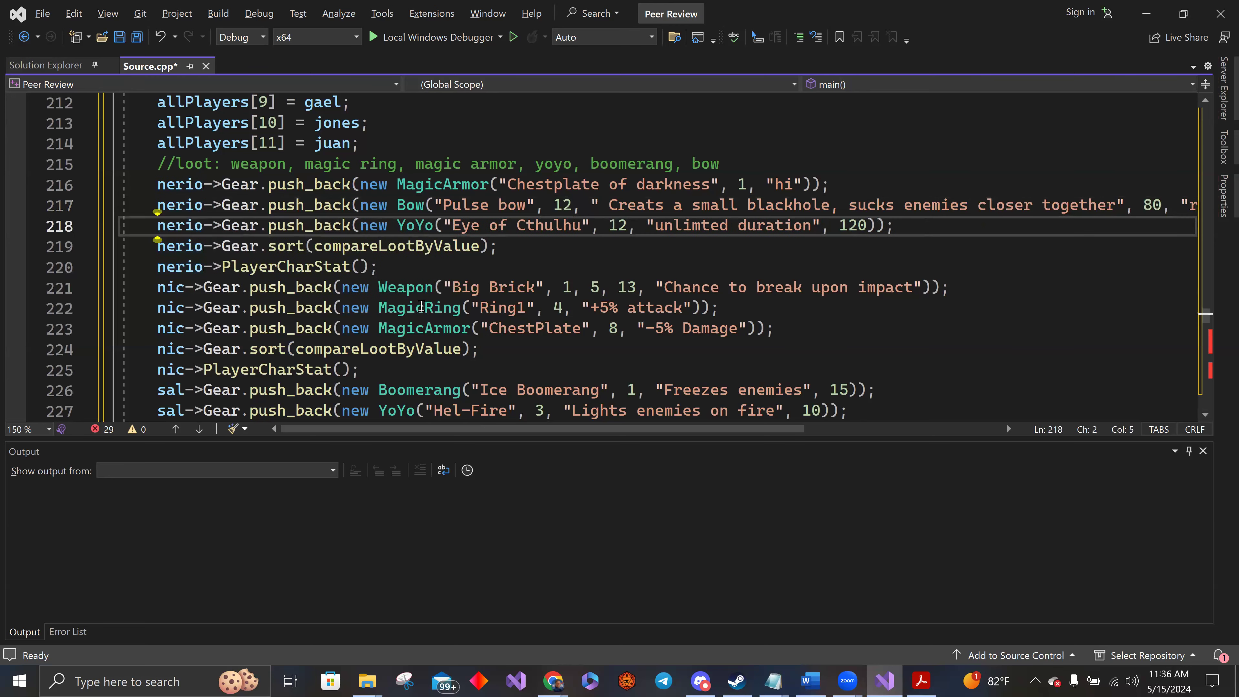
scroll(down, 3)
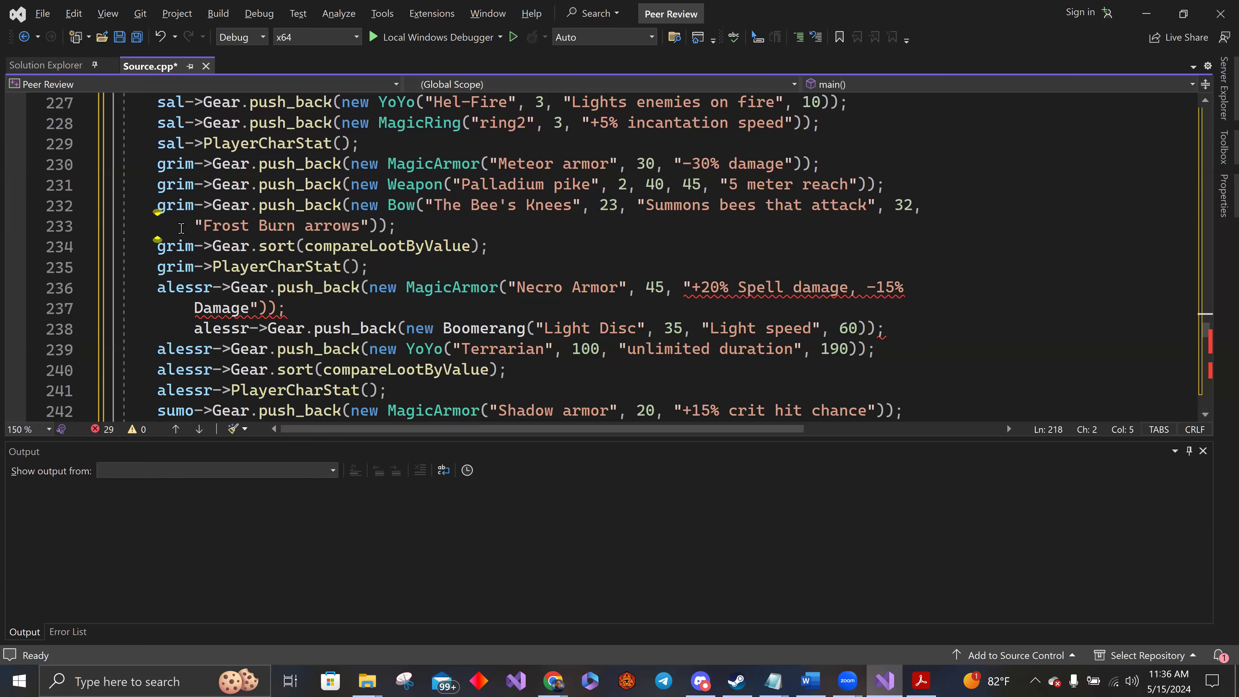
click(204, 225)
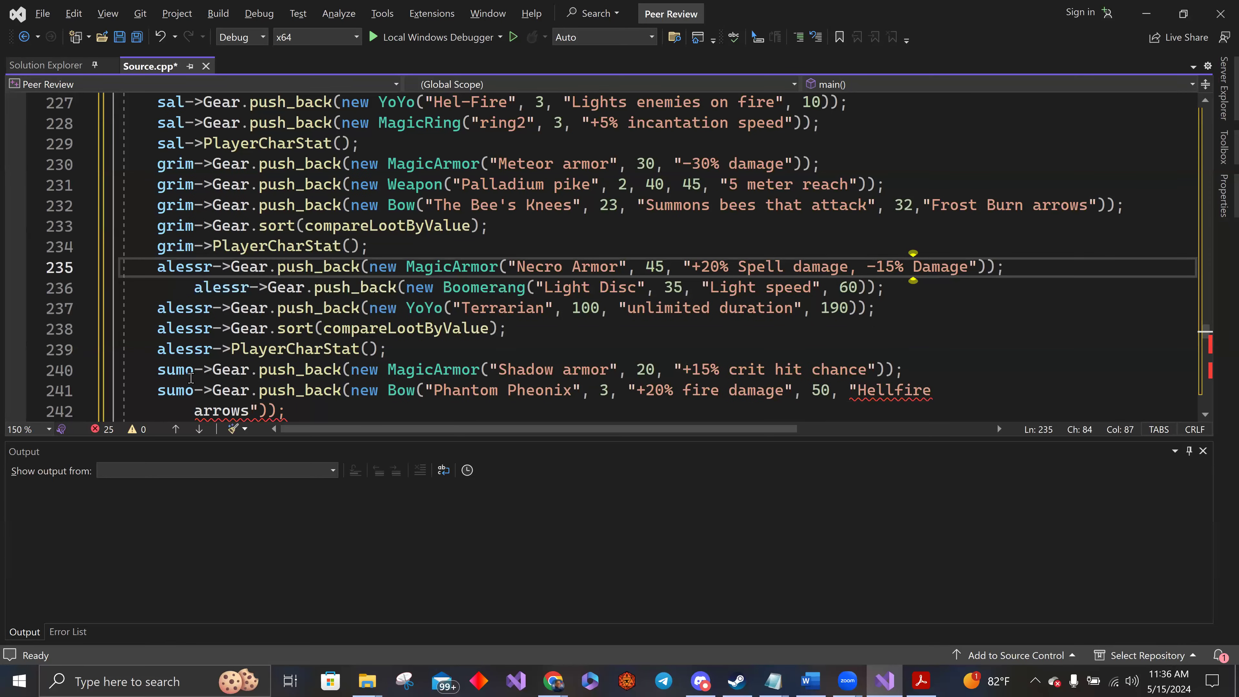
scroll(down, 3)
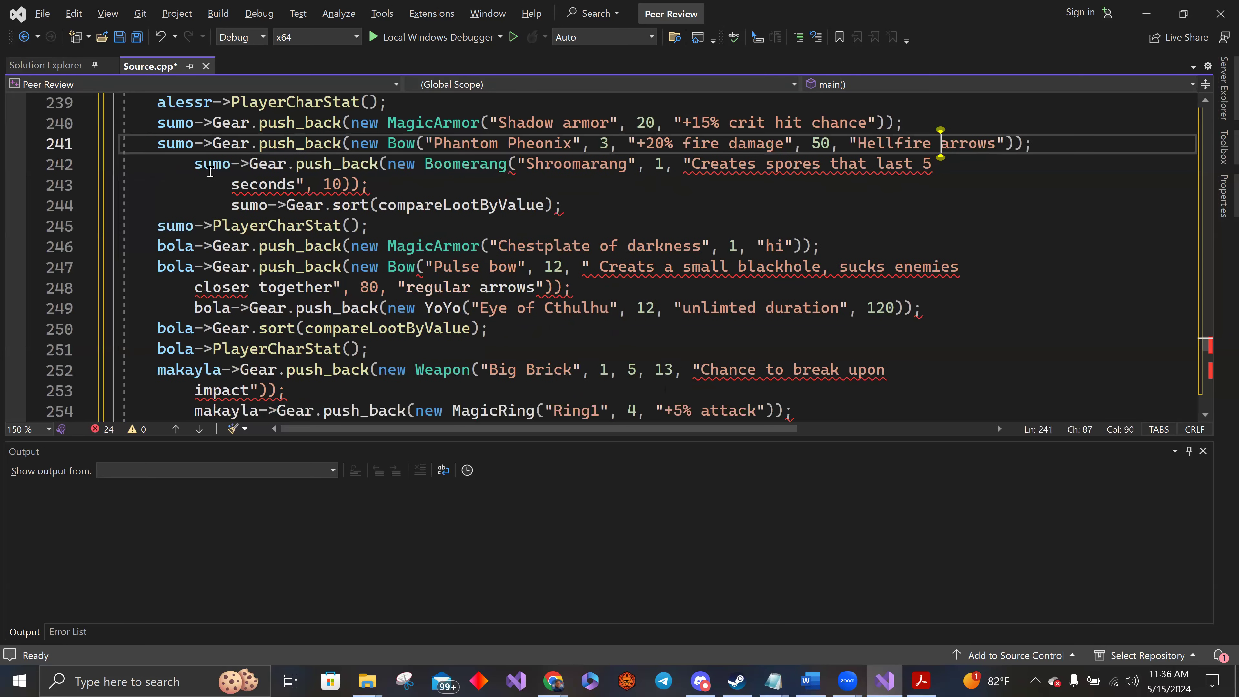
mouse_move(426, 38)
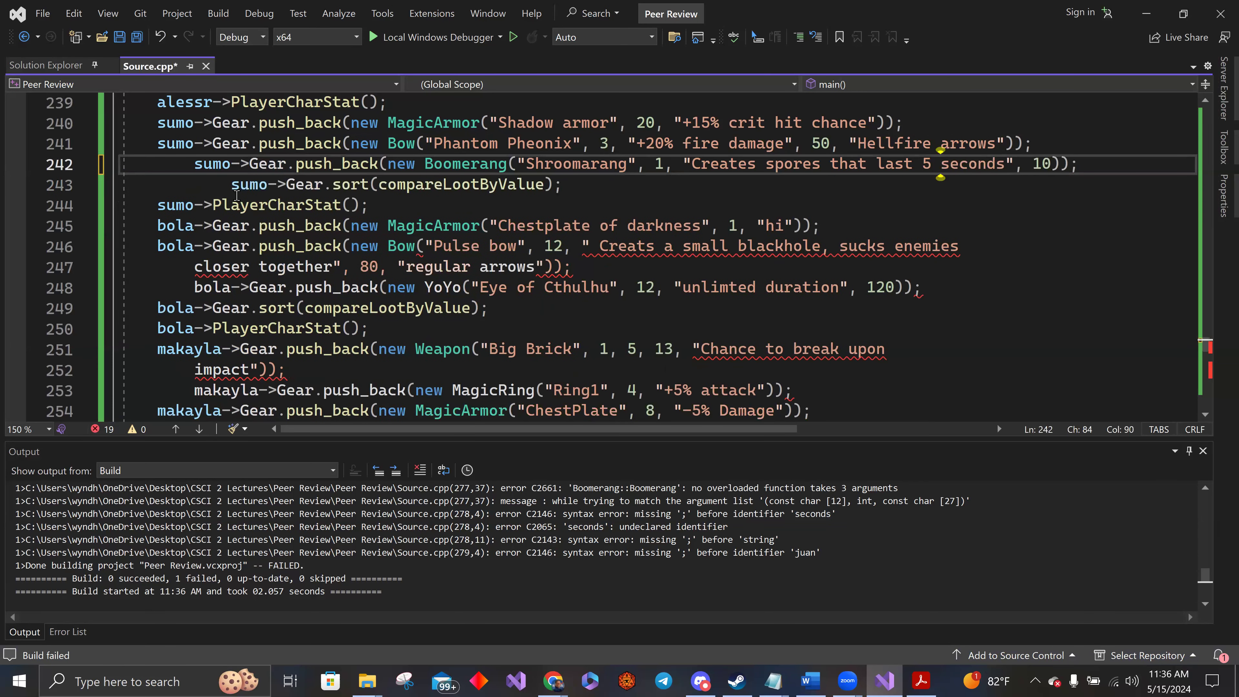
Fix the misindented makayla line and remaining wrapped lines until no issues are found.
double_click(249, 184)
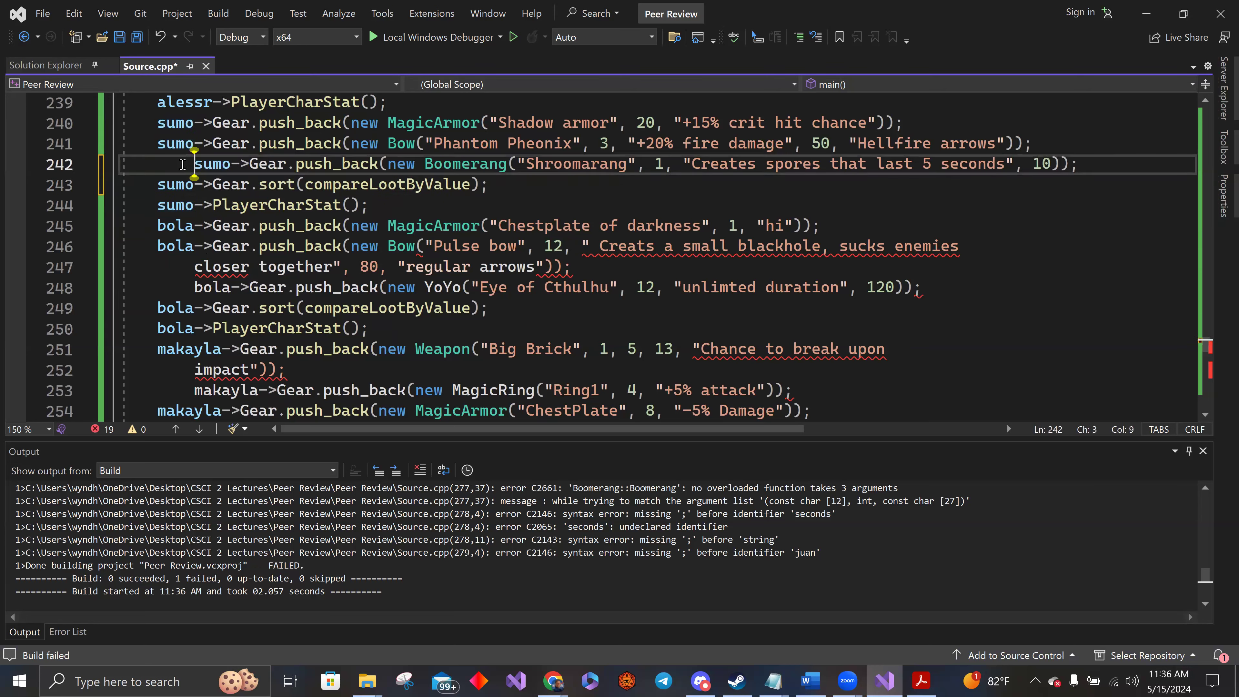
double_click(175, 163)
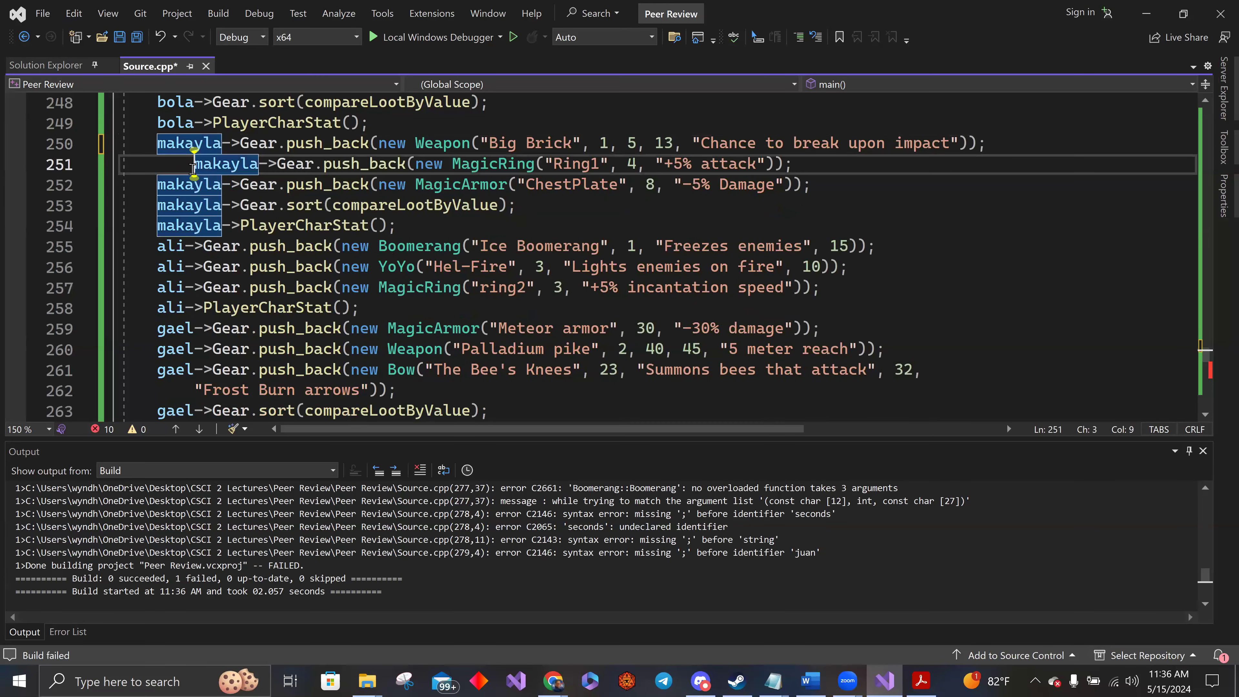
scroll(down, 3)
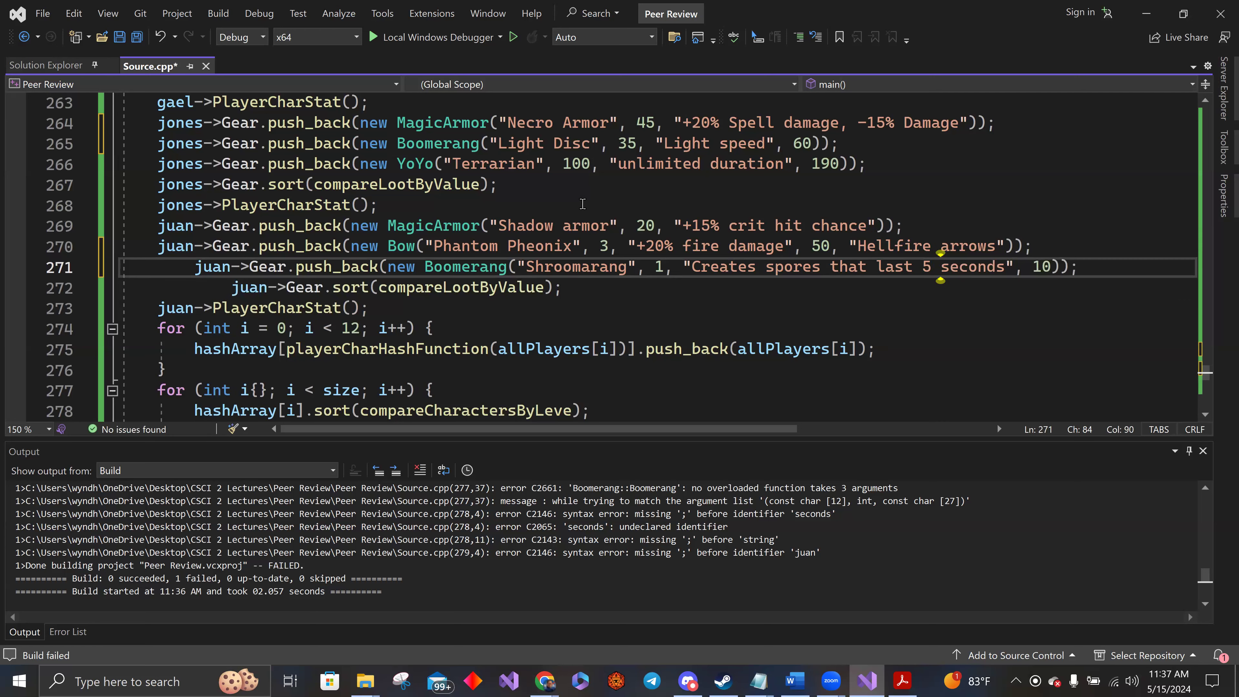
scroll(down, 3)
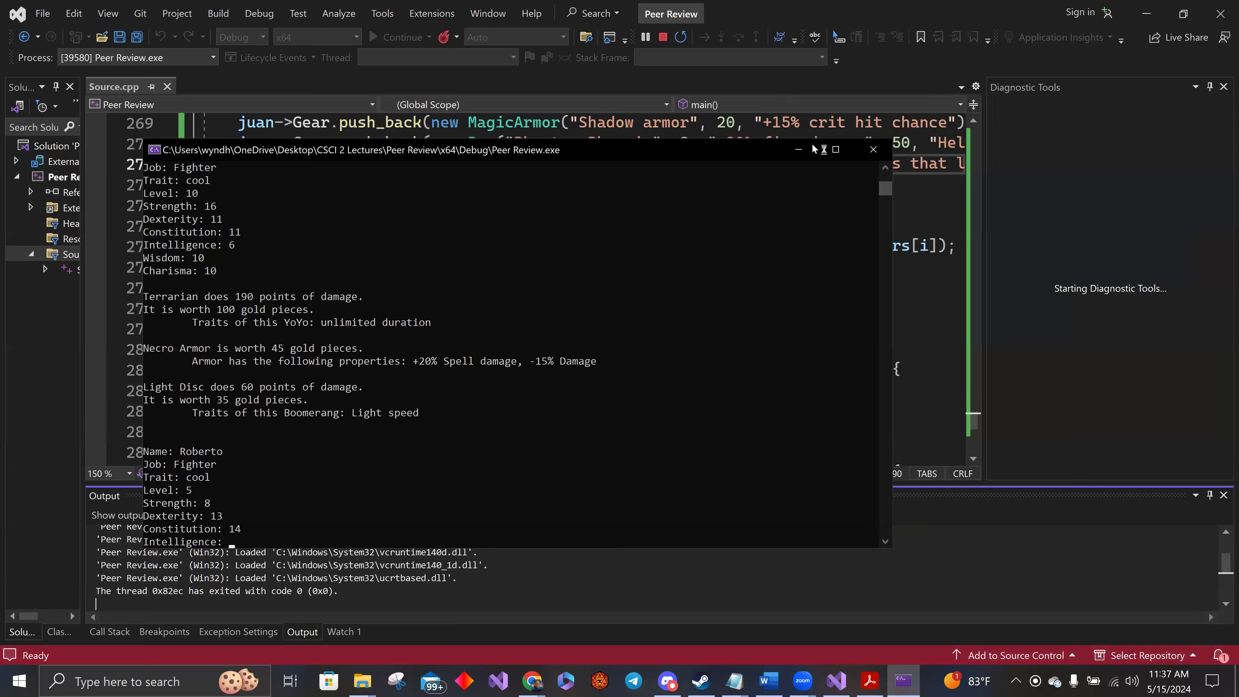
Close the program output, minimize Visual Studio and open Ahmed_Eli_Final_Project from Downloads.
click(872, 149)
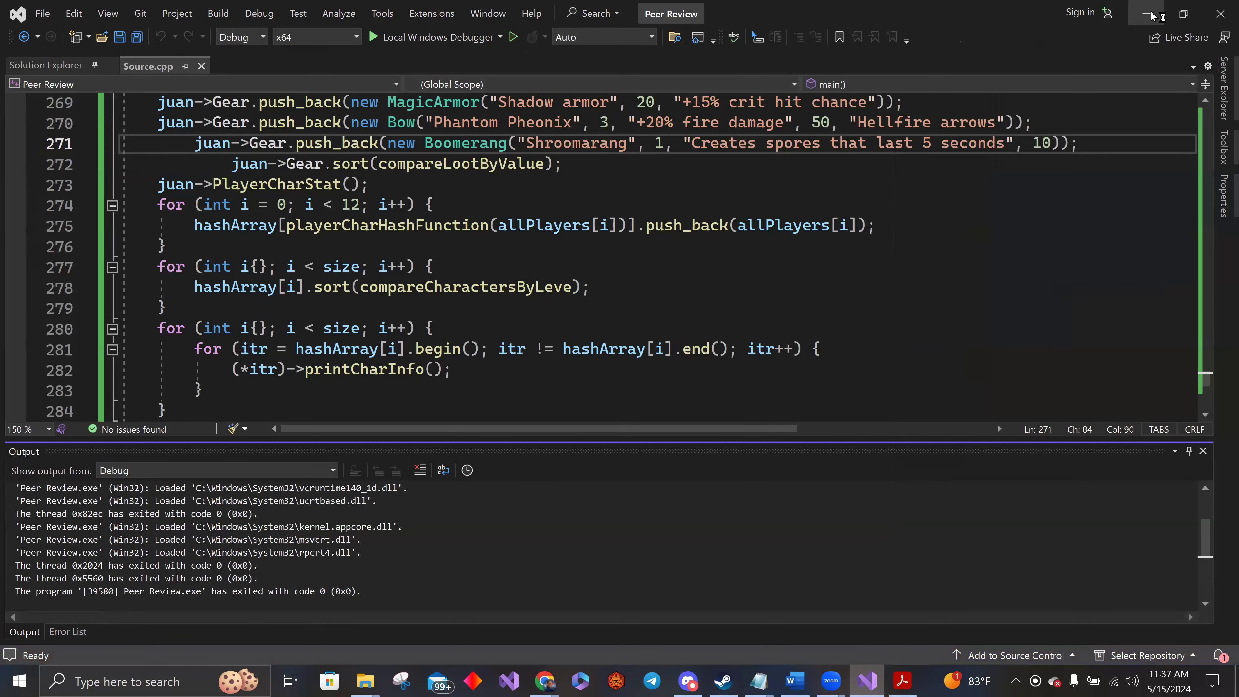
click(363, 680)
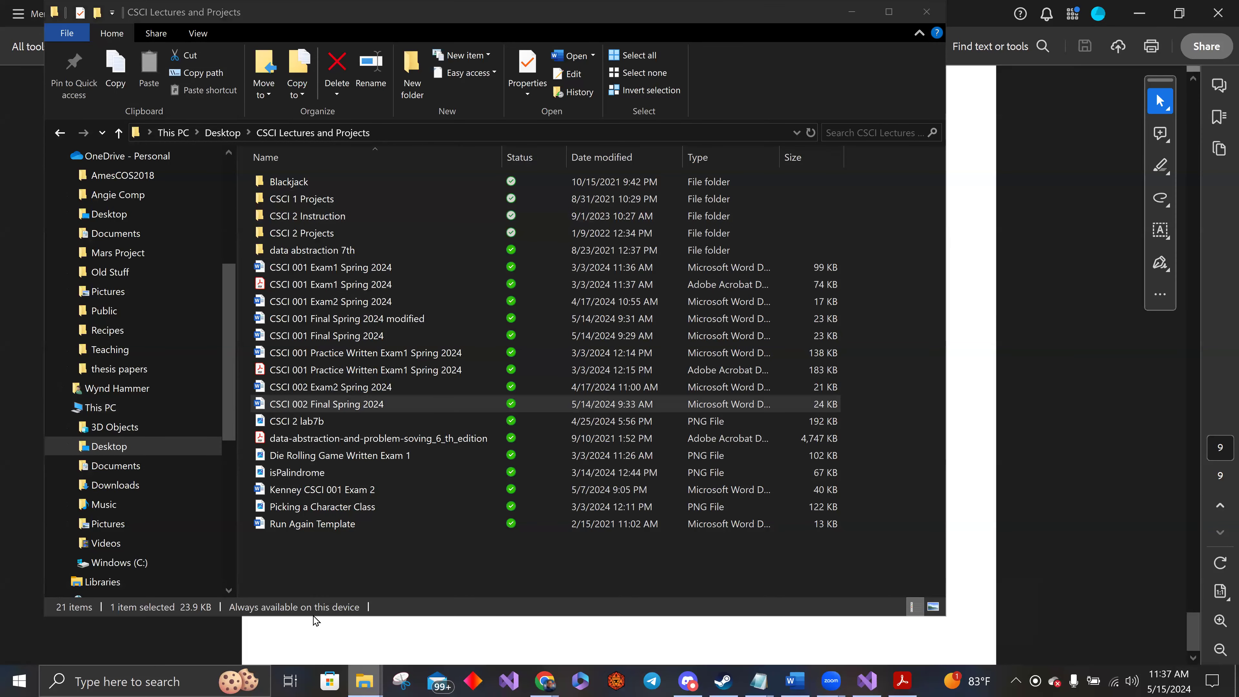
mouse_move(363, 680)
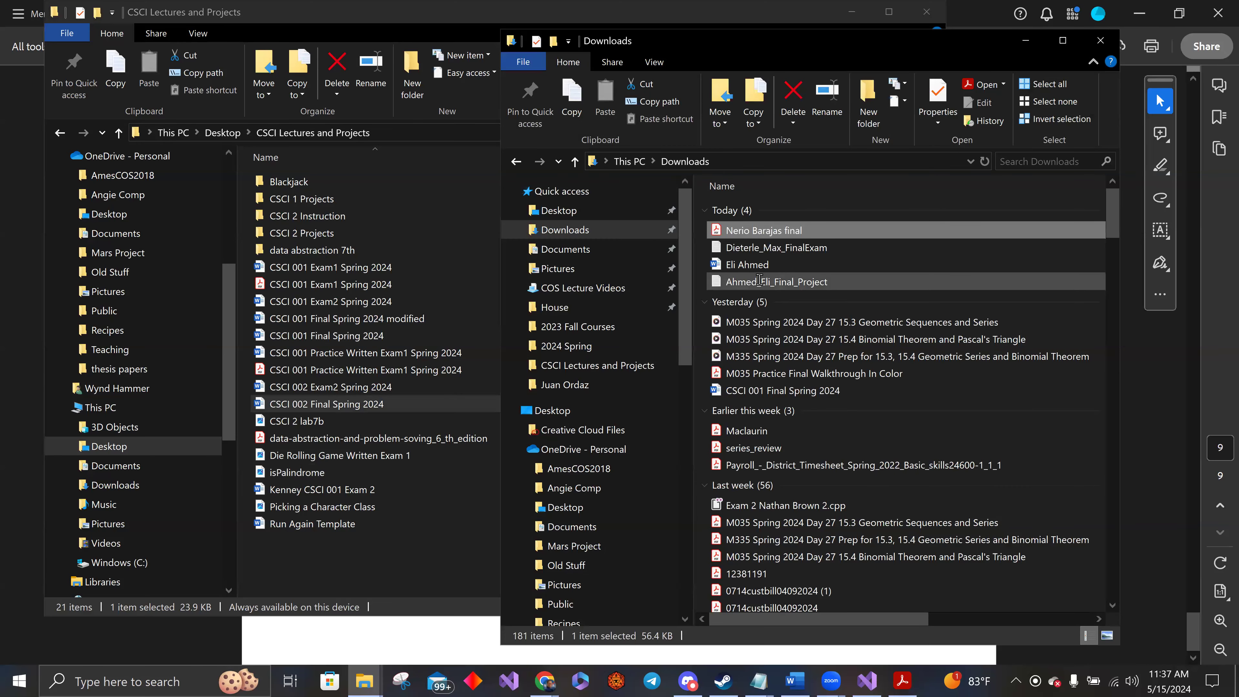
double_click(785, 281)
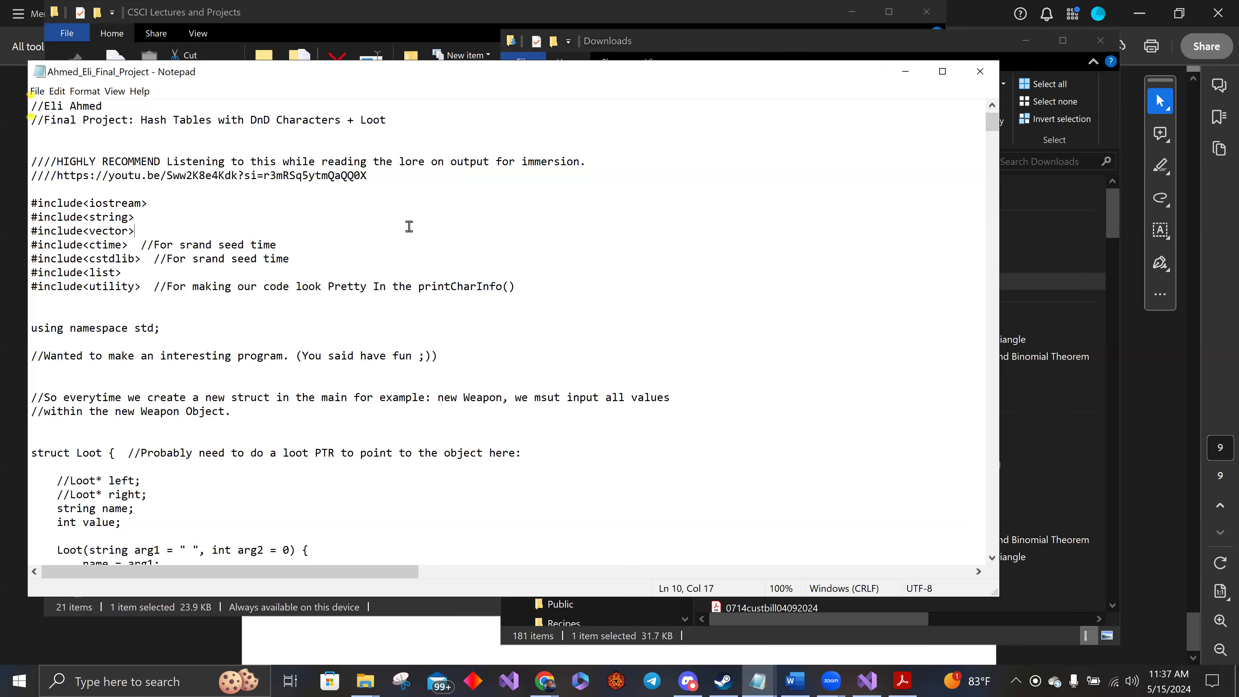
key(ctrl+a)
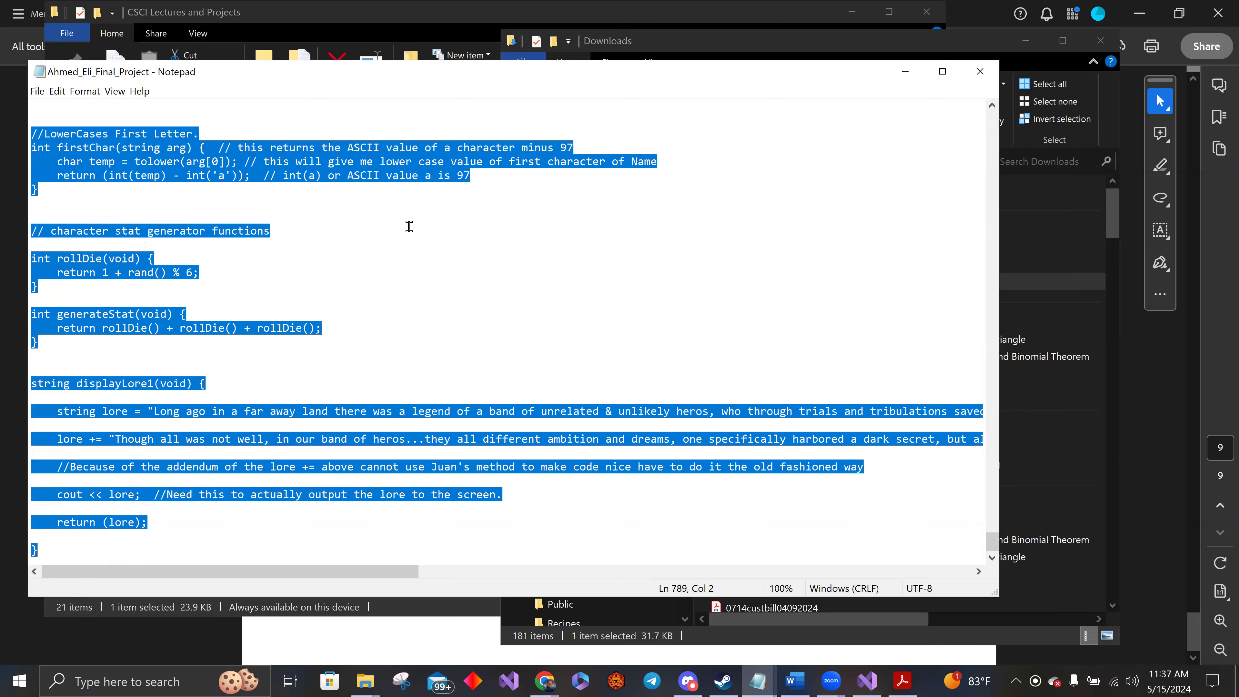
mouse_move(960, 411)
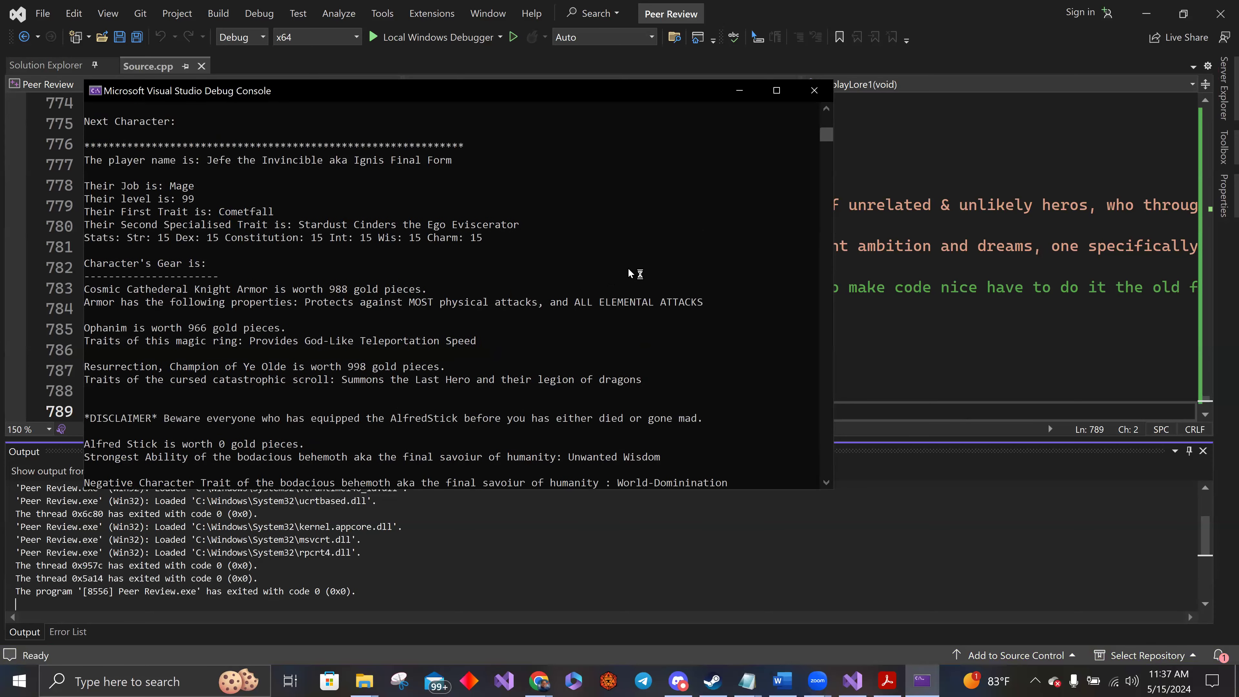
scroll(up, 3)
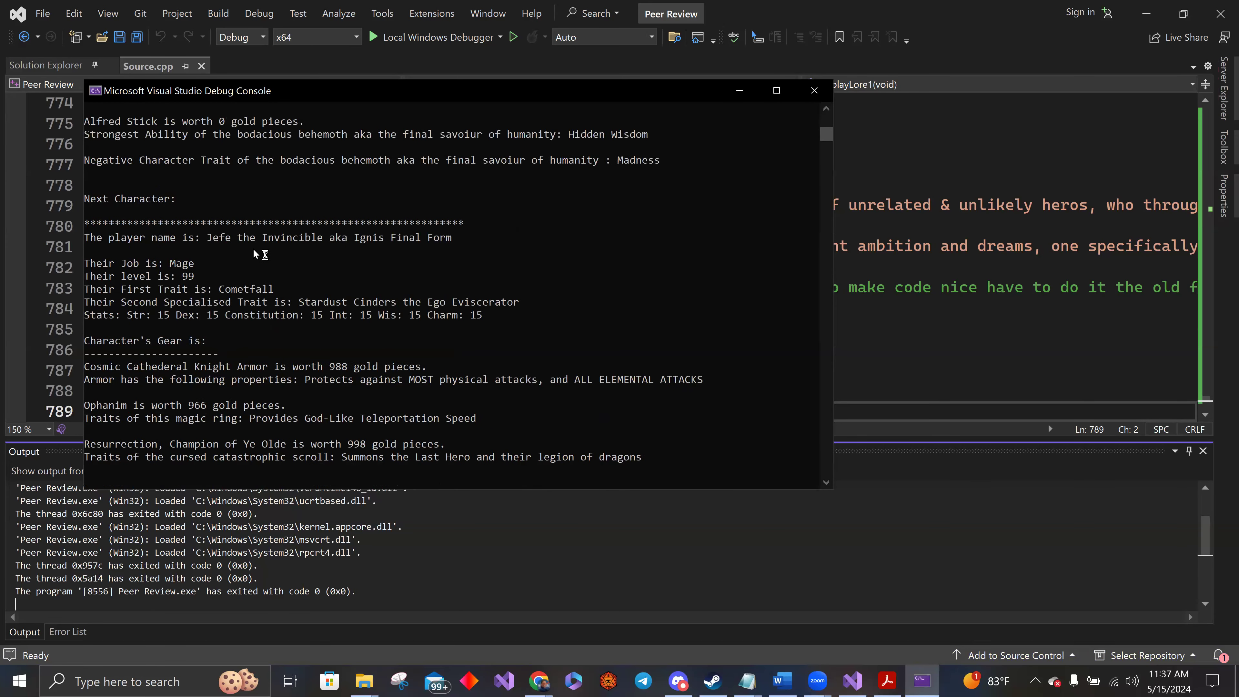
mouse_move(268, 295)
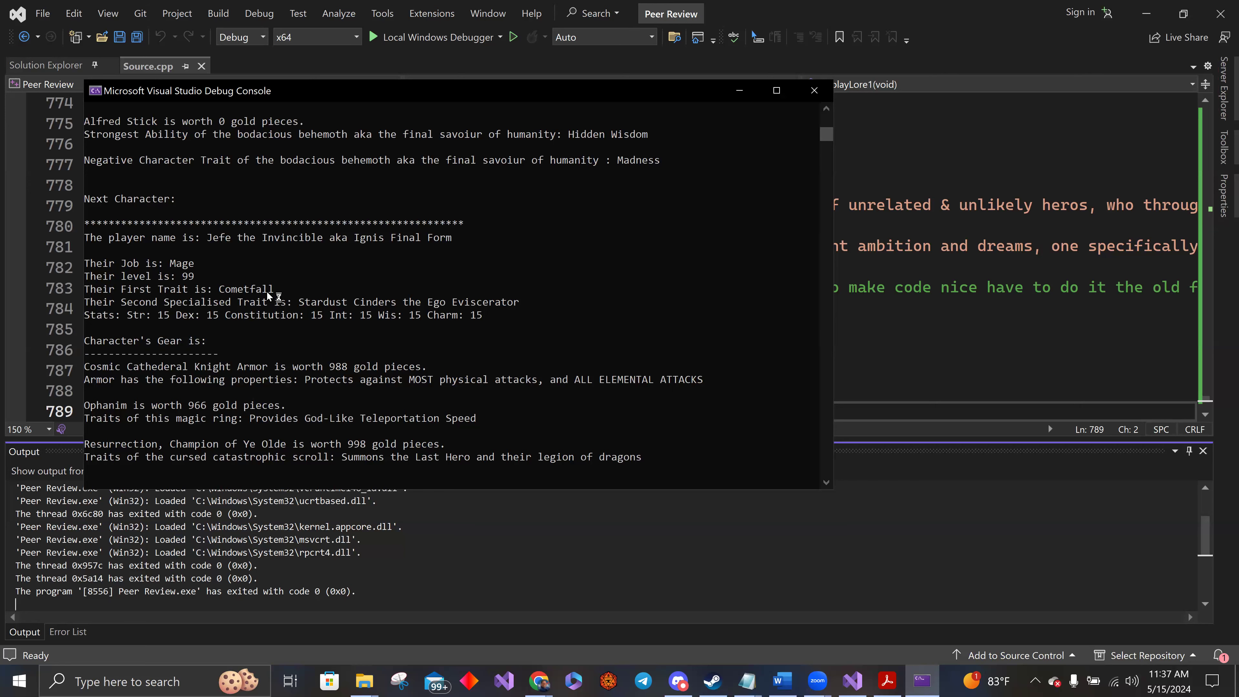
click(814, 90)
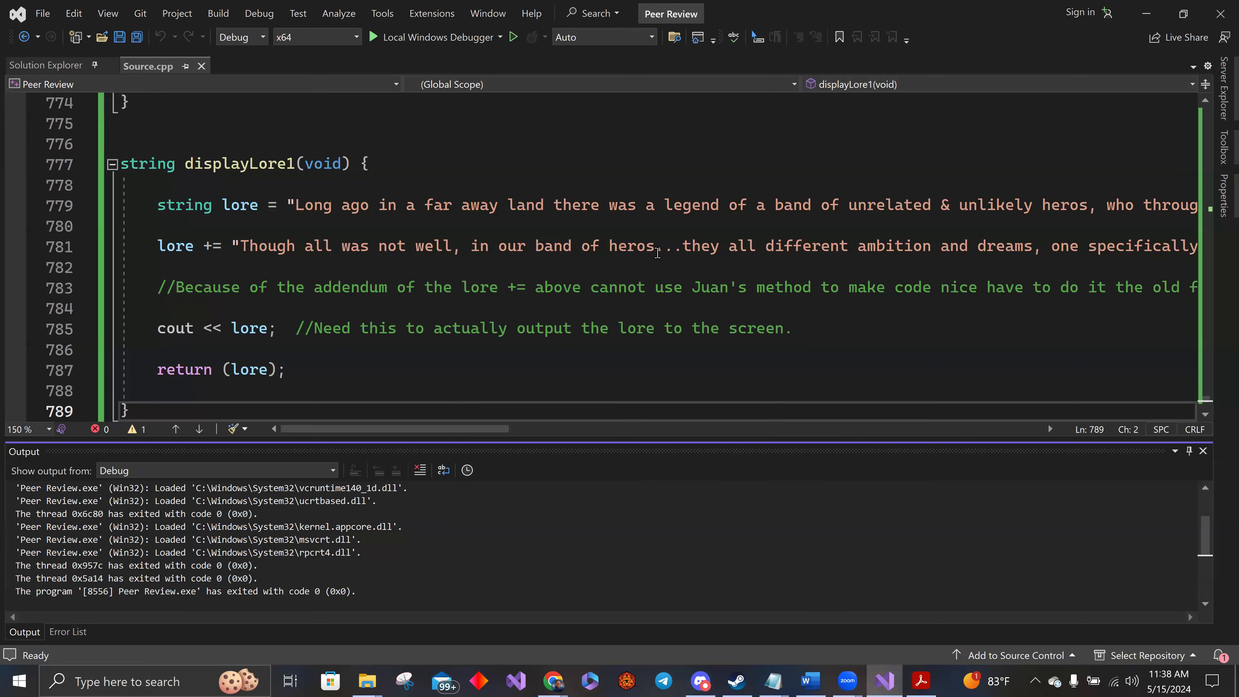
scroll(up, 3)
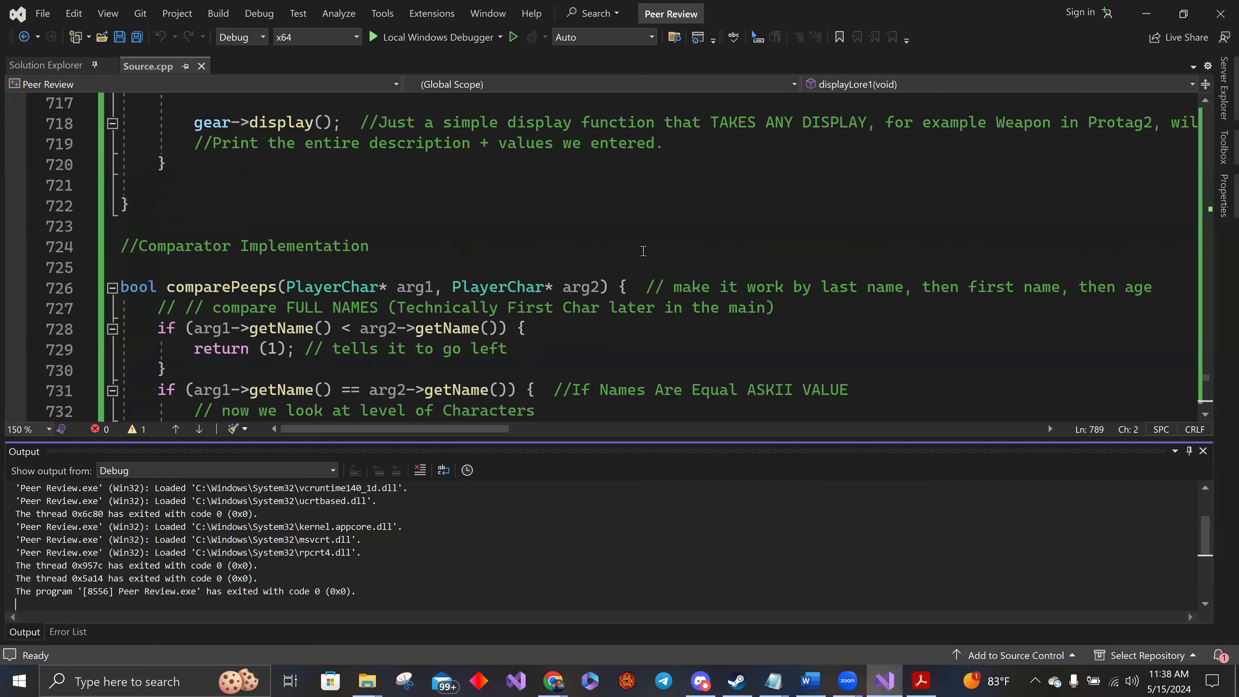
scroll(up, 3)
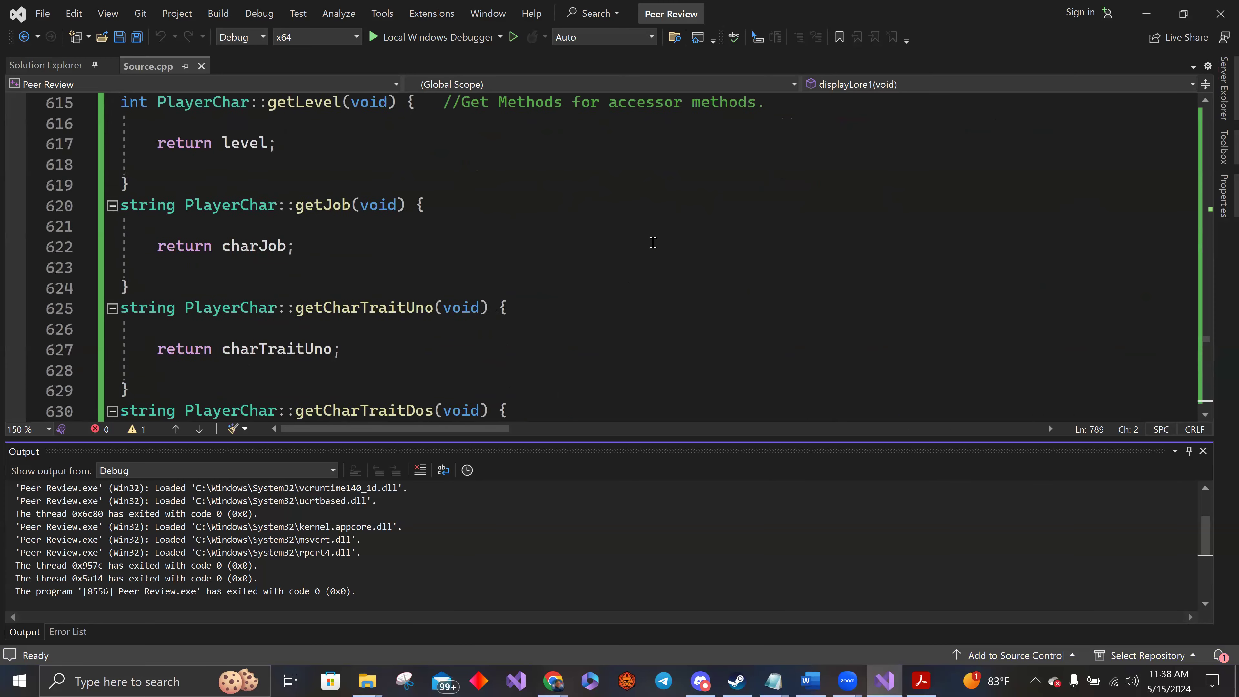
scroll(up, 3)
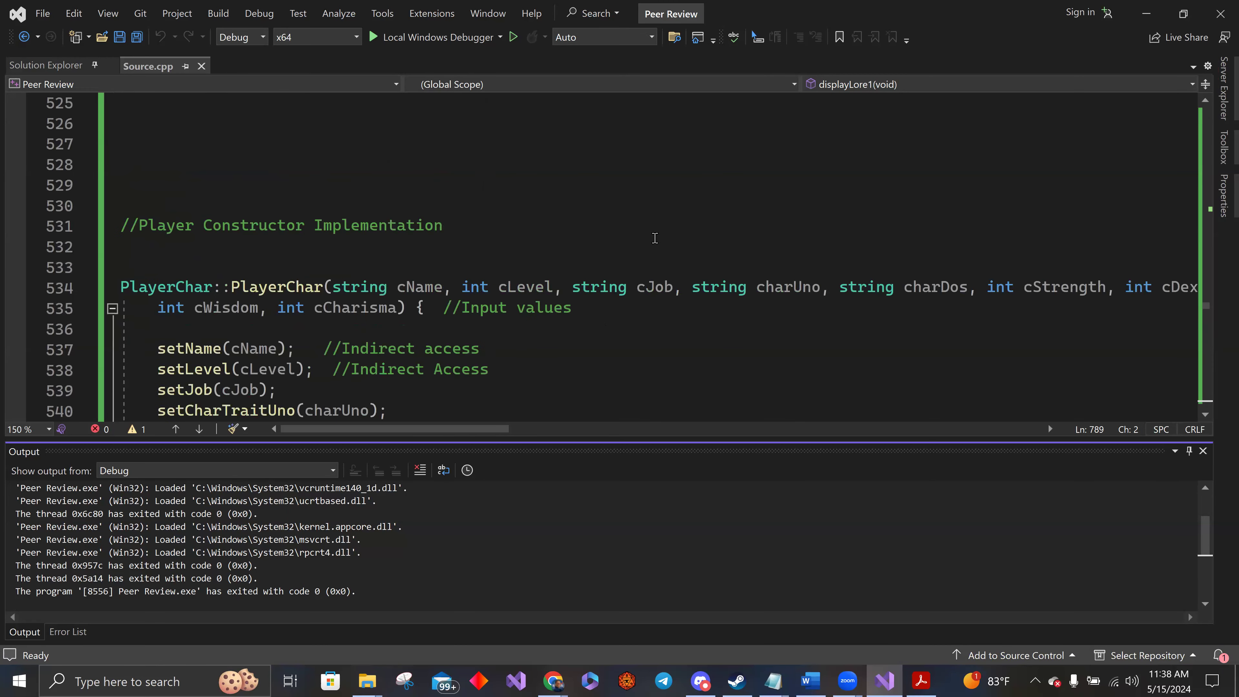
scroll(up, 3)
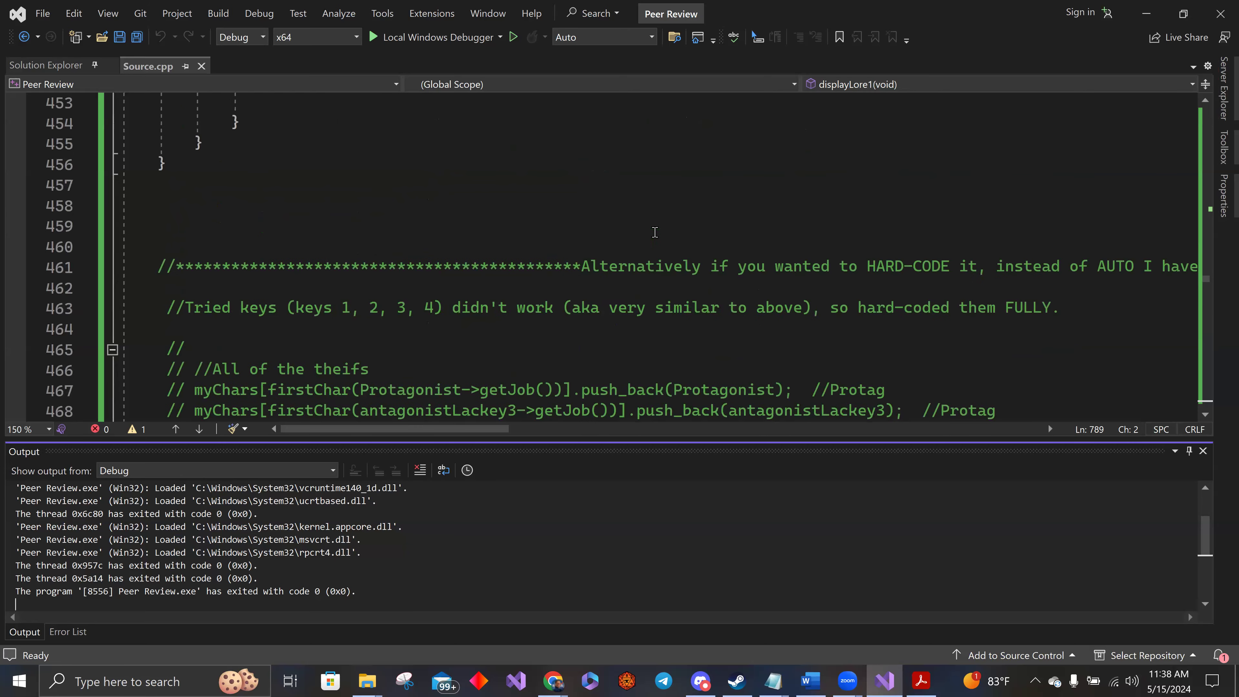
scroll(up, 3)
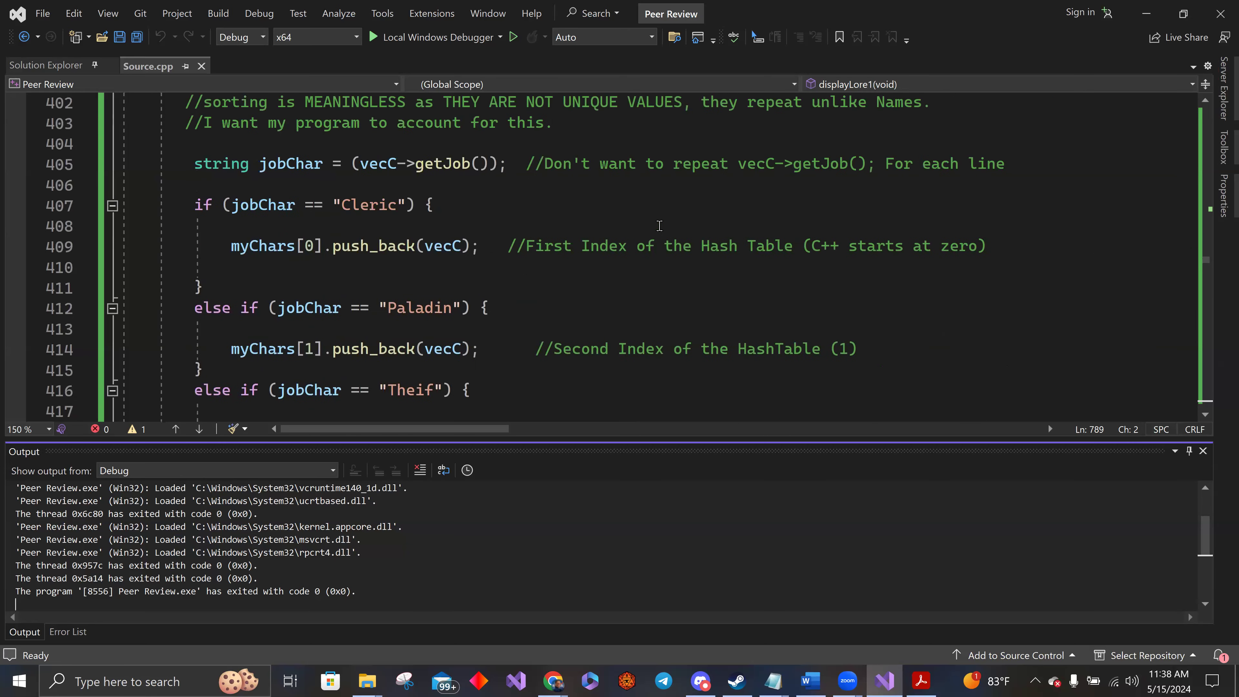
scroll(up, 3)
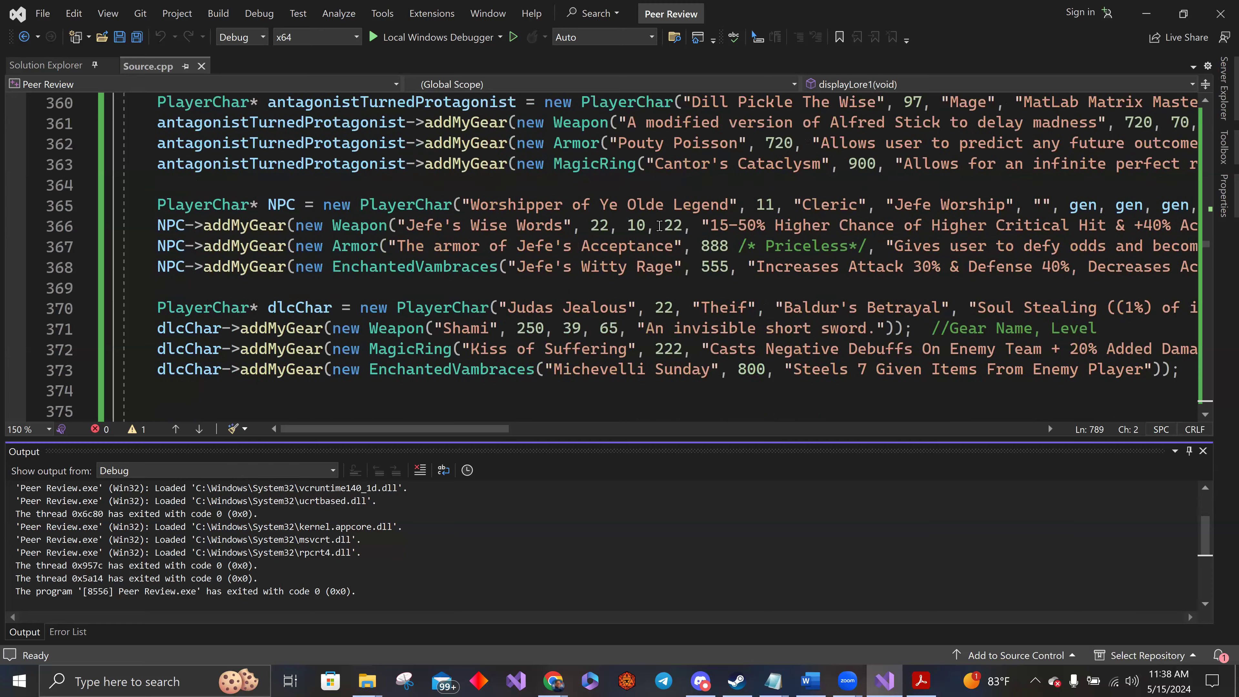
scroll(down, 3)
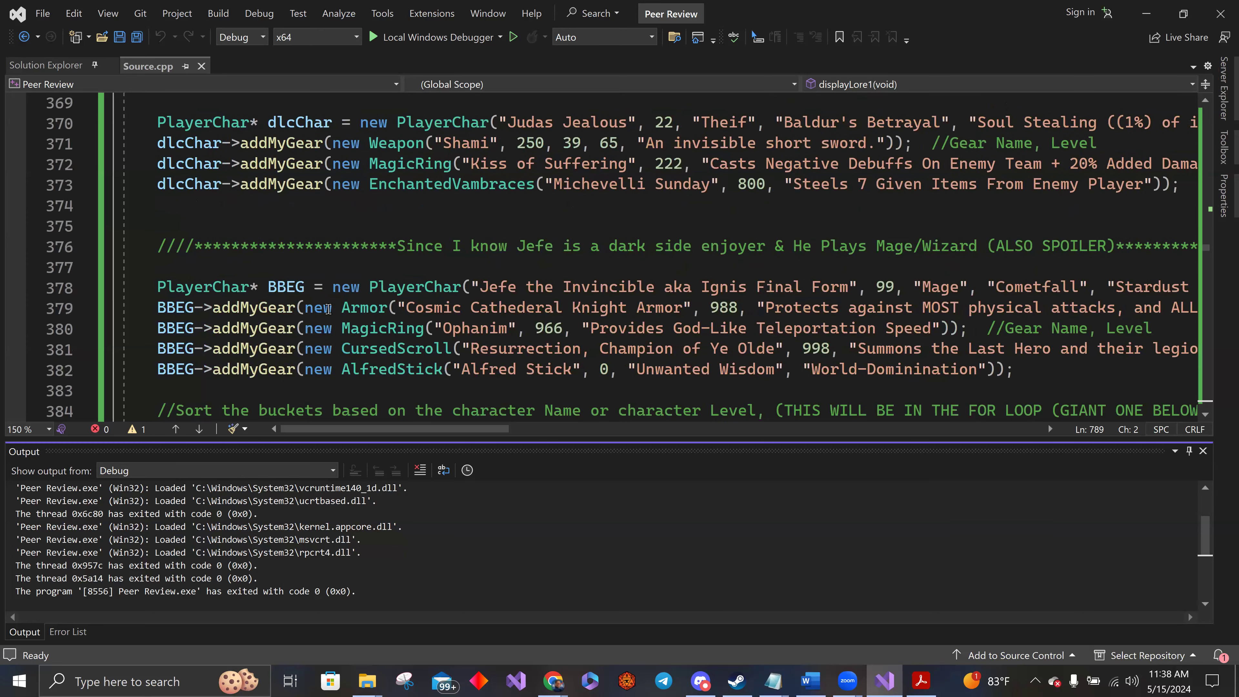
mouse_move(285, 286)
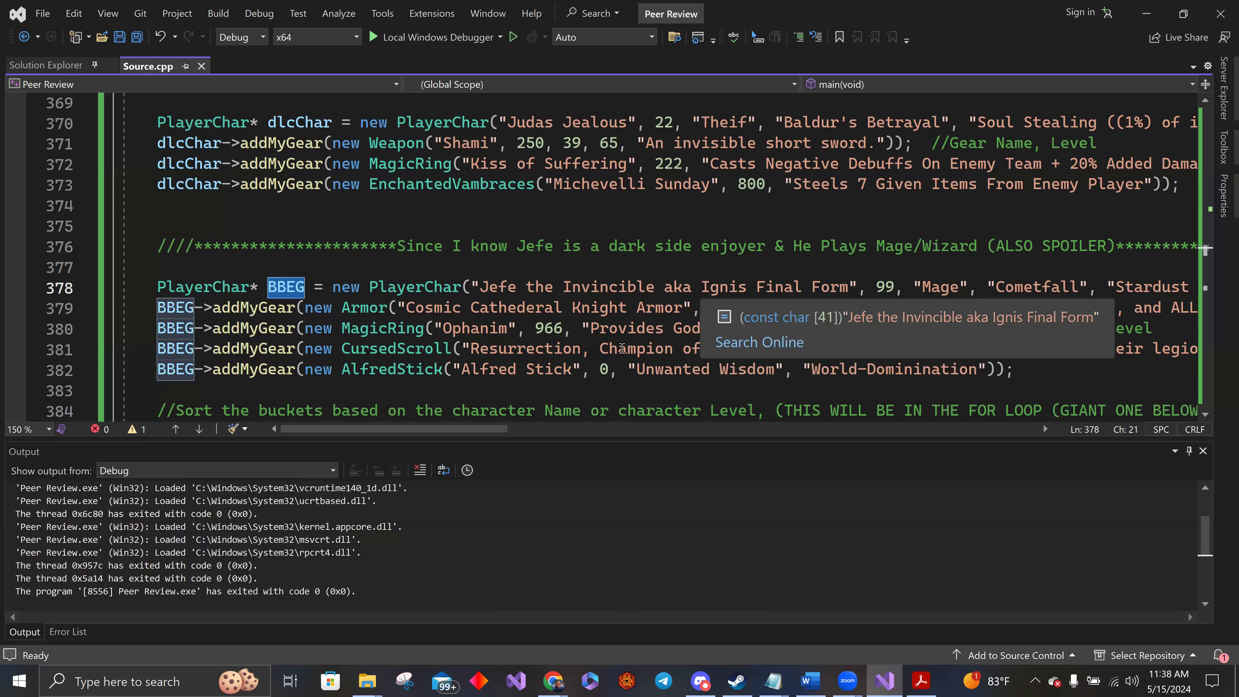
scroll(up, 3)
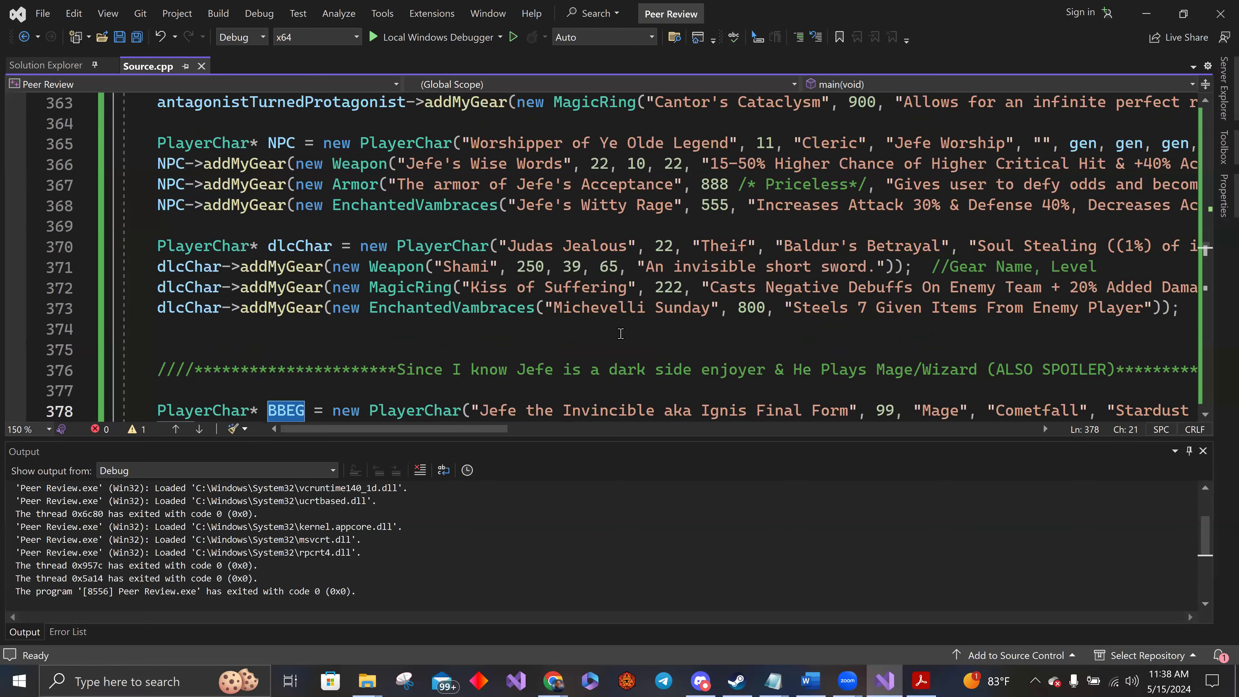
scroll(up, 3)
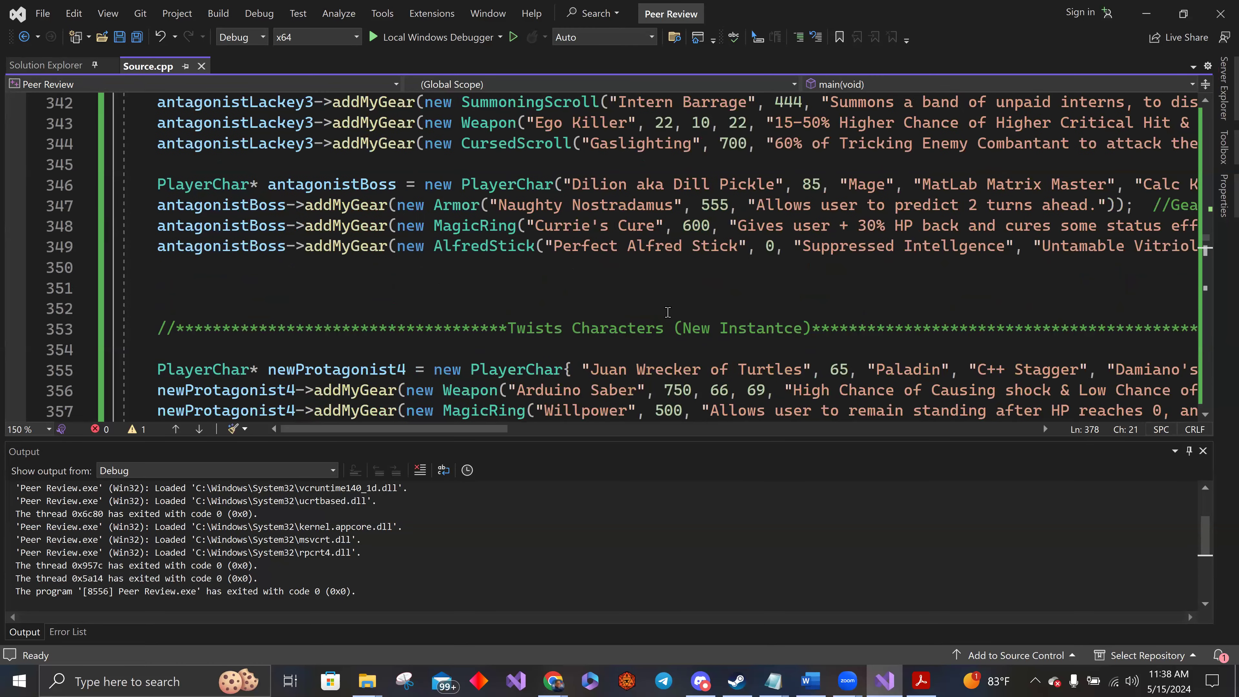
scroll(down, 3)
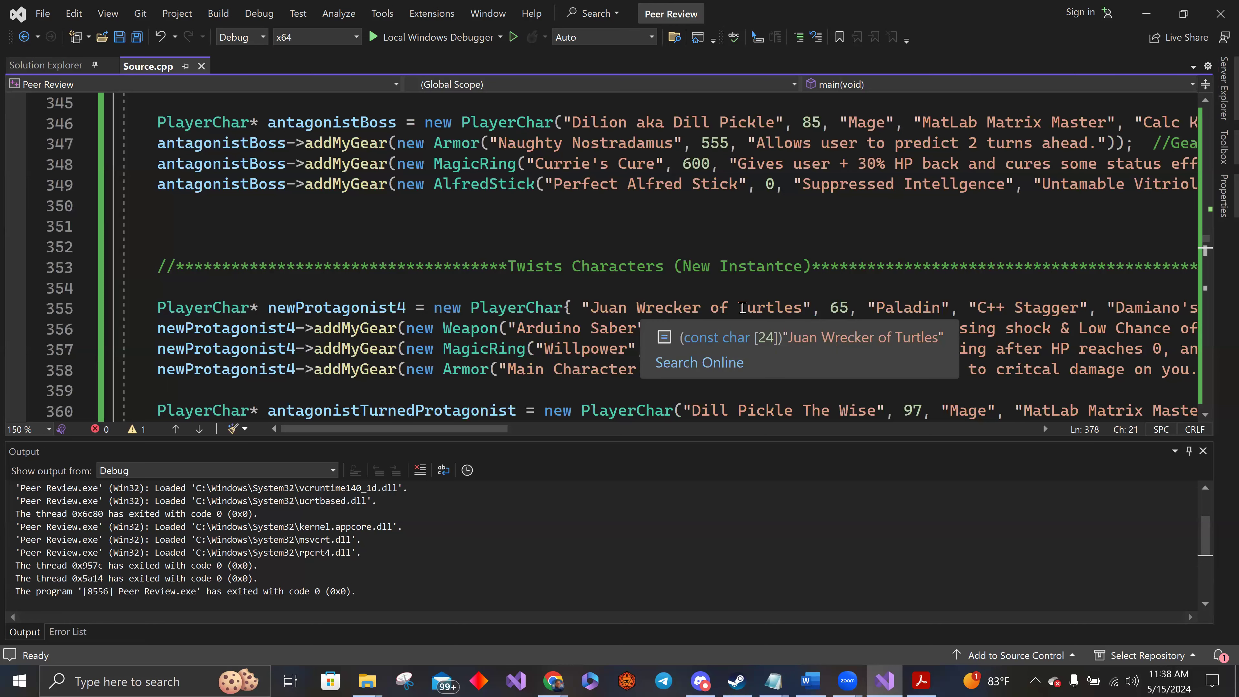
scroll(up, 3)
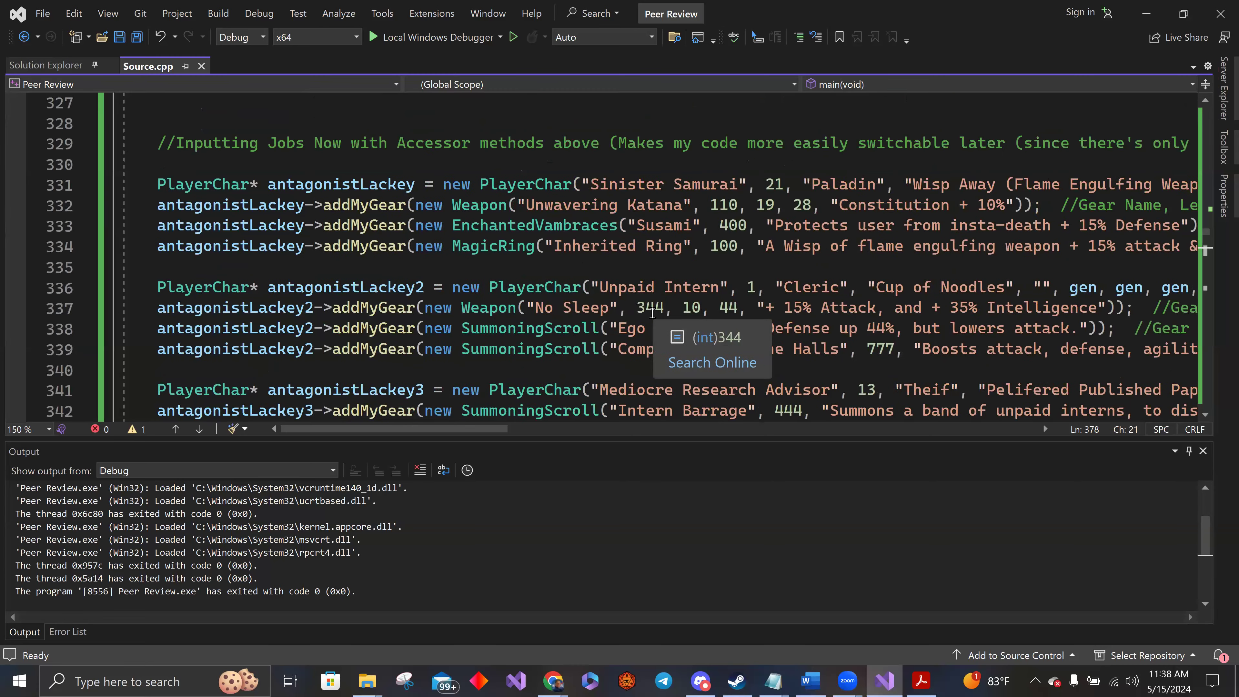
scroll(up, 3)
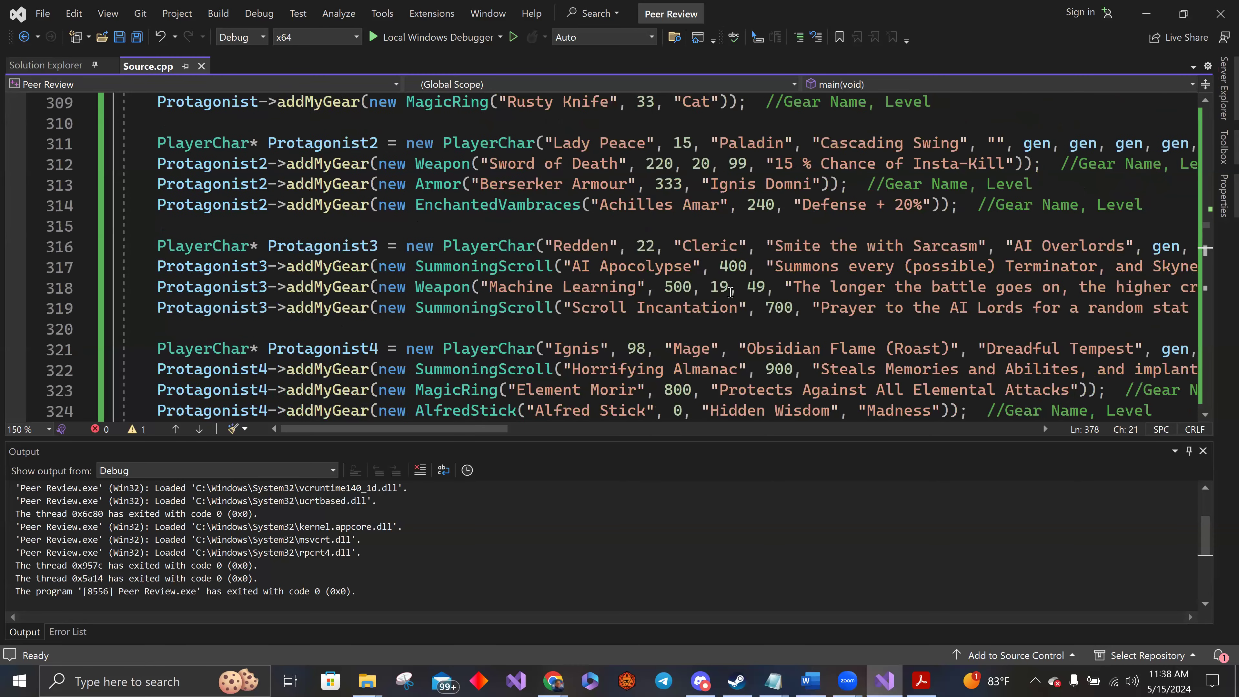
mouse_move(710, 272)
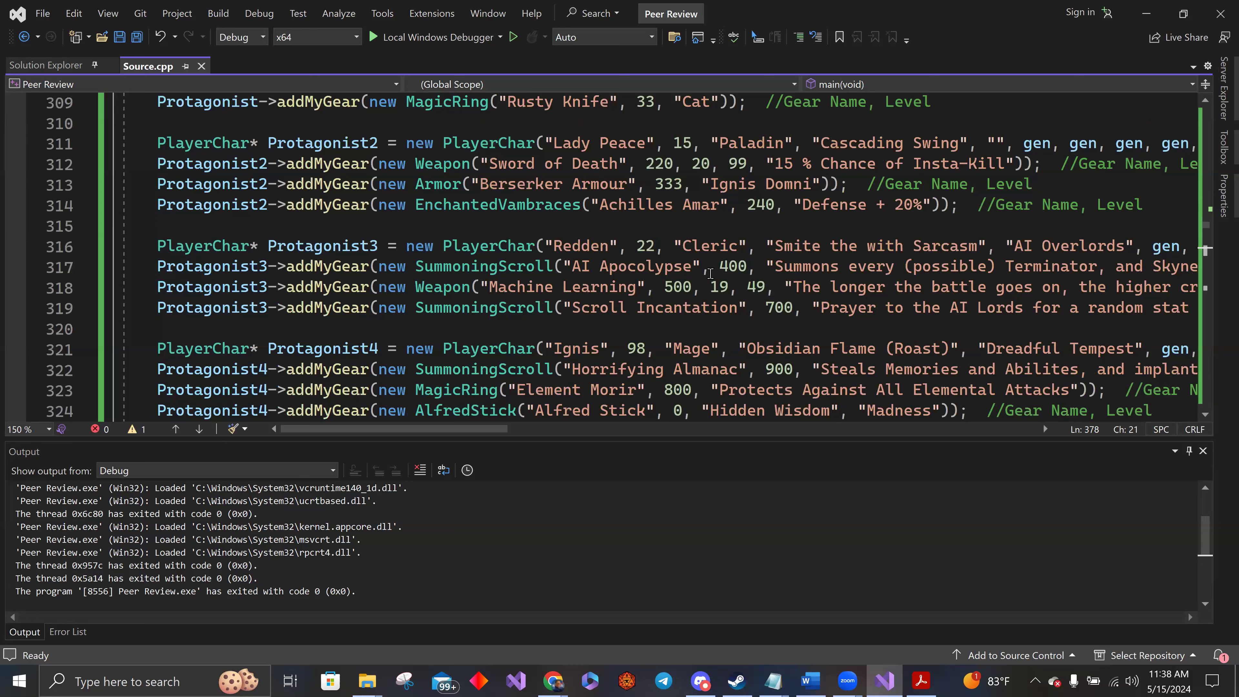
mouse_move(477, 246)
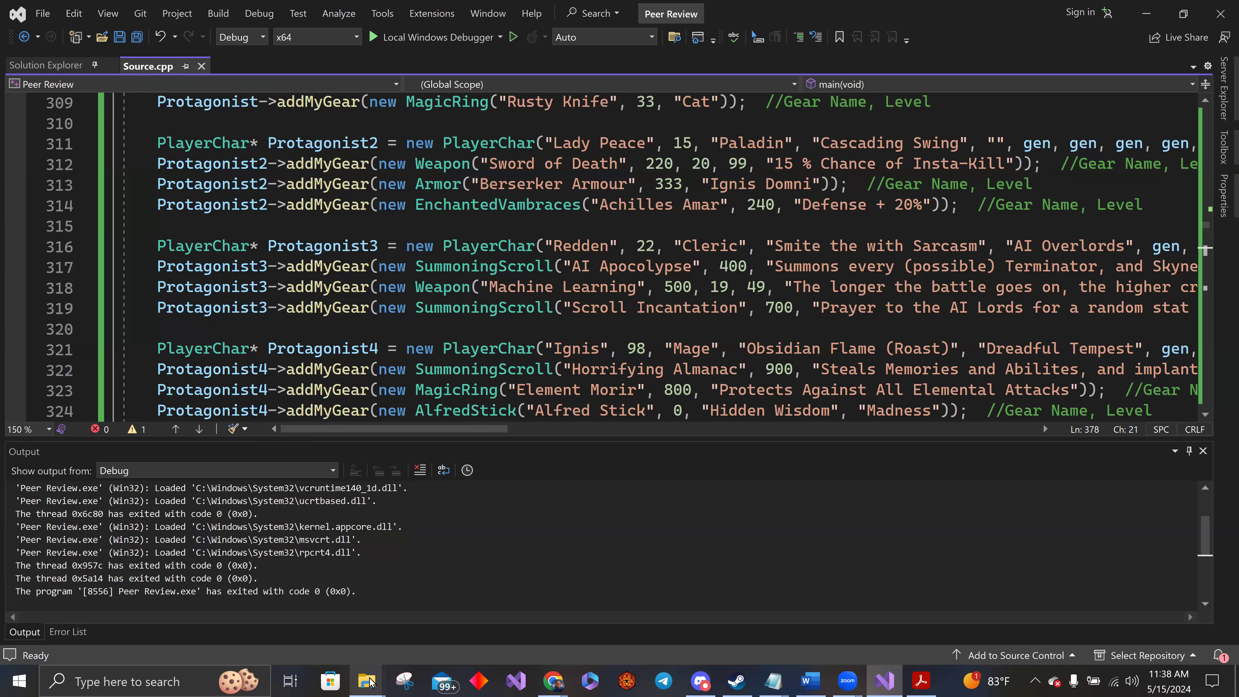
mouse_move(367, 680)
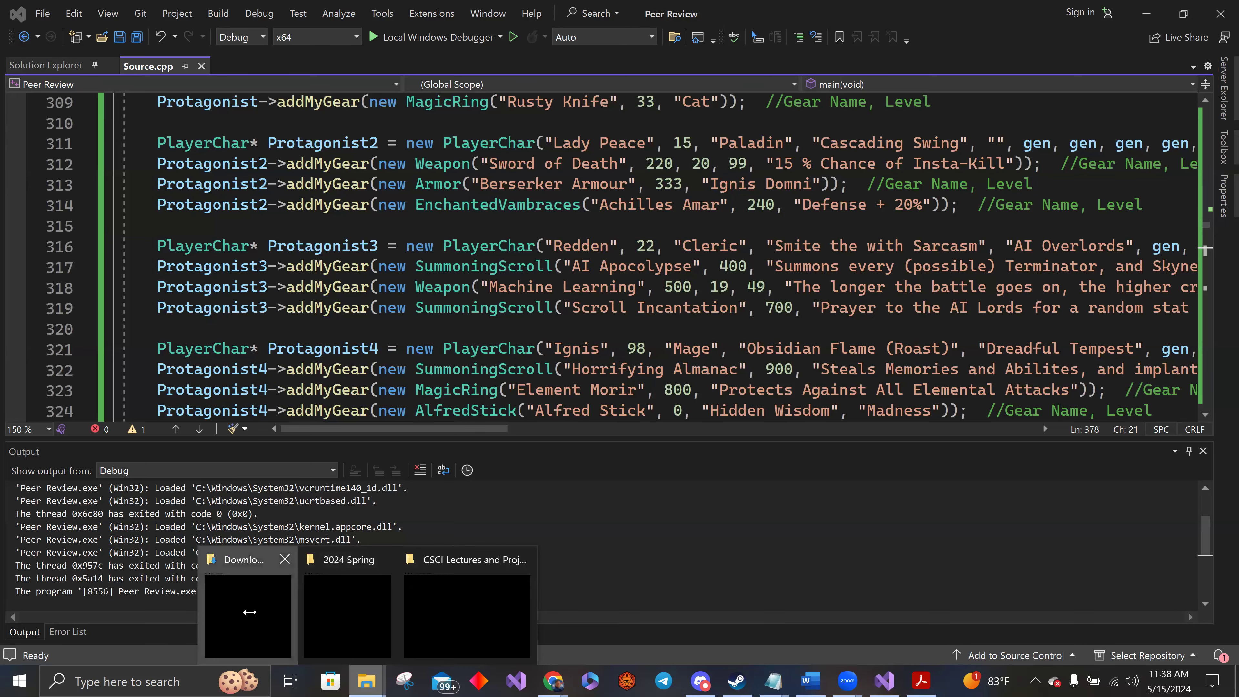
Open the other student's final exam file from the Downloads folder.
click(247, 616)
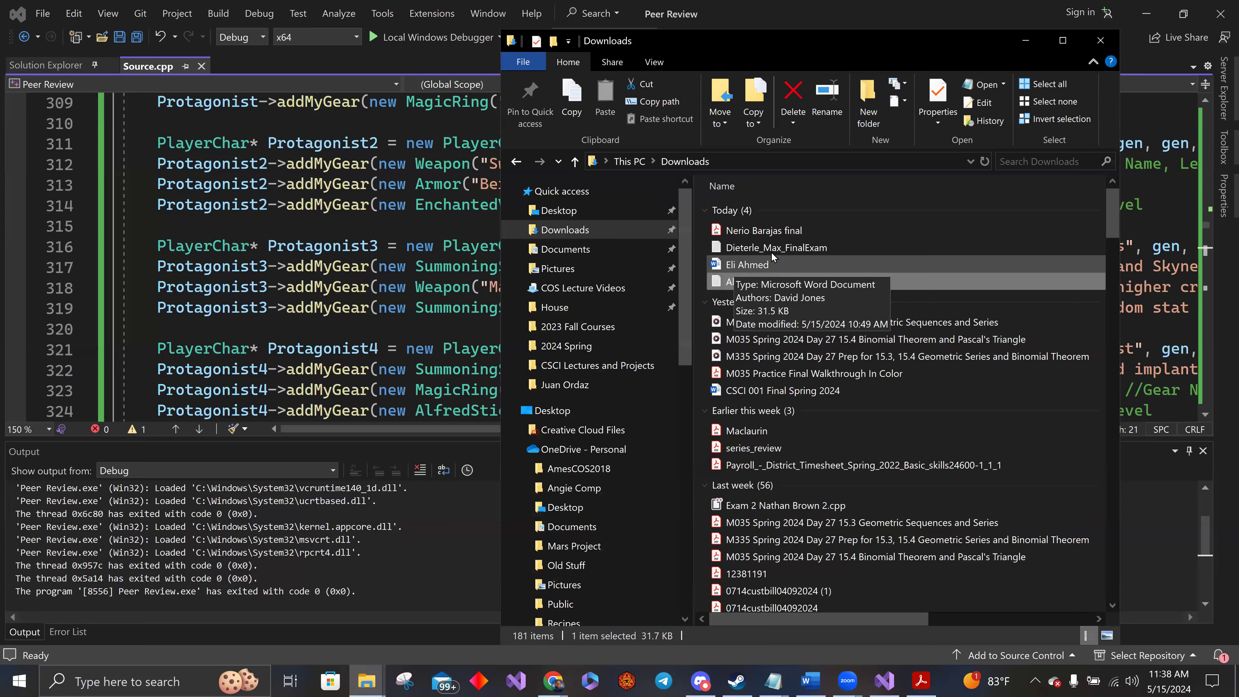
click(775, 247)
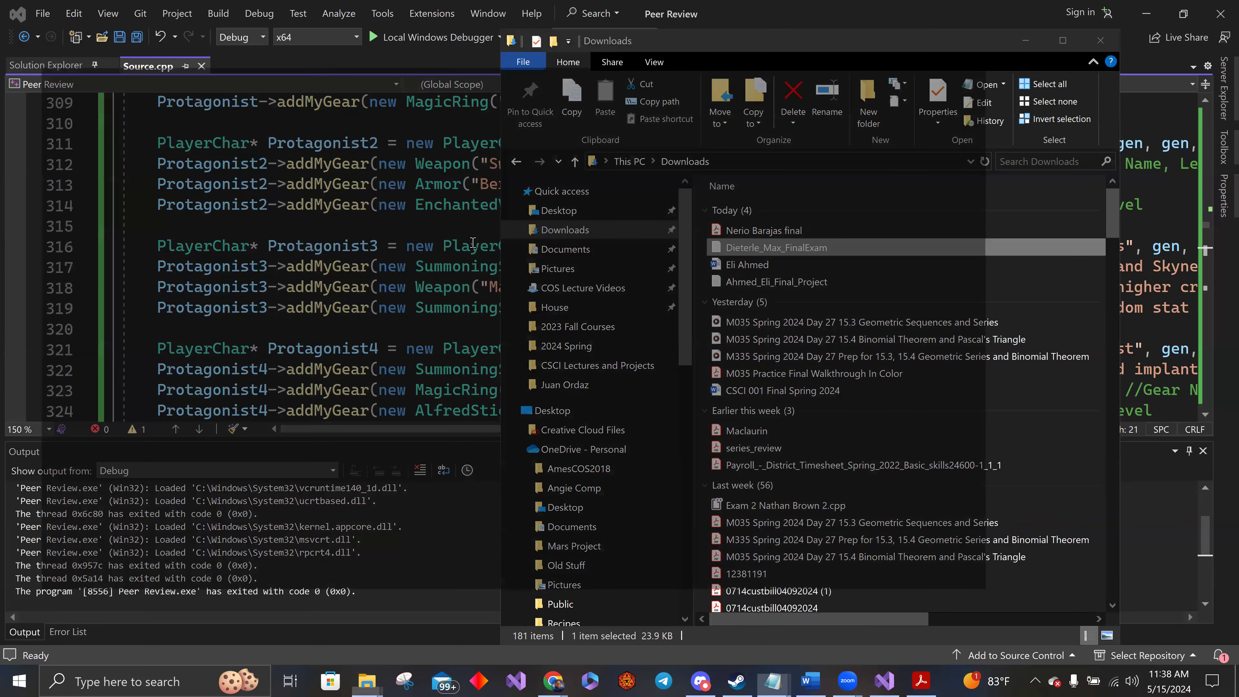
double_click(774, 246)
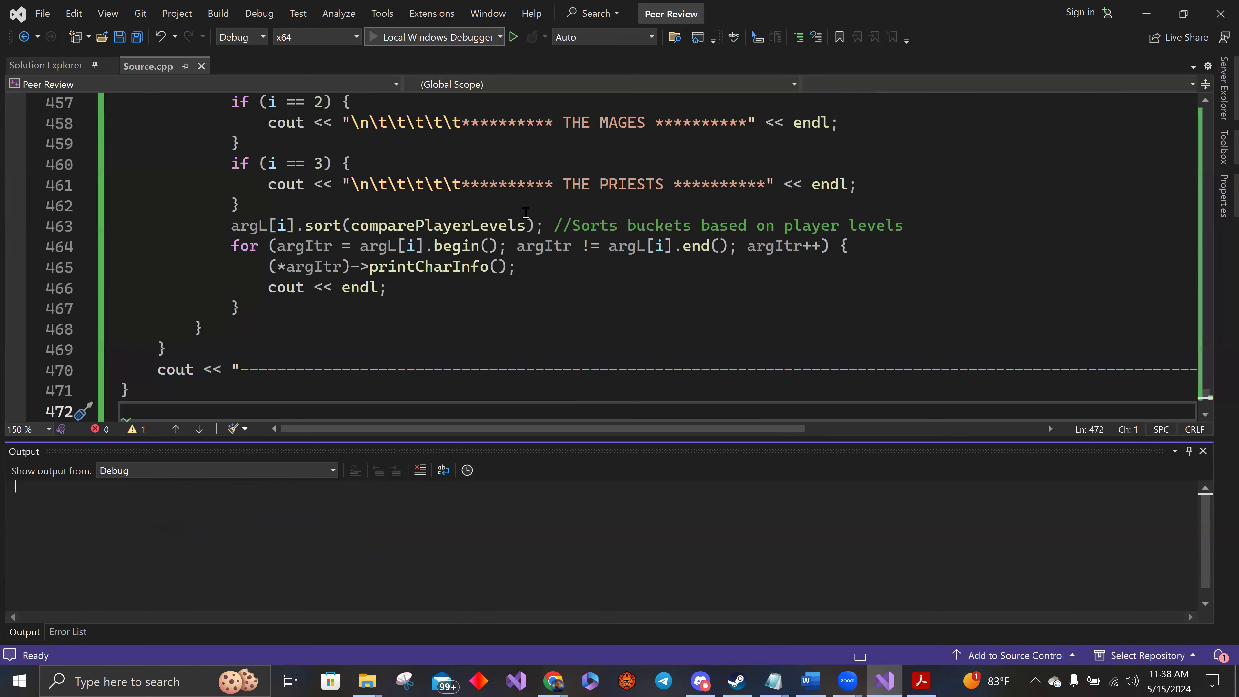
Run the program with Local Windows Debugger and review its warlock and priest output.
click(512, 36)
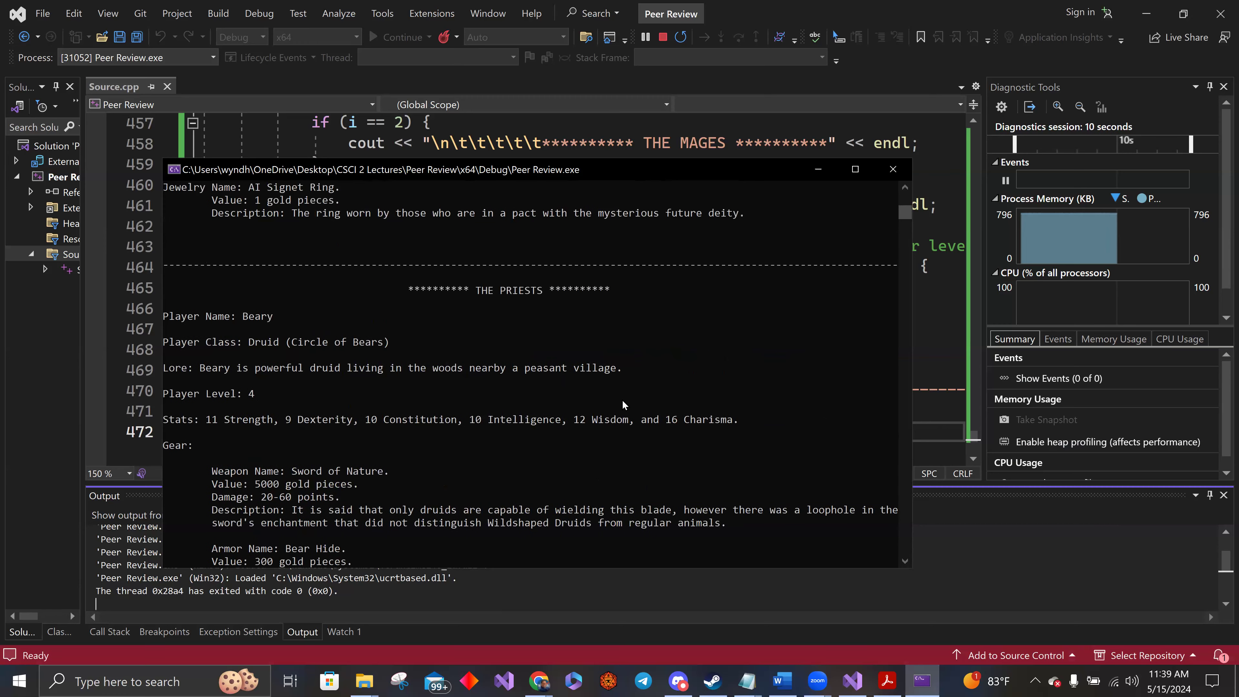
scroll(up, 3)
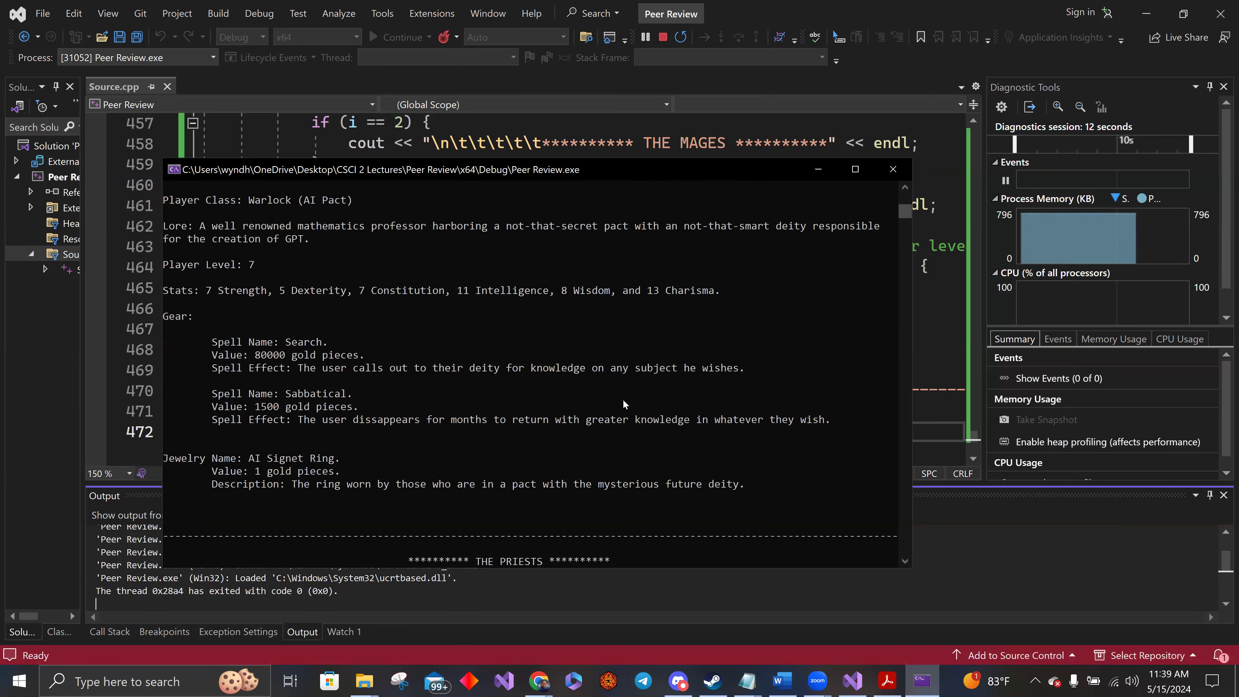
scroll(up, 3)
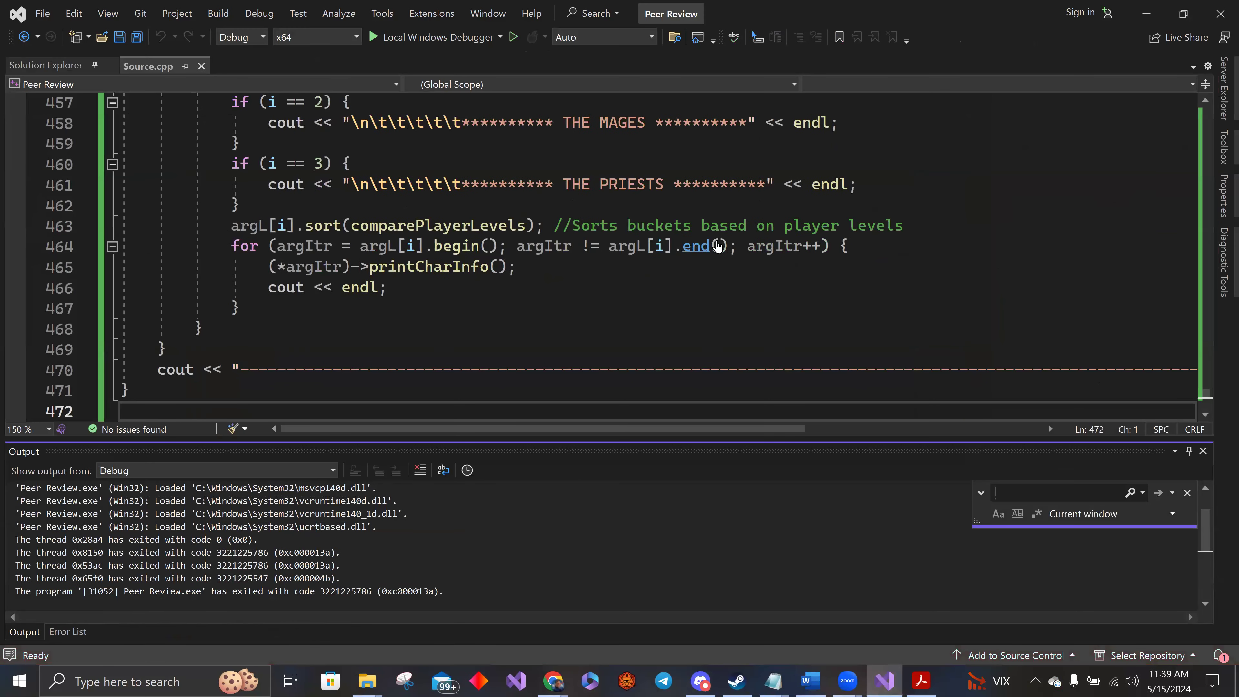
Search Source.cpp for 'Jefe' and read through the player definitions.
text(Jefe)
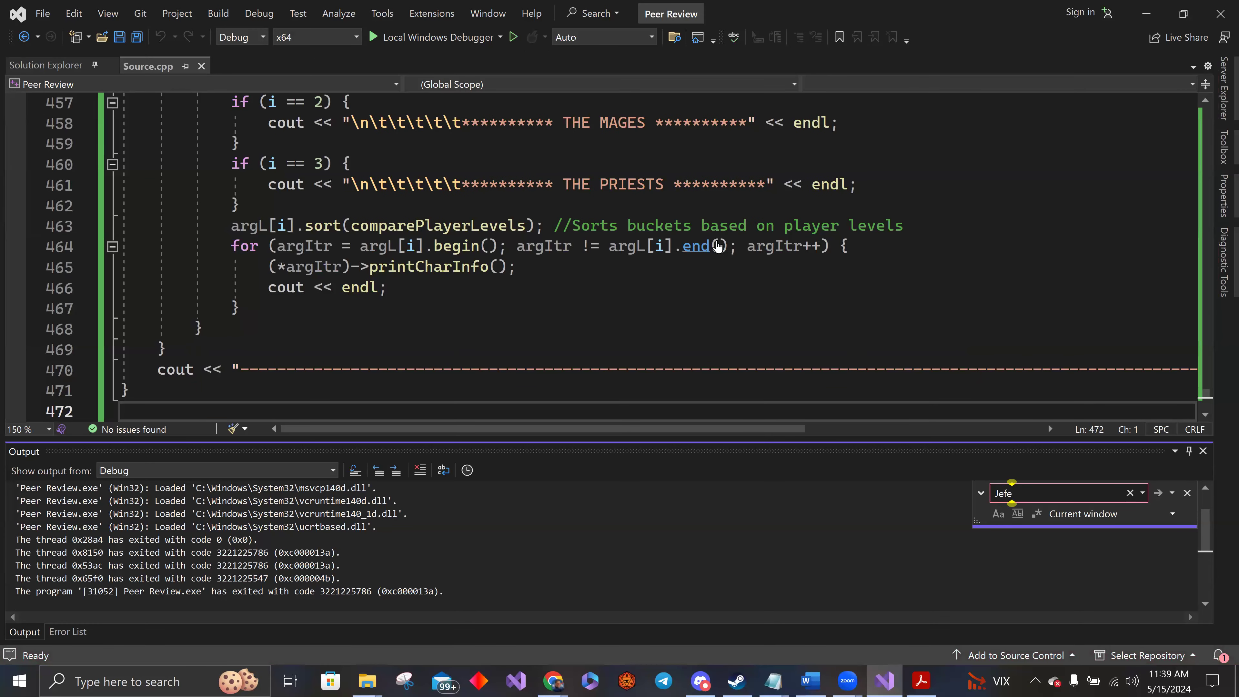
click(1130, 492)
text(J)
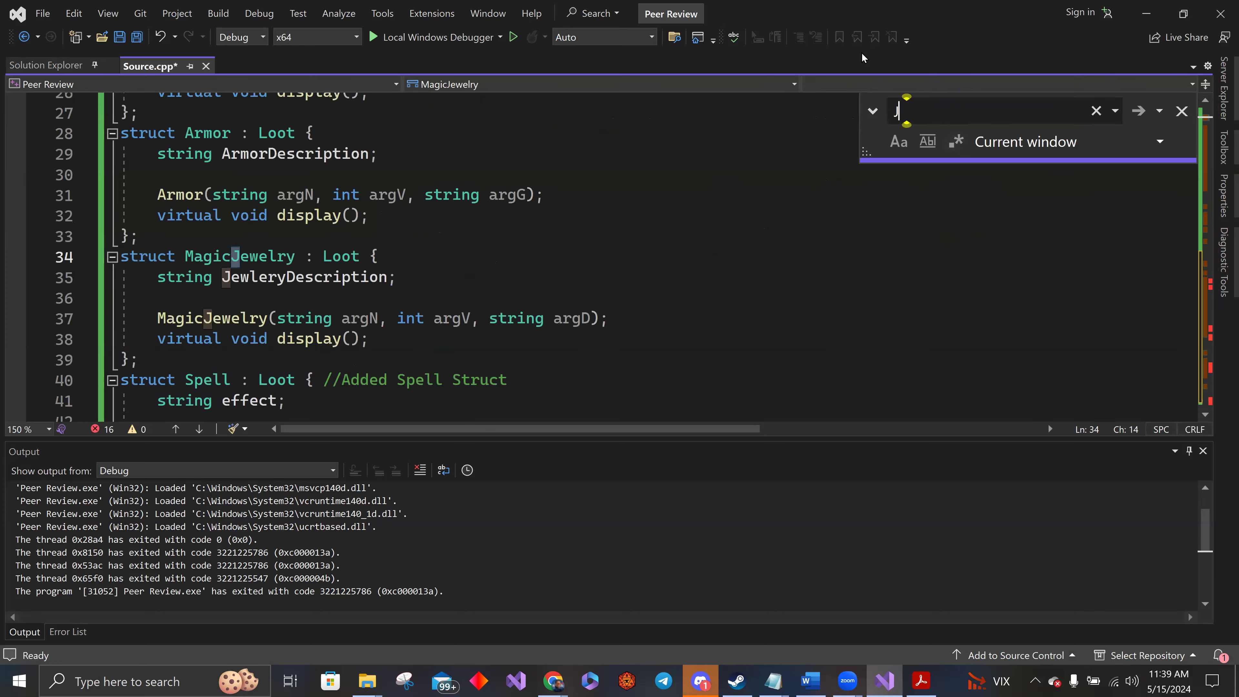
text(efe)
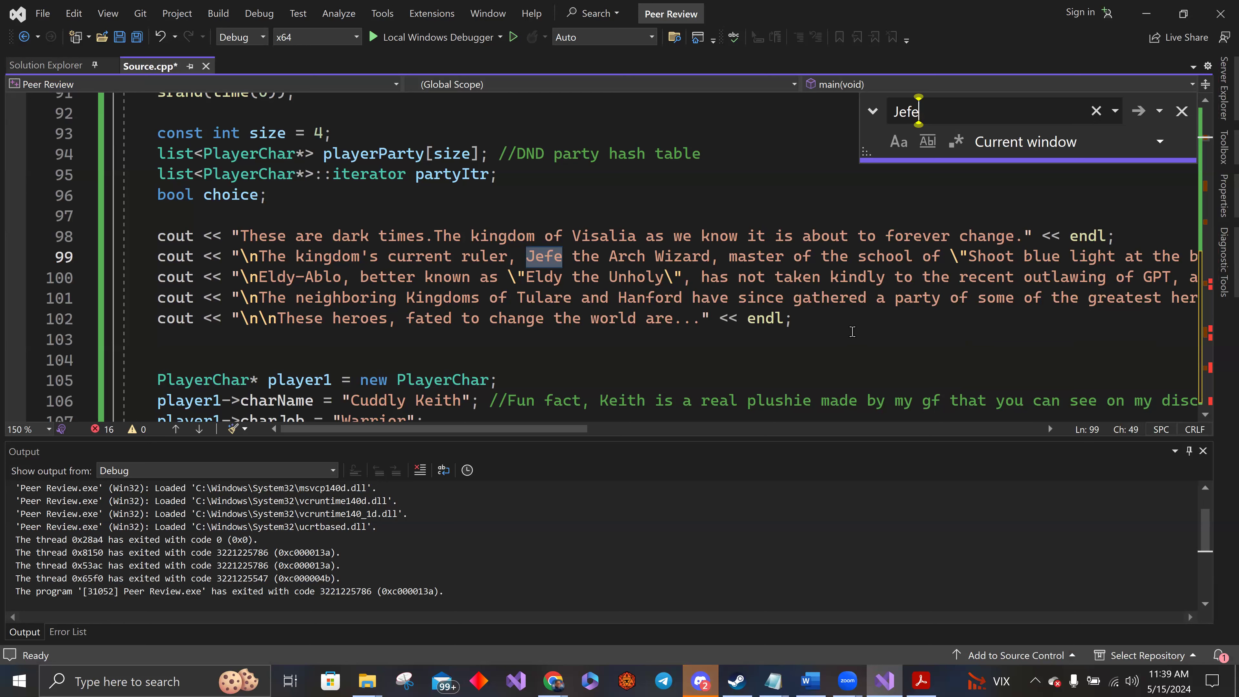
mouse_move(629, 419)
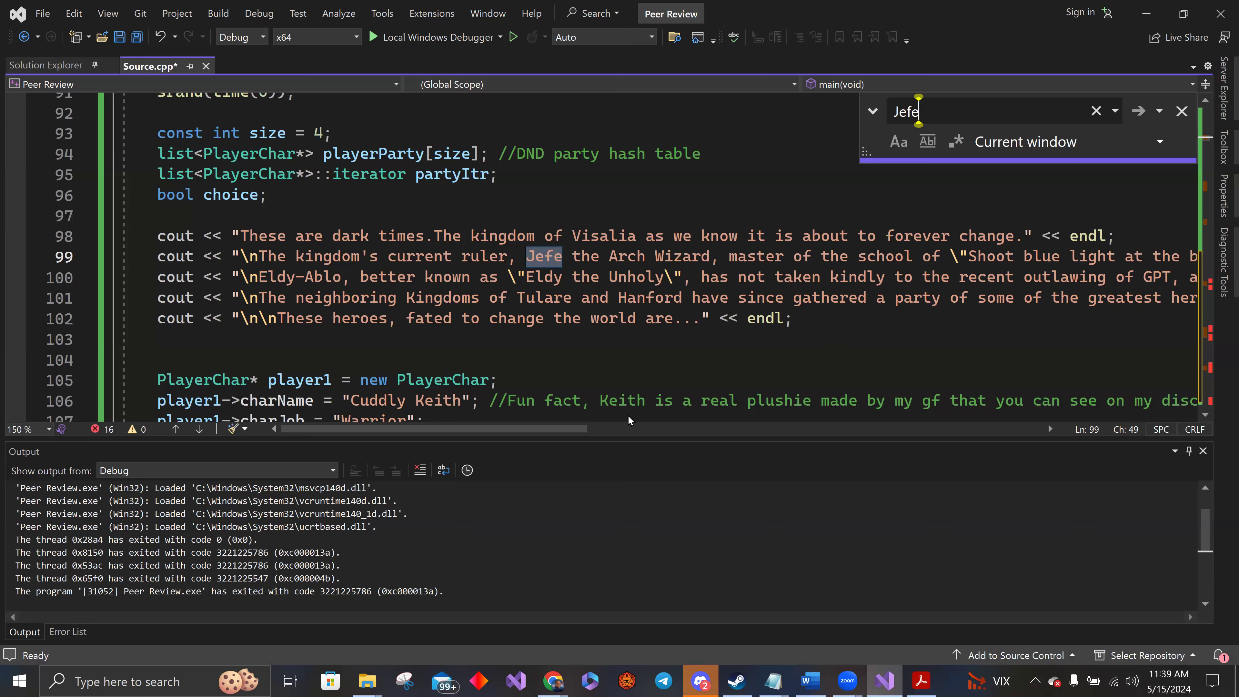
scroll(down, 3)
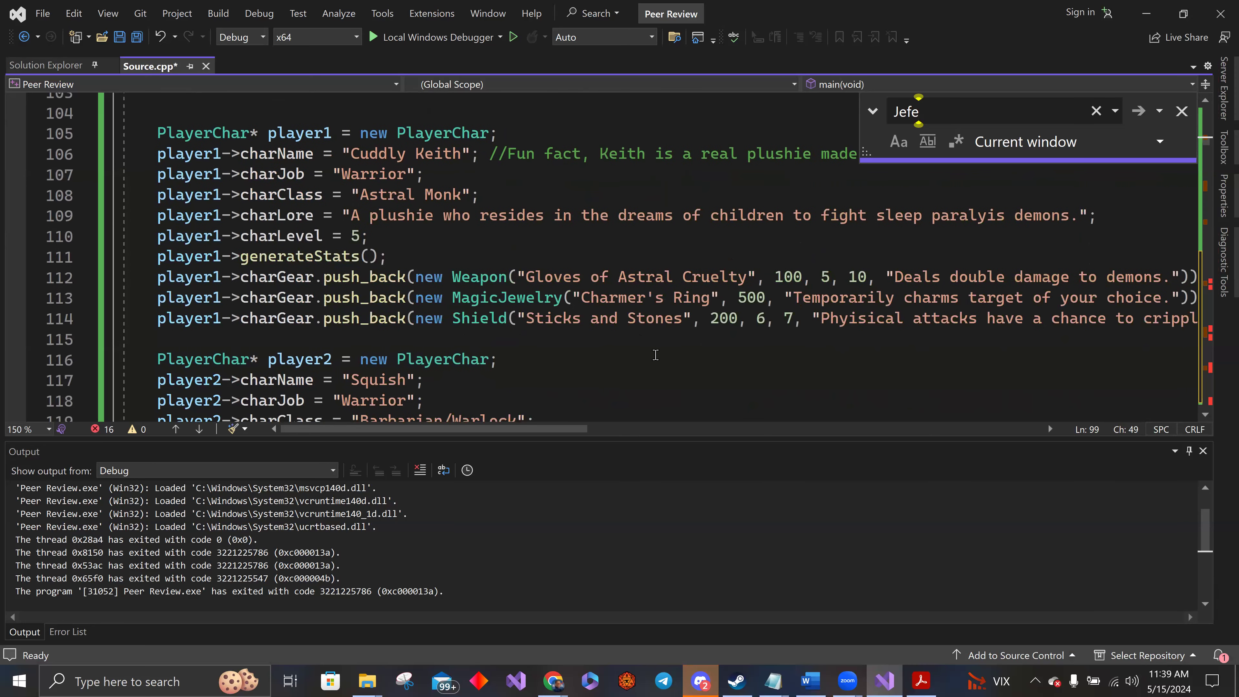
scroll(down, 3)
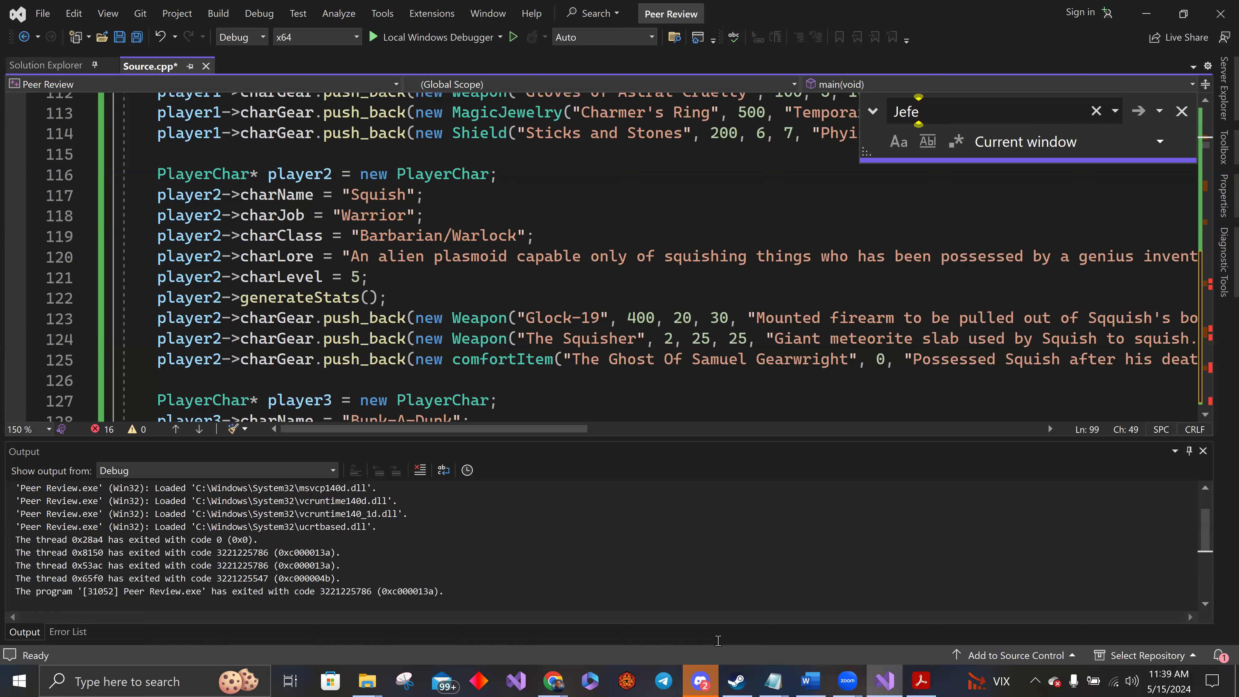
mouse_move(591, 574)
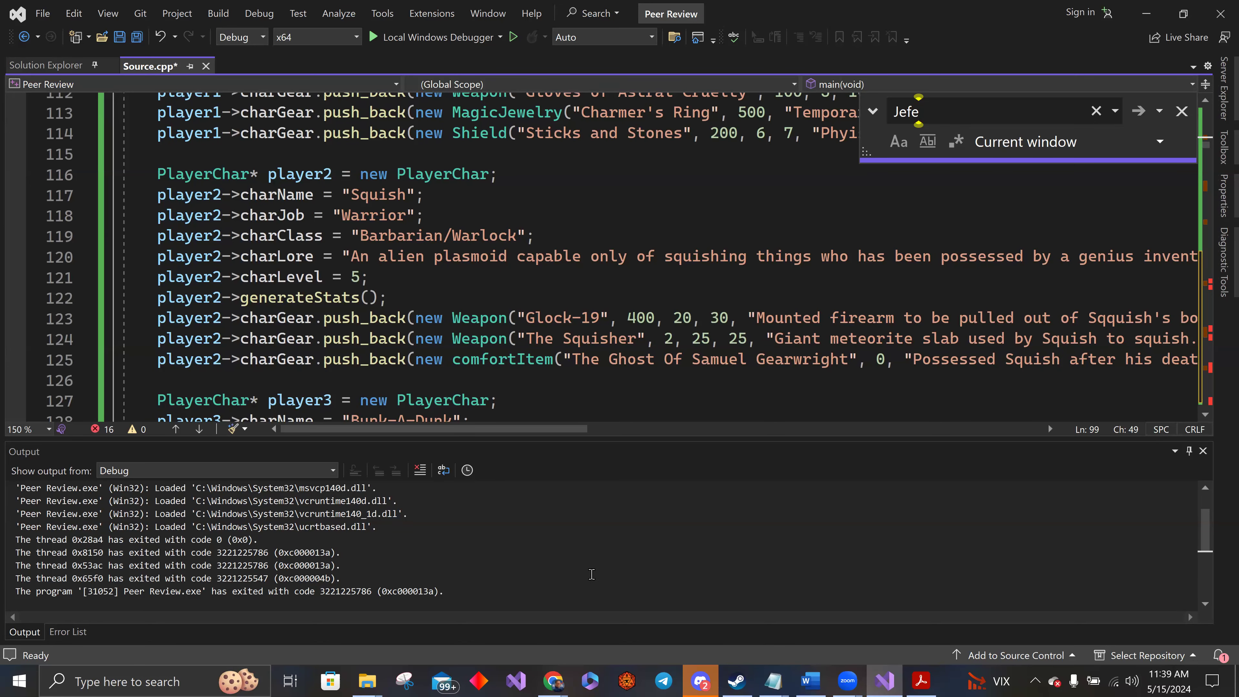
click(159, 36)
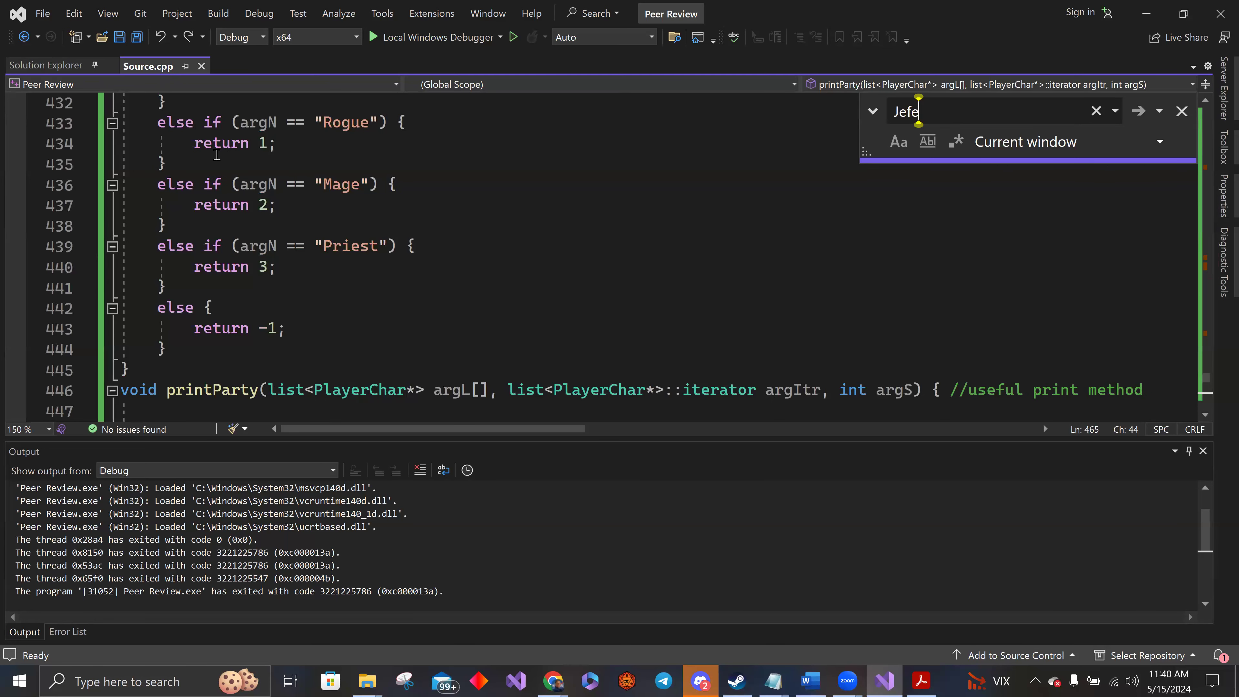
Review the pasted gear and hashing code in Source.cpp, then bring up Windows search for Notepad.
scroll(up, 3)
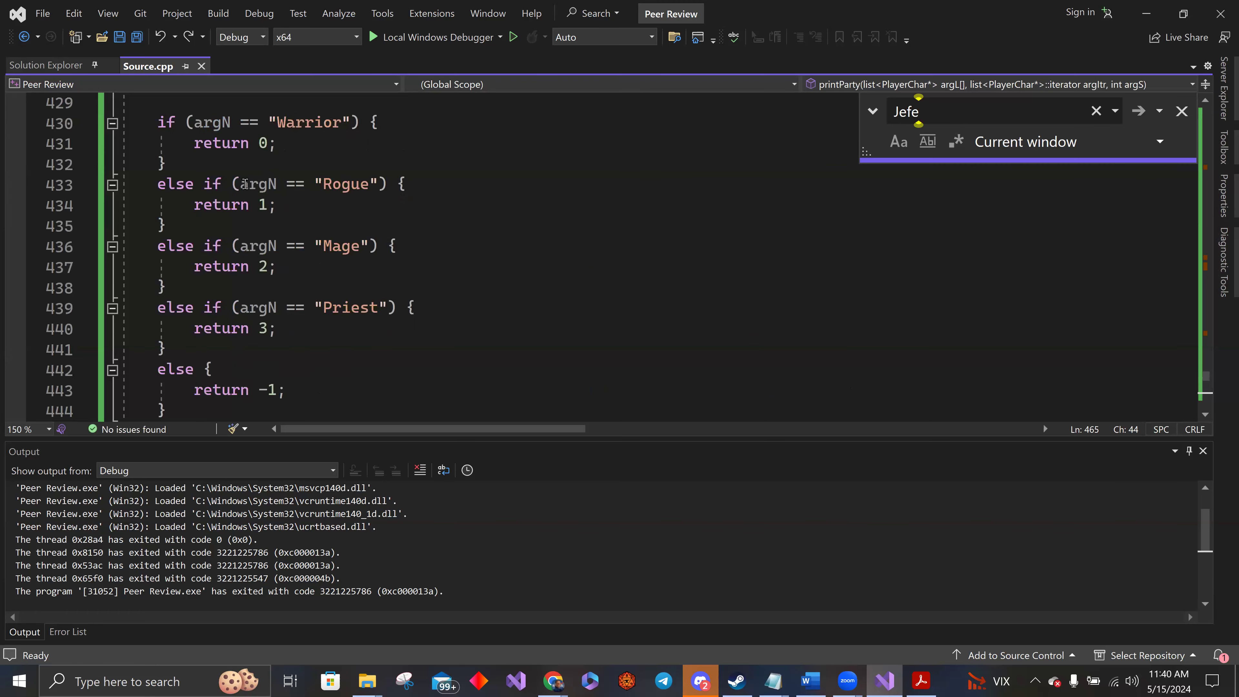
scroll(up, 3)
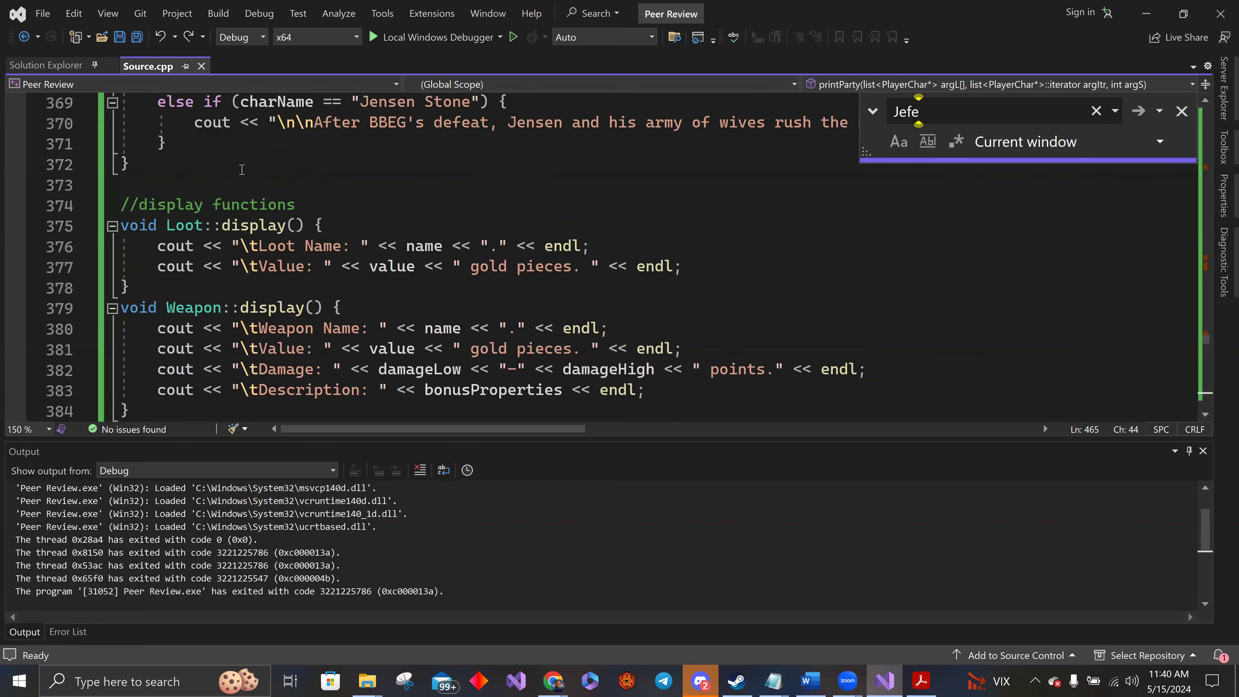
scroll(up, 3)
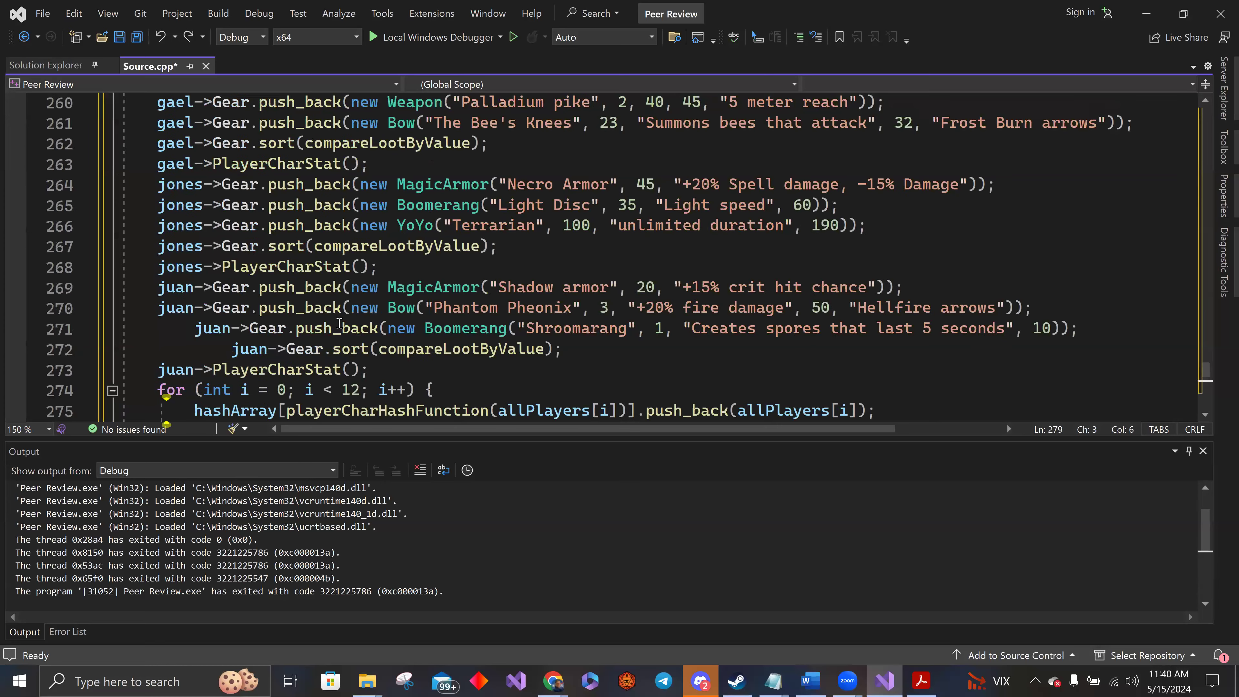
scroll(up, 3)
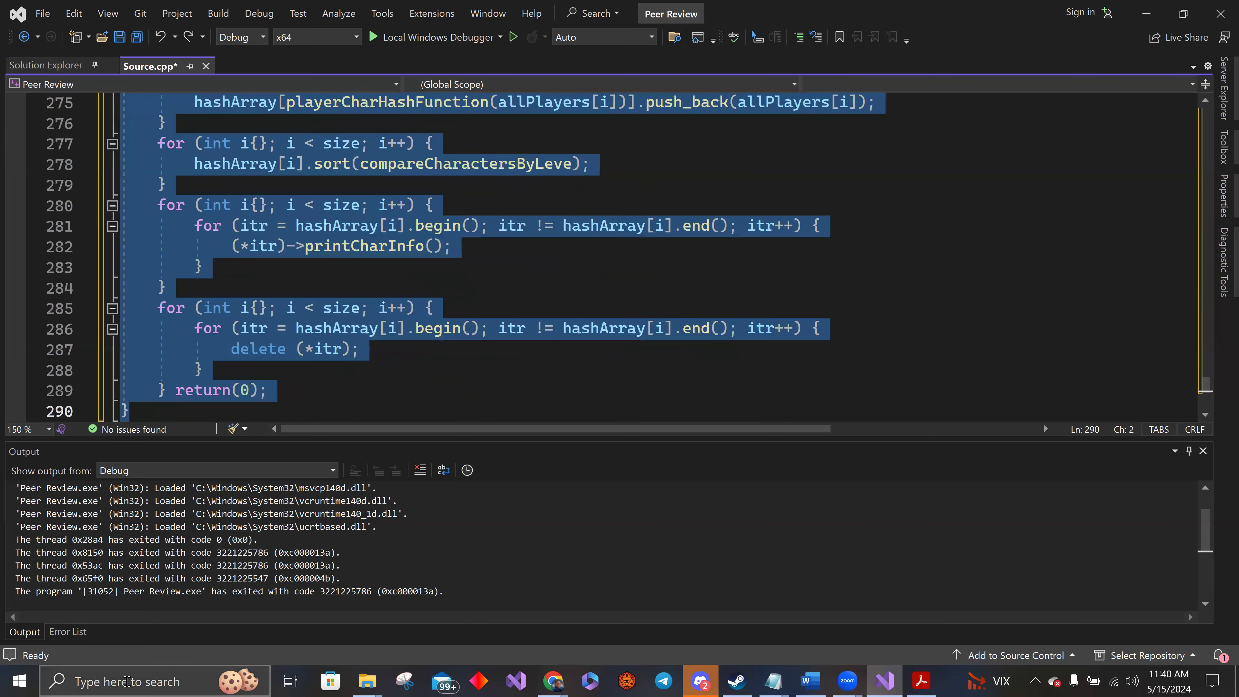
click(119, 680)
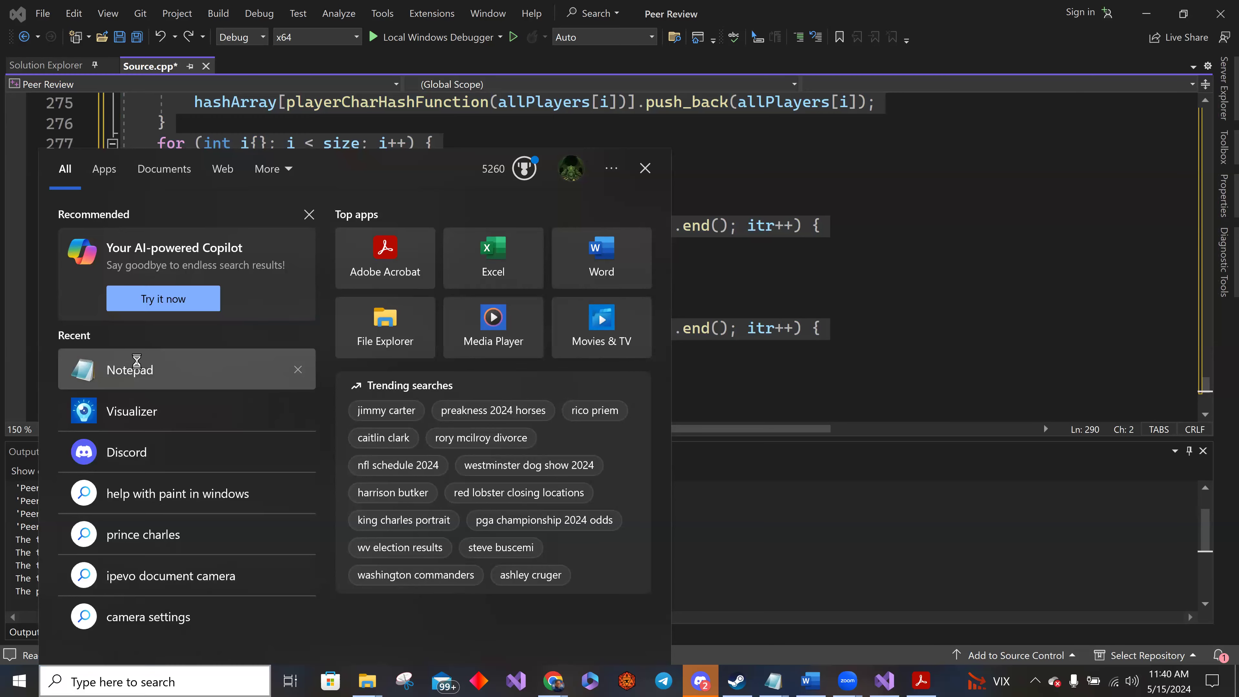
Paste the code into a blank Notepad note and save it over the existing nerio.txt in Documents.
click(129, 369)
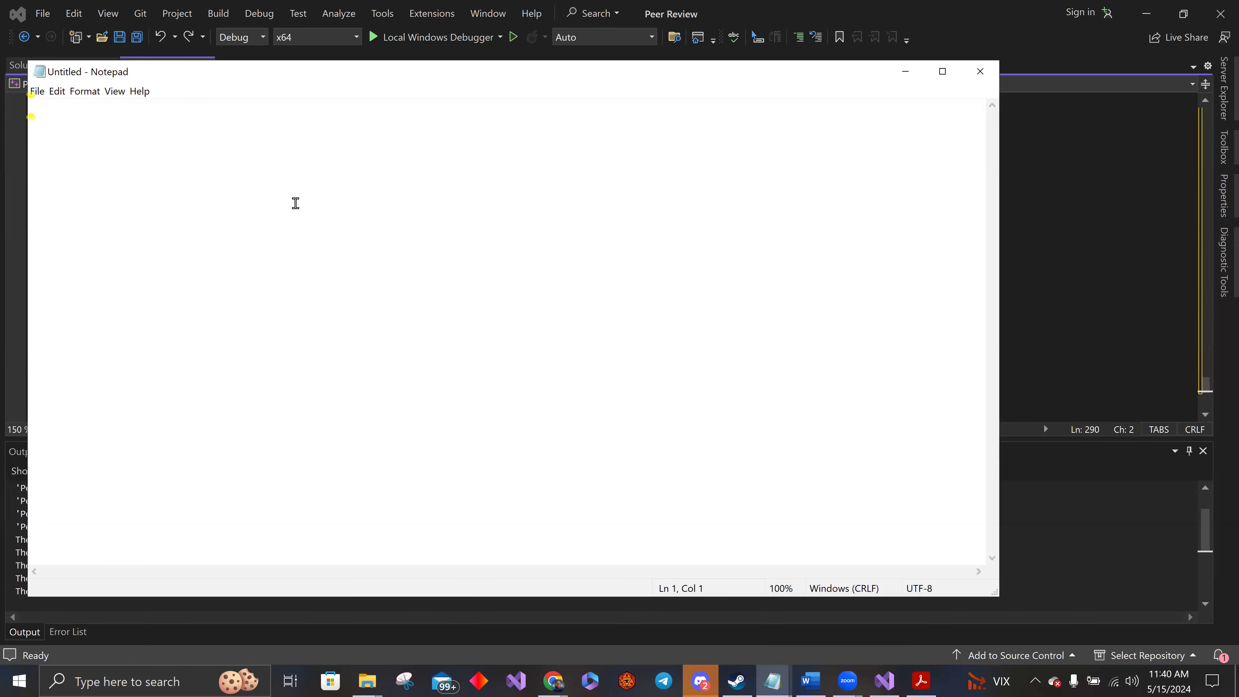
key(ctrl+v)
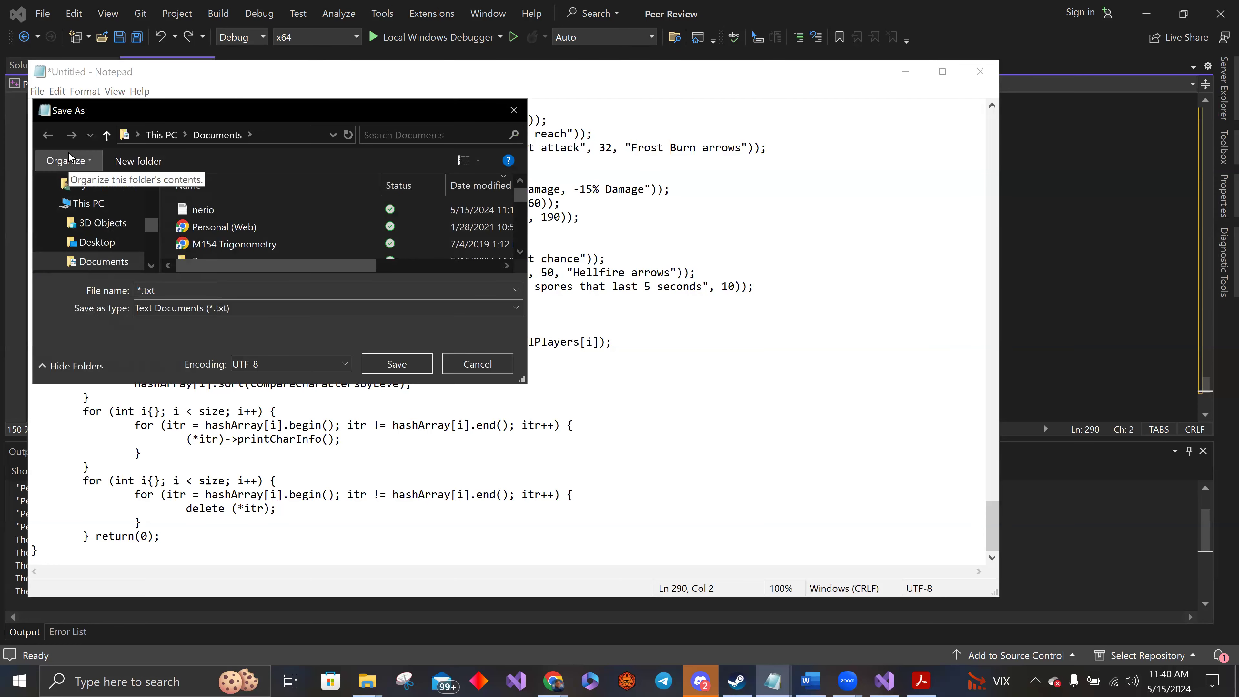
click(395, 364)
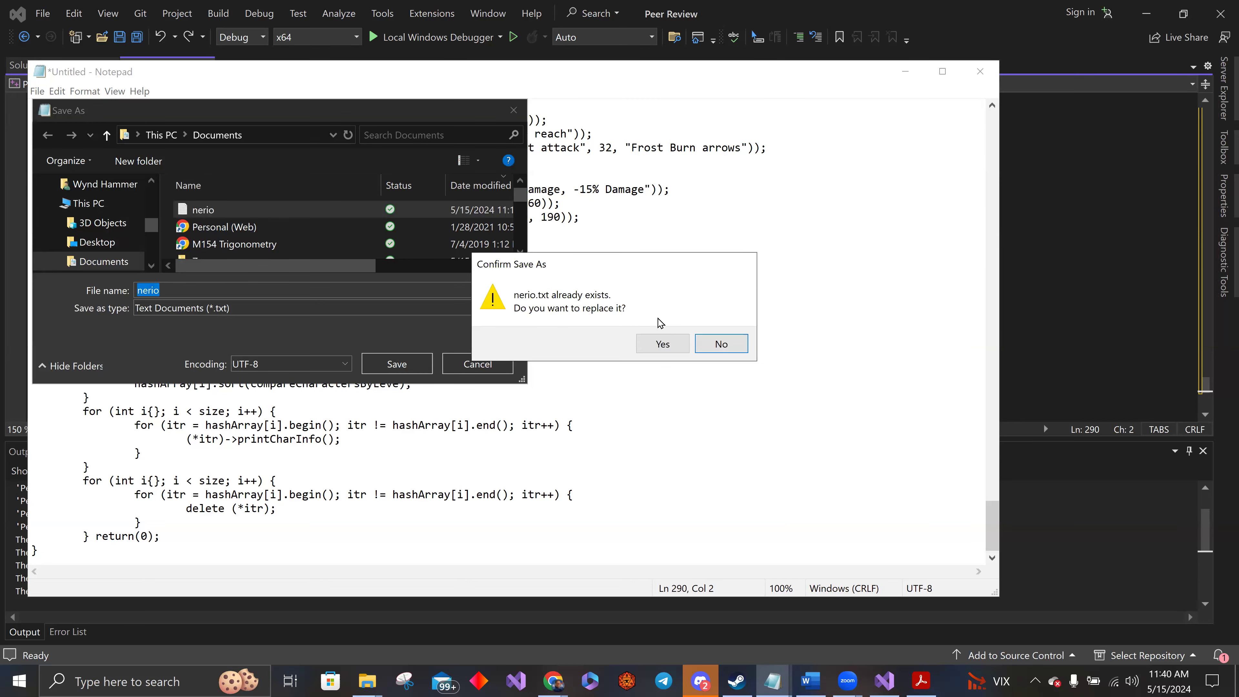
click(662, 343)
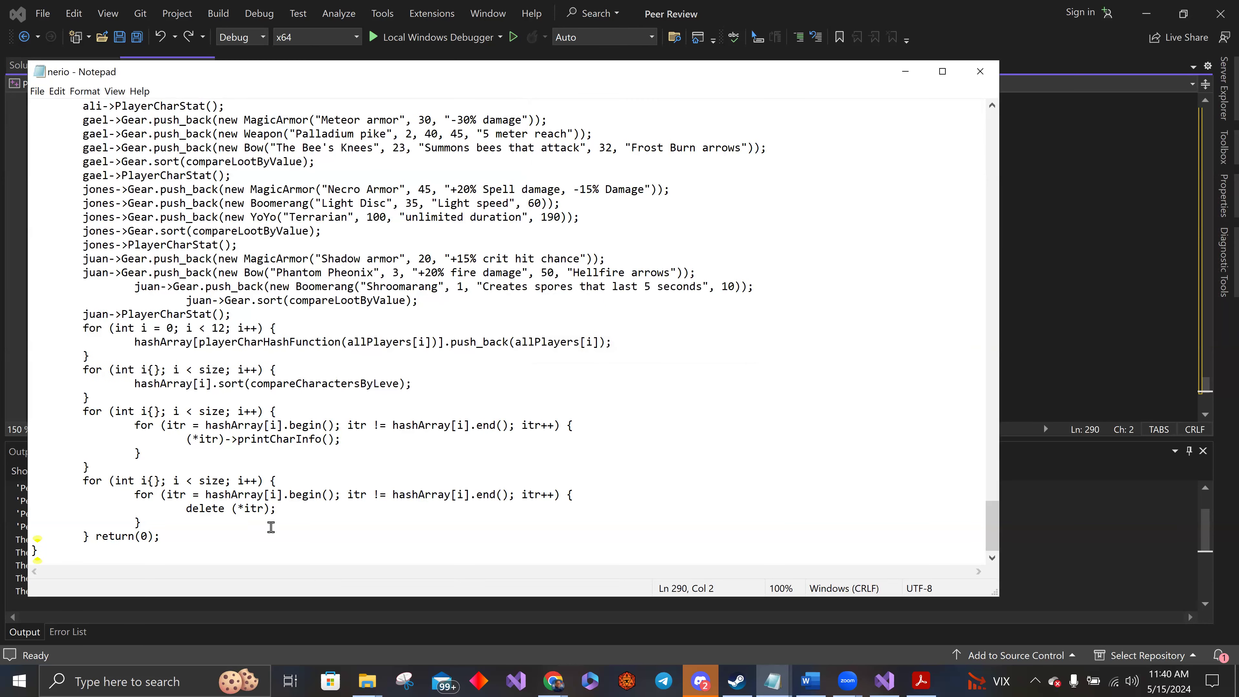
mouse_move(59, 561)
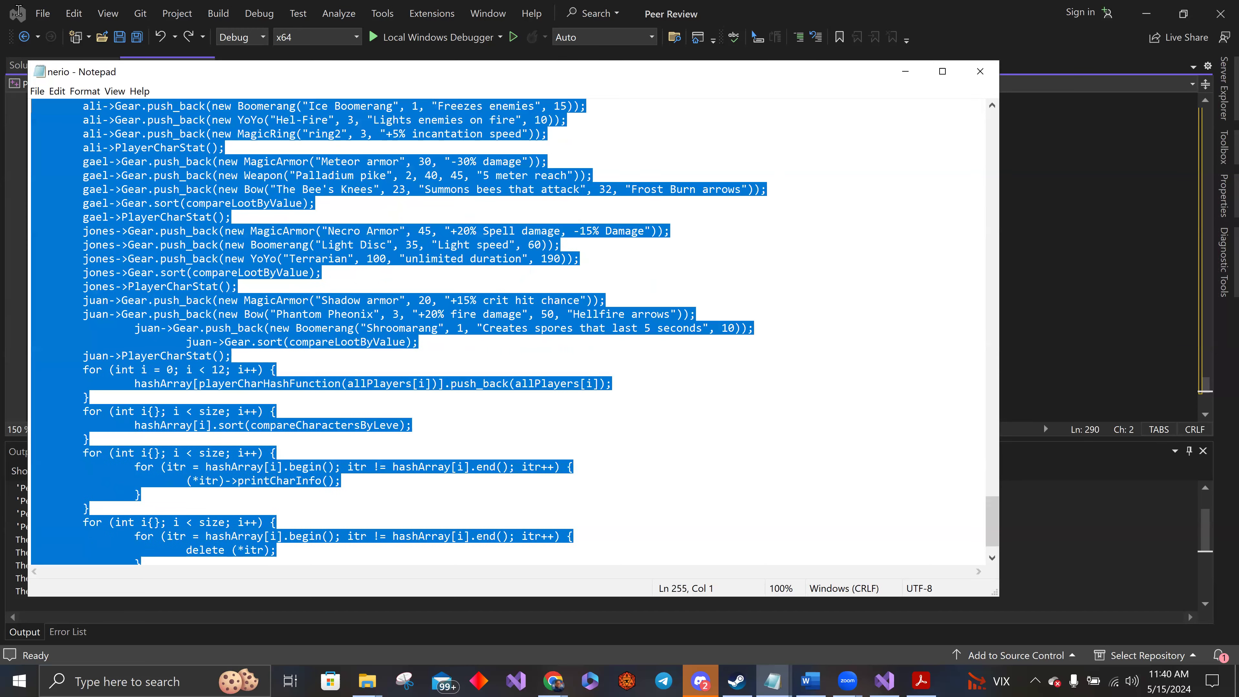
scroll(up, 3)
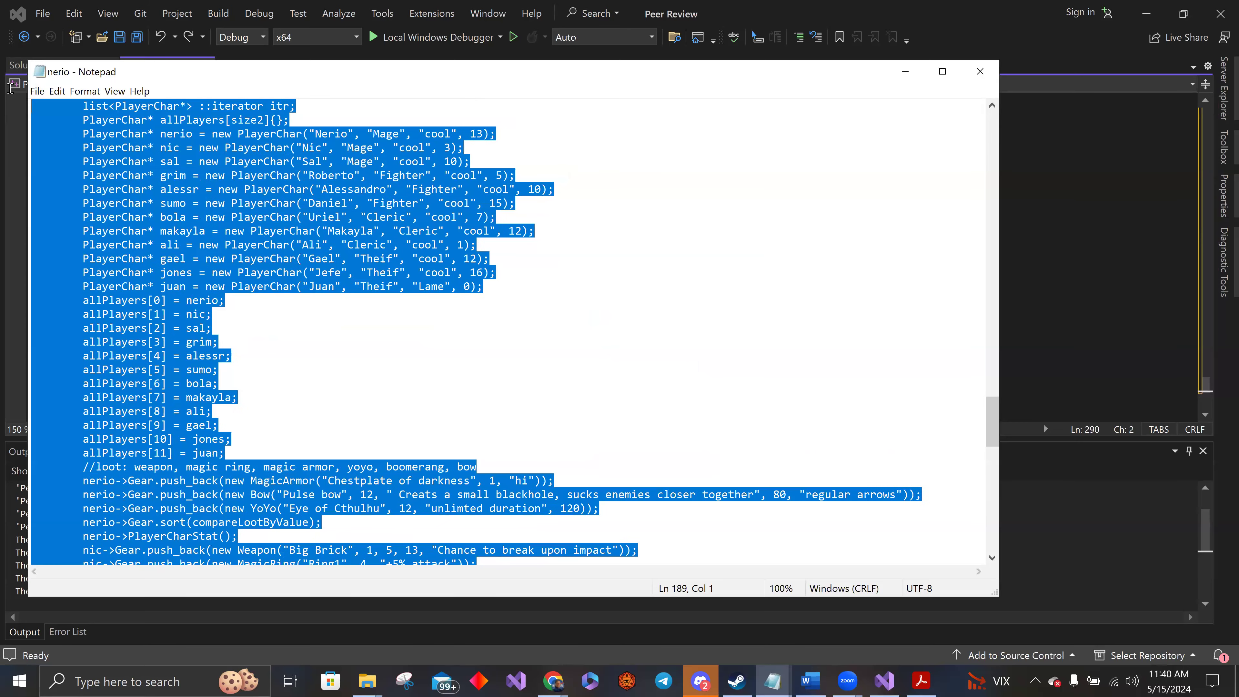
scroll(up, 3)
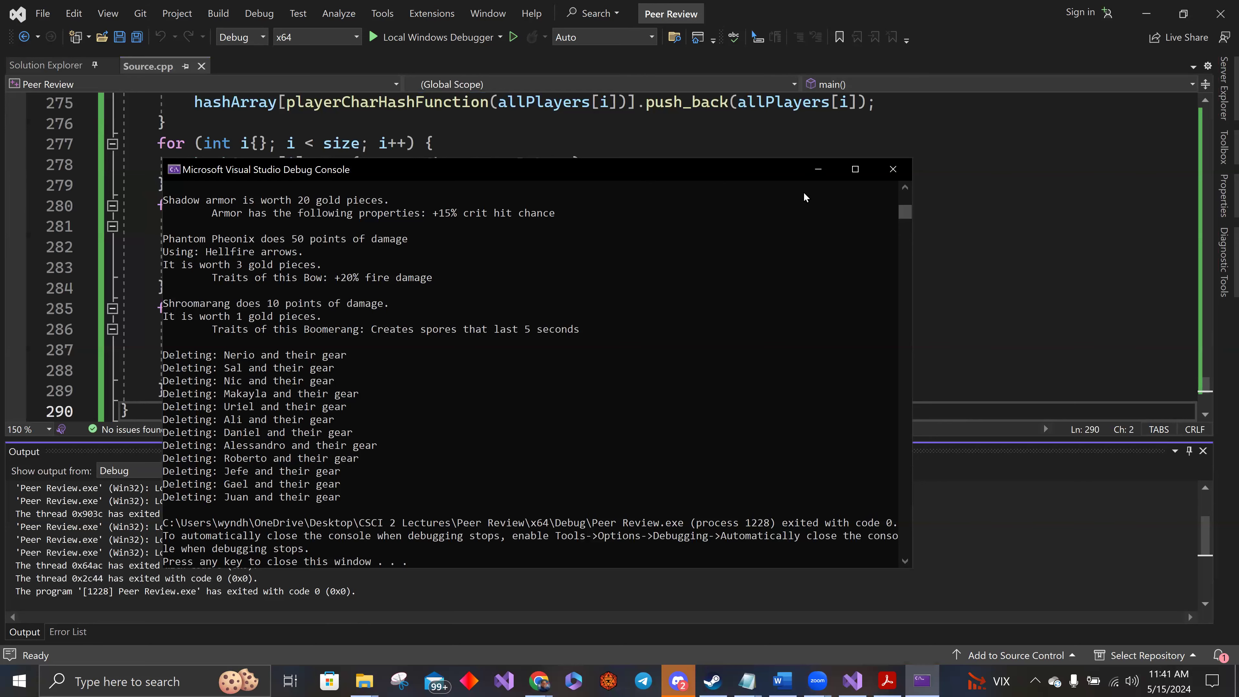
mouse_move(893, 169)
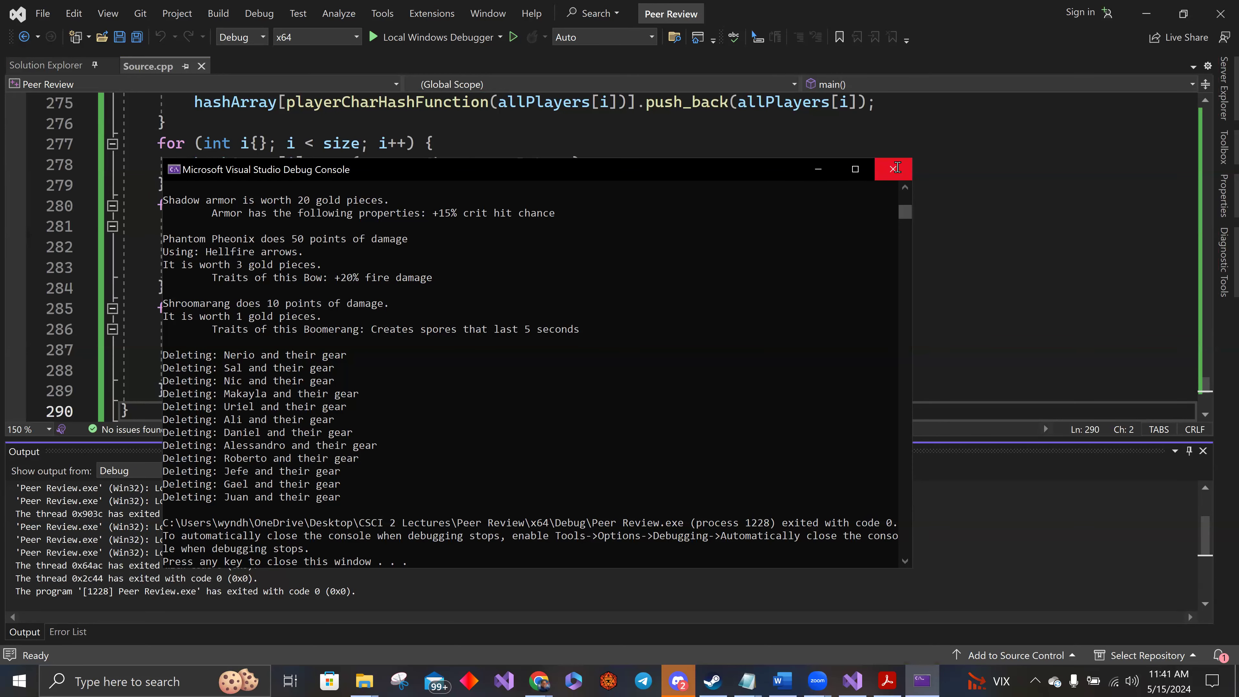
Close the Debug Console after the program exits with code 0.
click(893, 169)
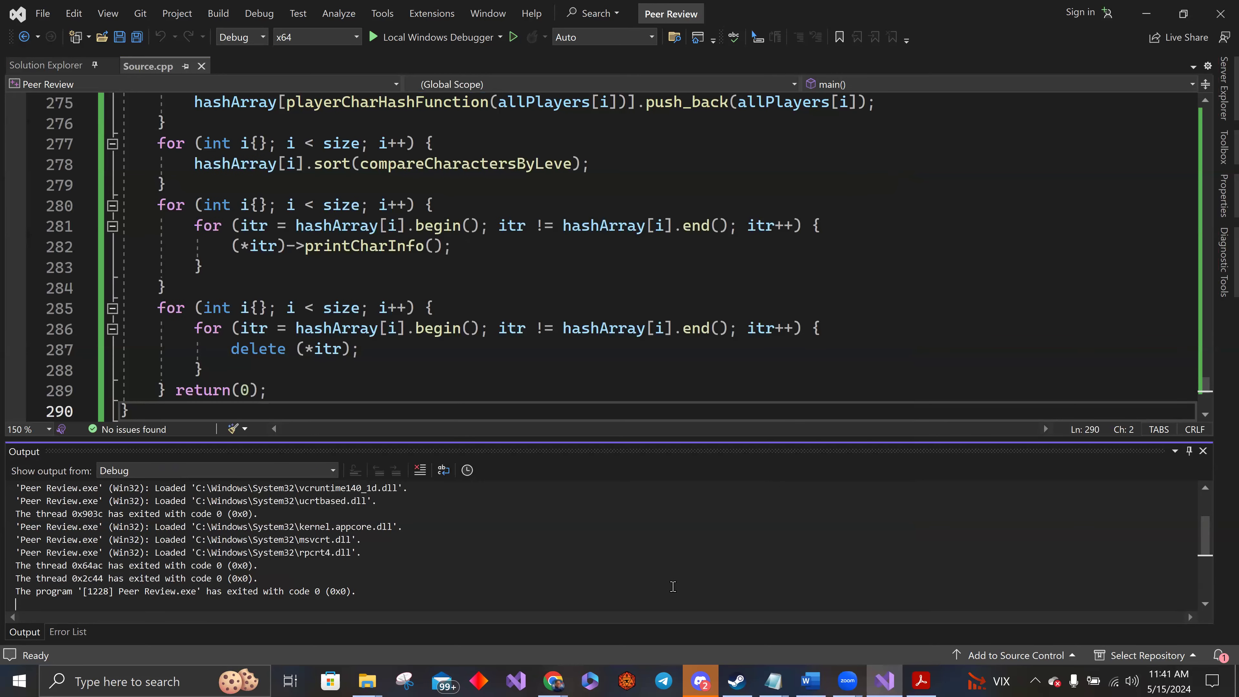